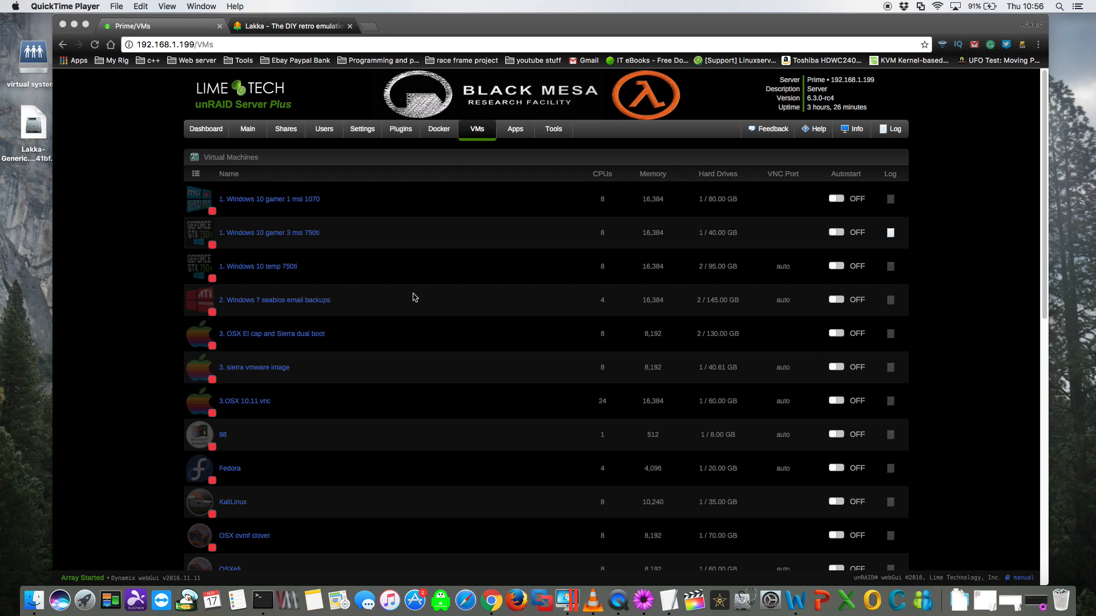
Switch from the unRAID VMs page to the Lakka website tab
left_click(291, 26)
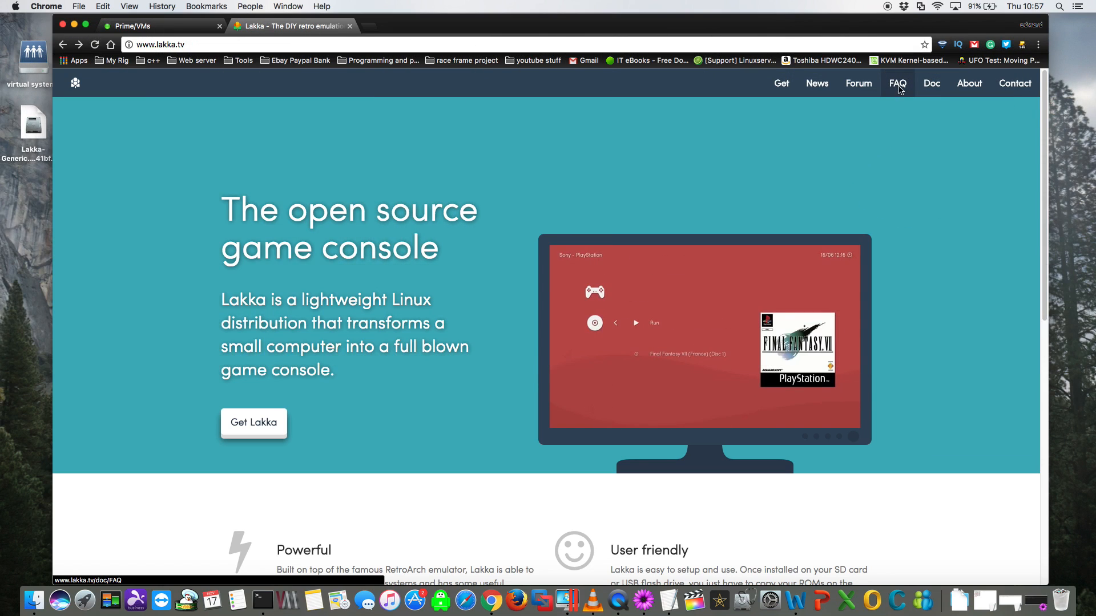
Read the FAQ entry 'Do you support Virtualisation?' on the Lakka site
left_click(897, 83)
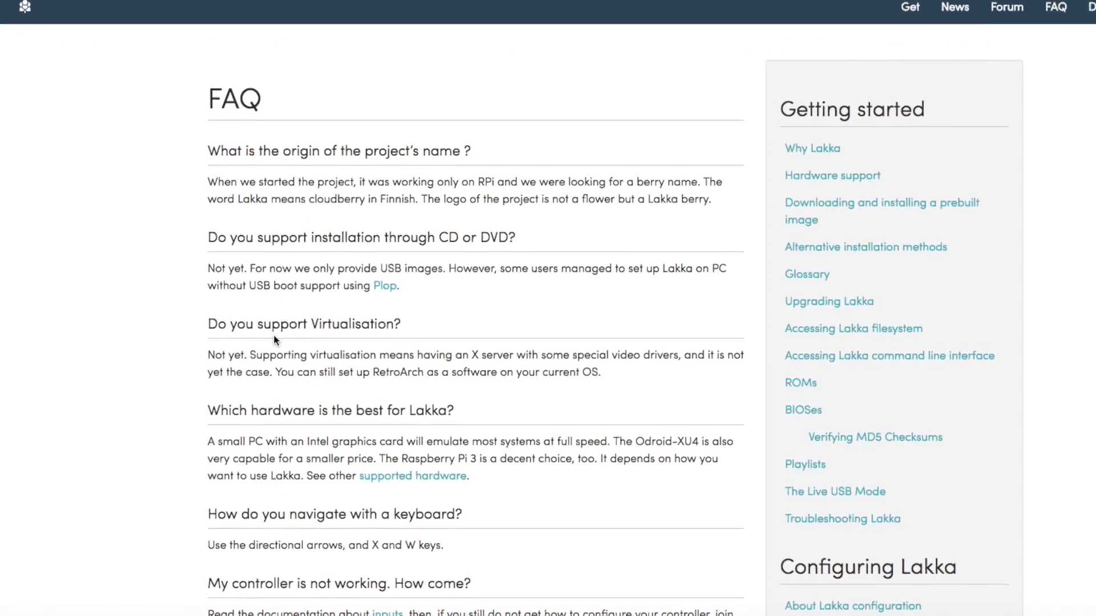
scroll("down", 3)
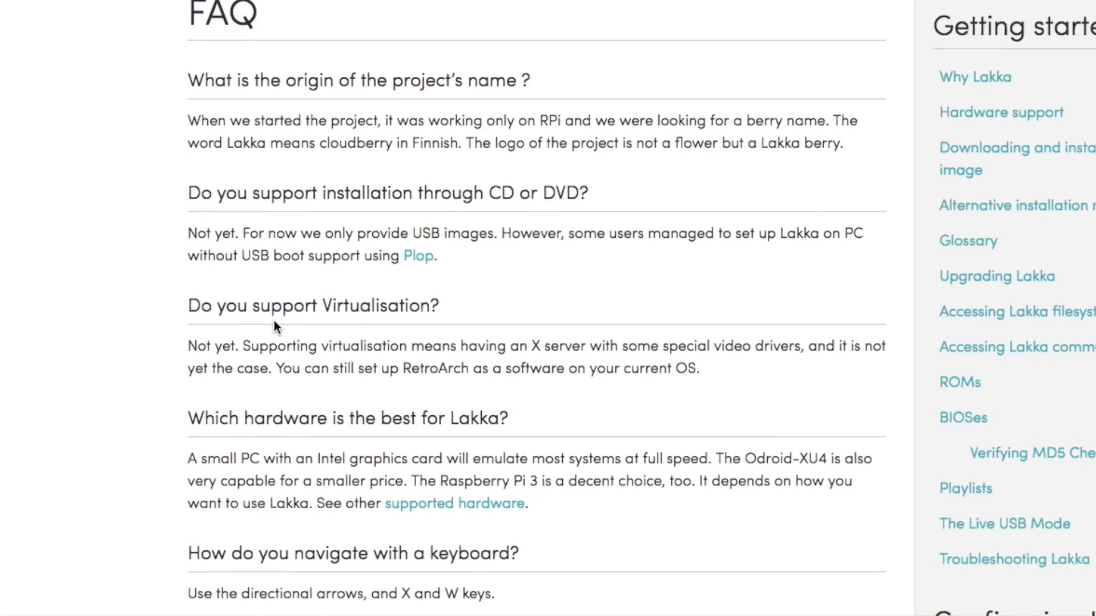
scroll("down", 3)
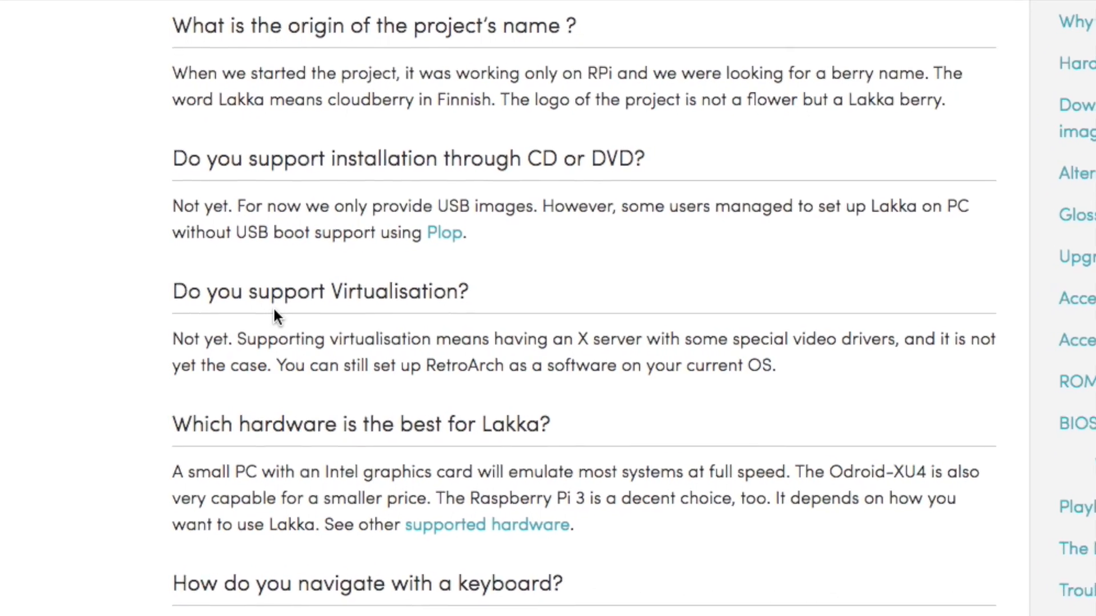
scroll("down", 3)
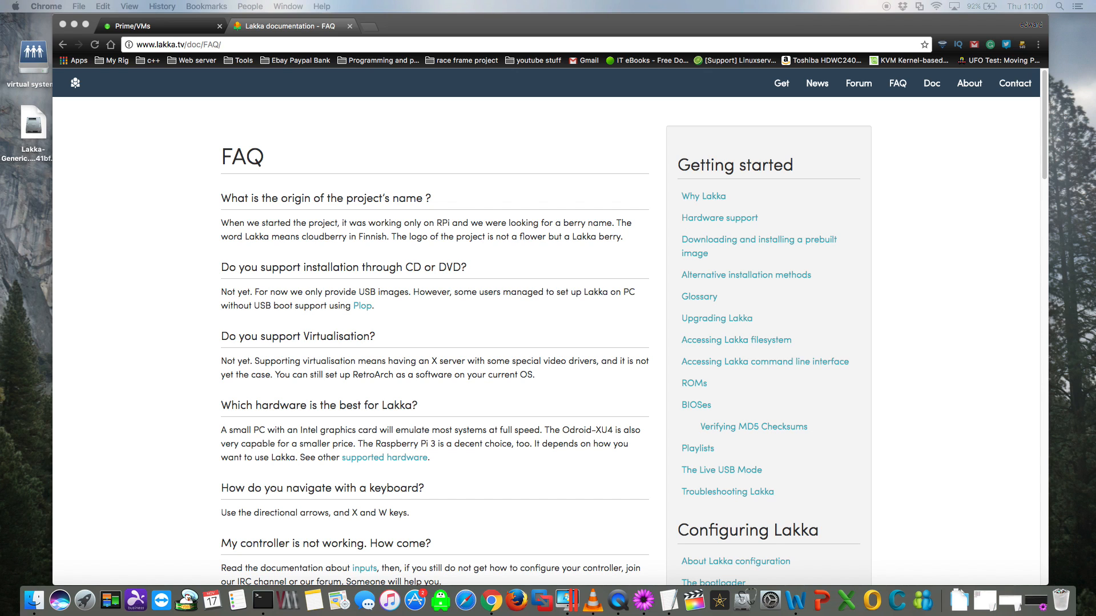
Return to the unRAID Prime/VMs browser tab
left_click(162, 26)
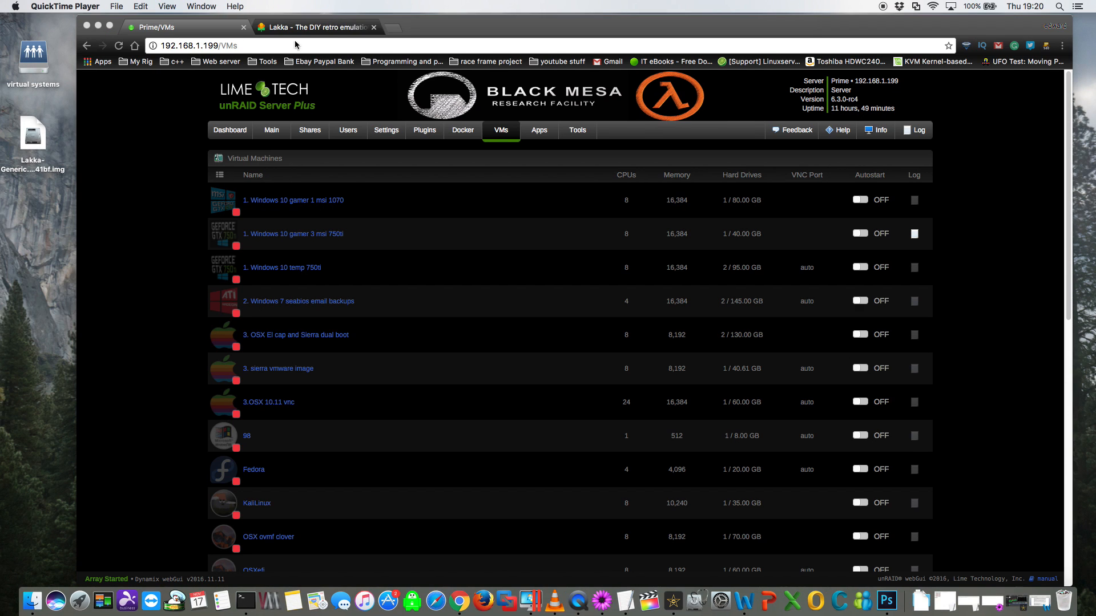
Go through Get Lakka past the disclaimer and choose GNU/Linux as the current OS
left_click(316, 26)
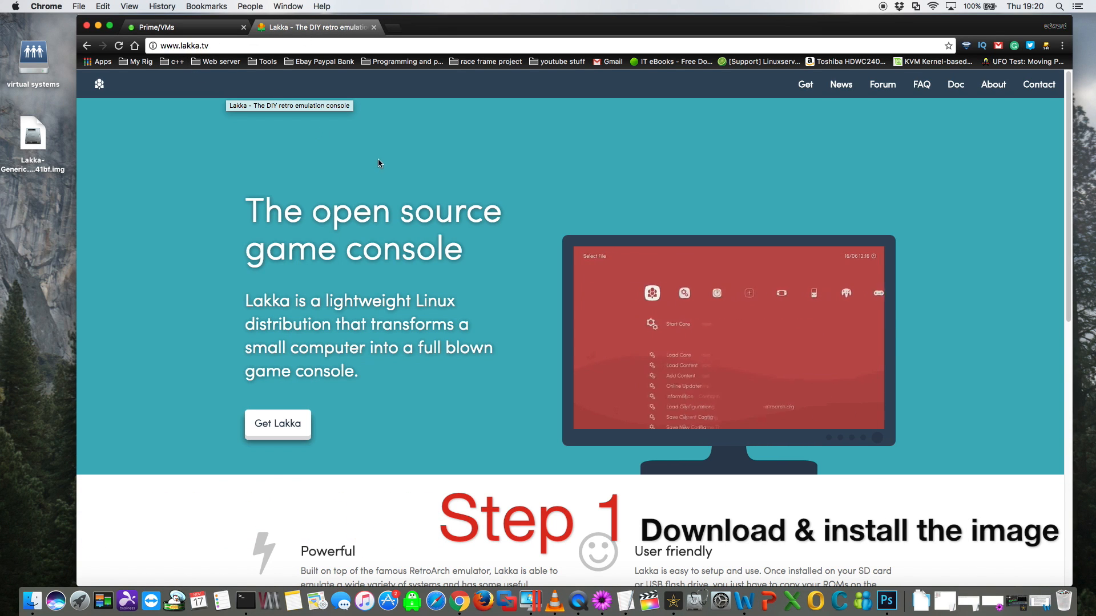
mouse_move(805, 83)
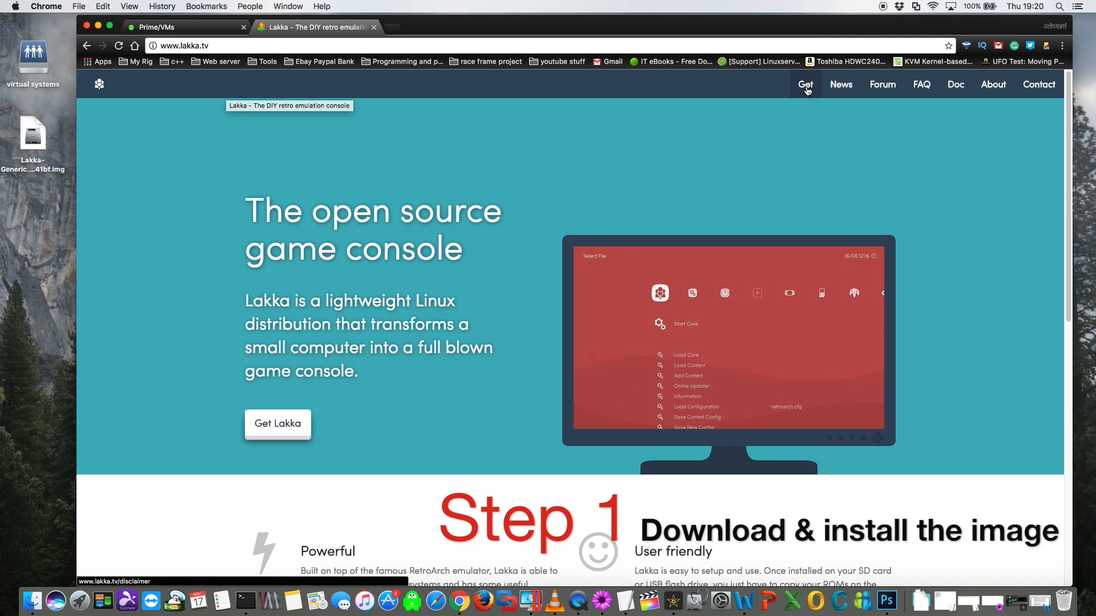
left_click(806, 84)
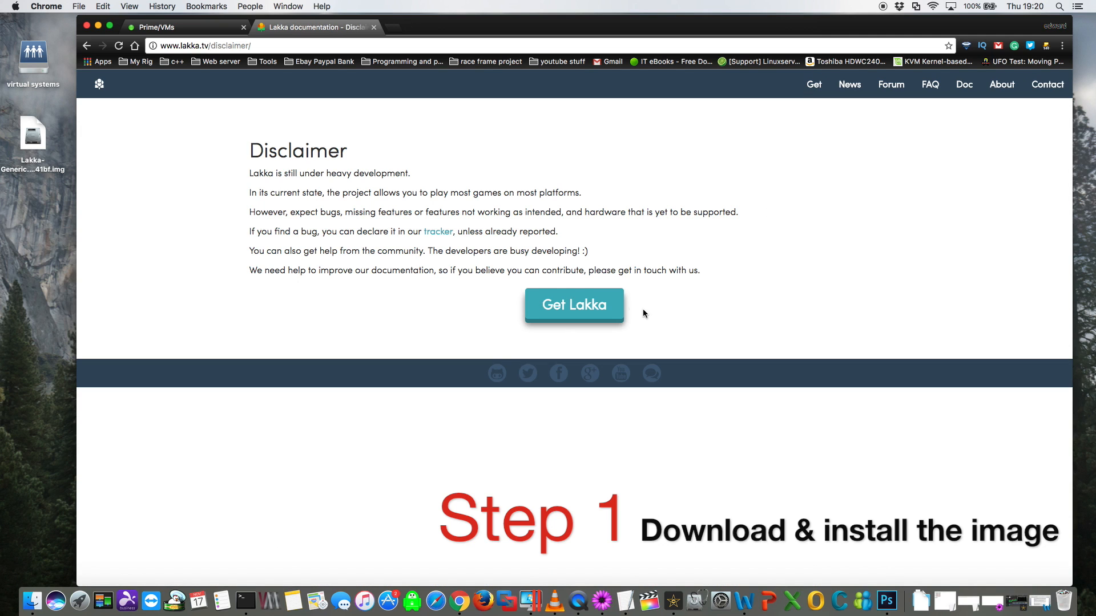
mouse_move(573, 306)
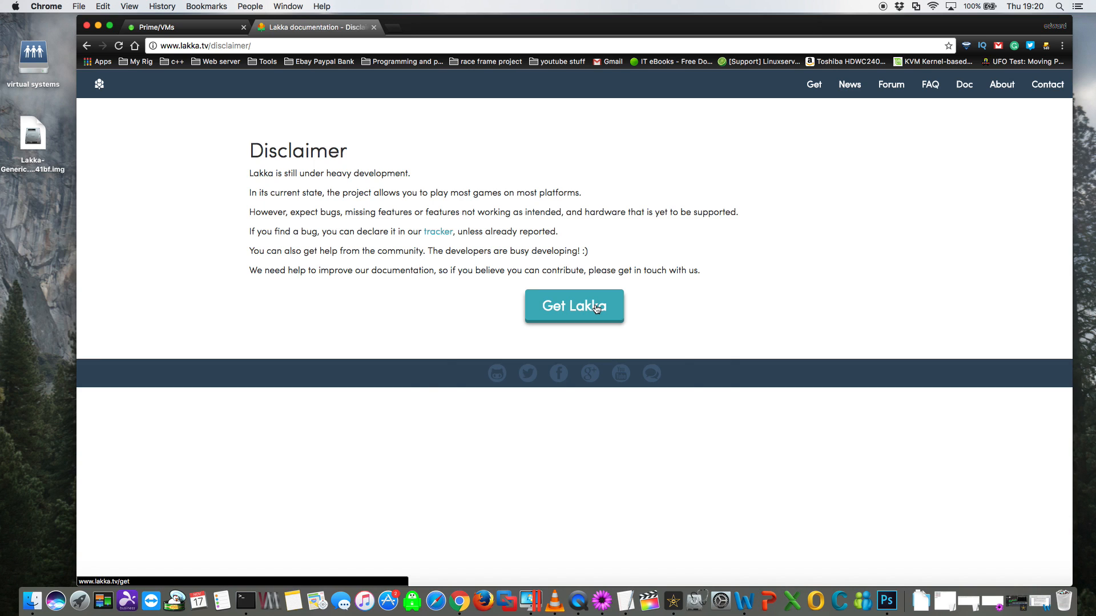
left_click(573, 306)
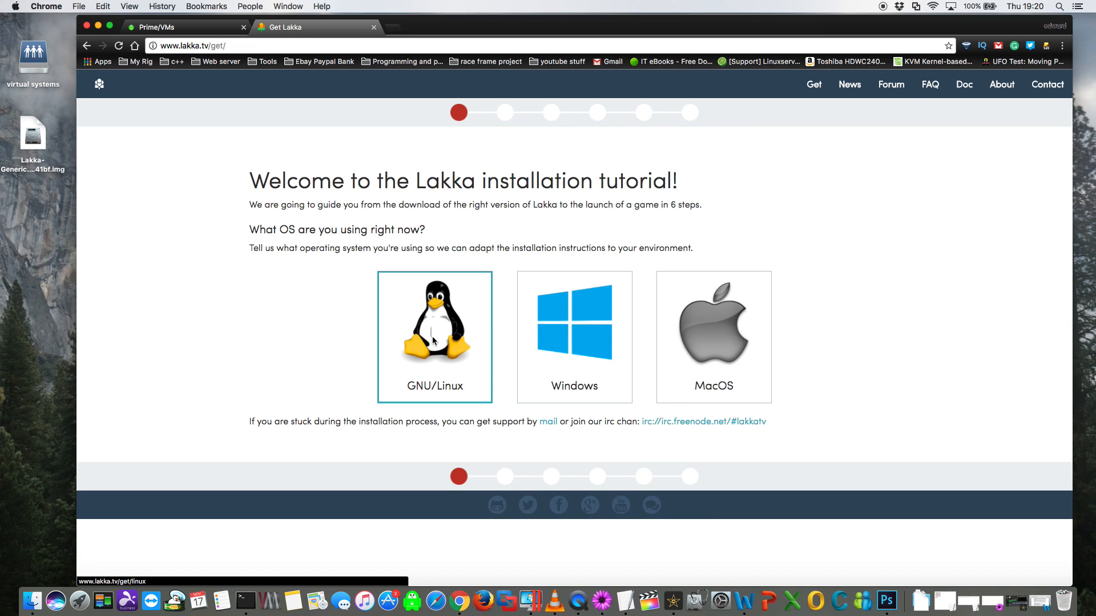
left_click(433, 336)
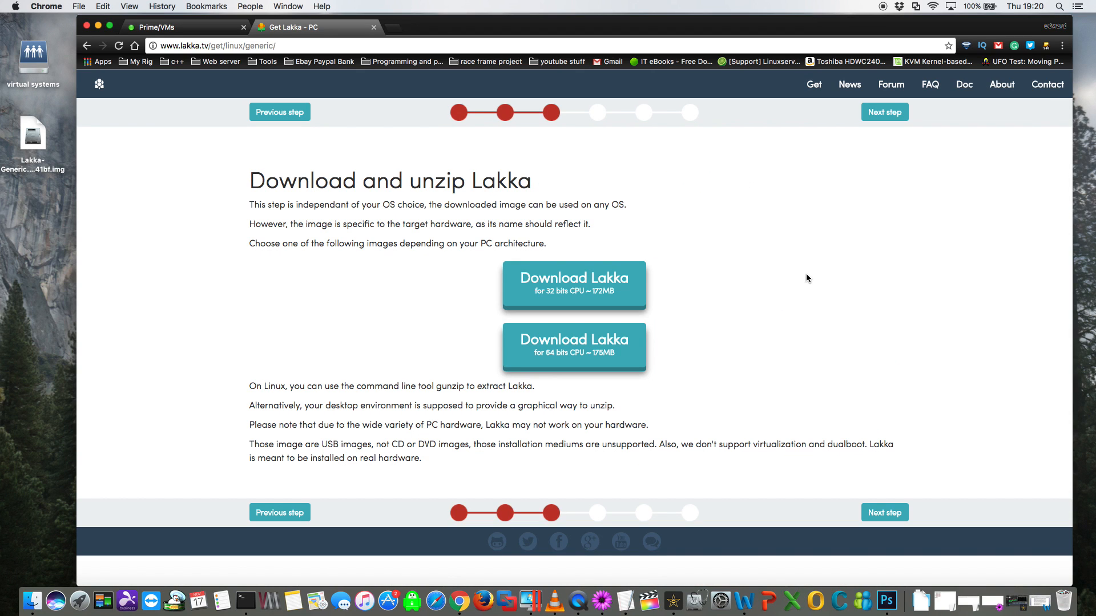
mouse_move(777, 297)
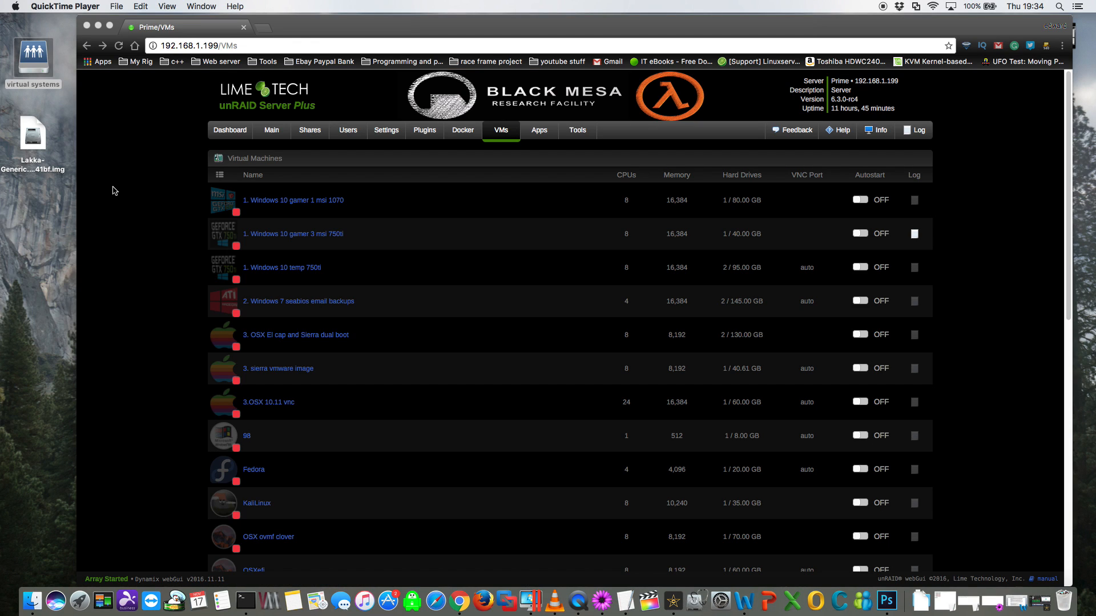
mouse_move(53, 117)
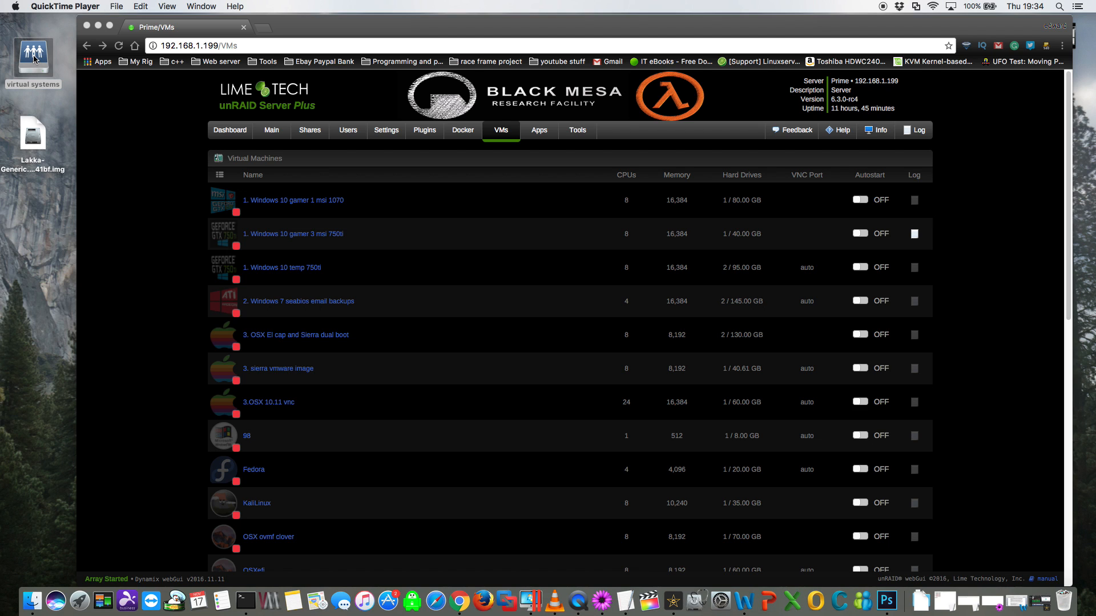
Create a 'lakka' folder in the virtual systems share for the Lakka x86_64 image, then close the window
double_click(32, 55)
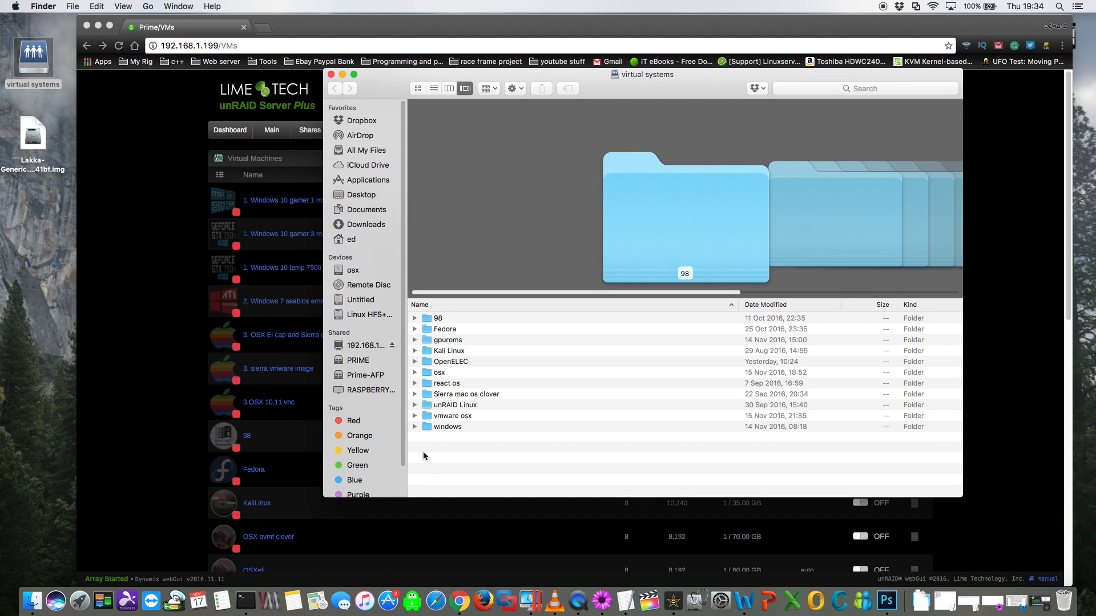
right_click(423, 457)
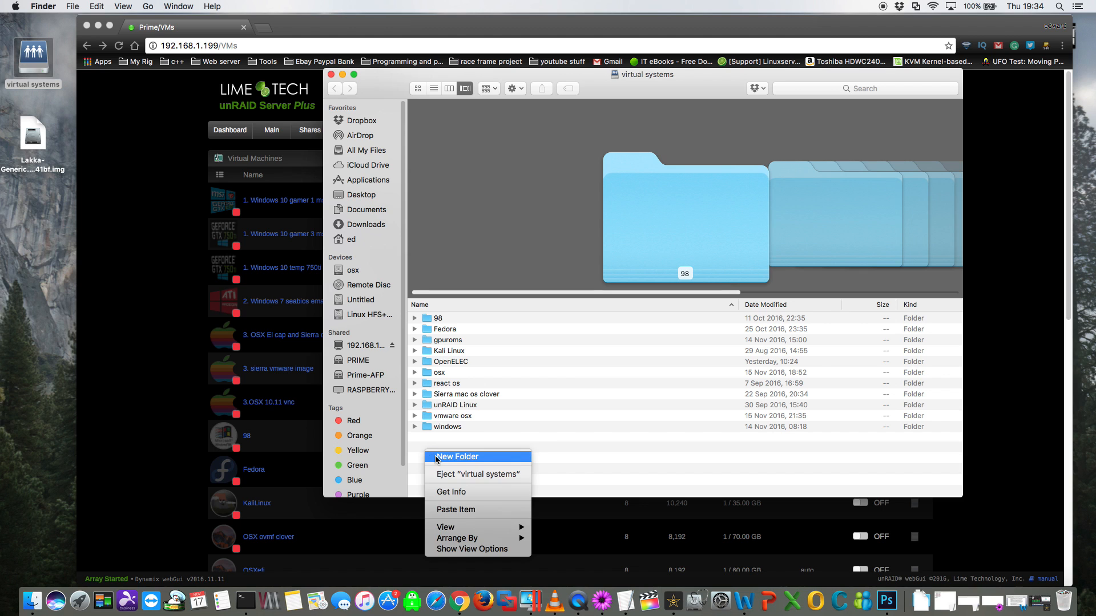
left_click(456, 457)
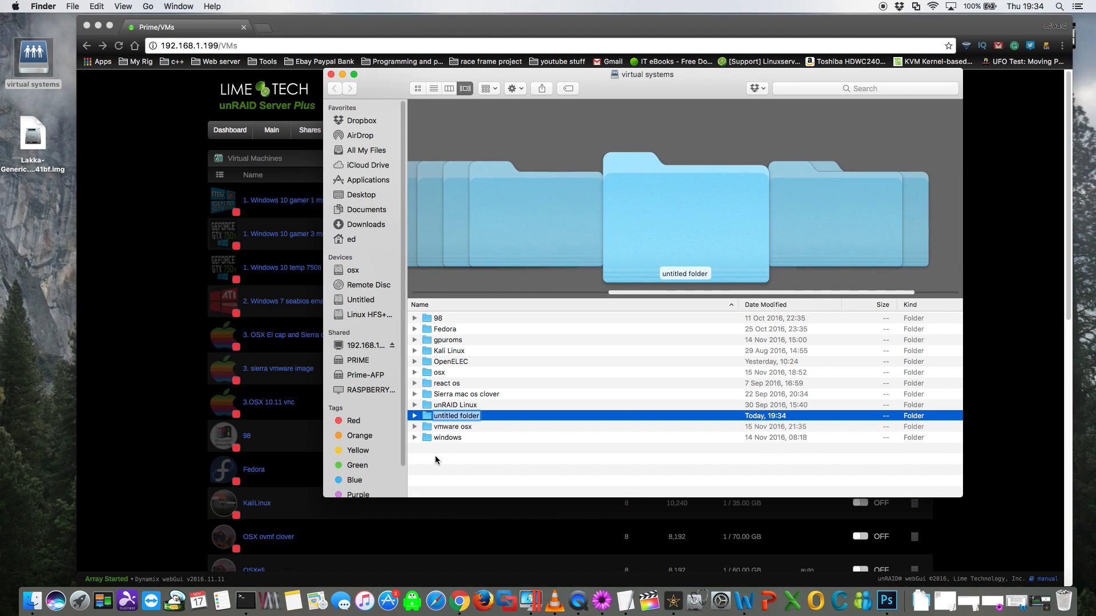
type("lakka")
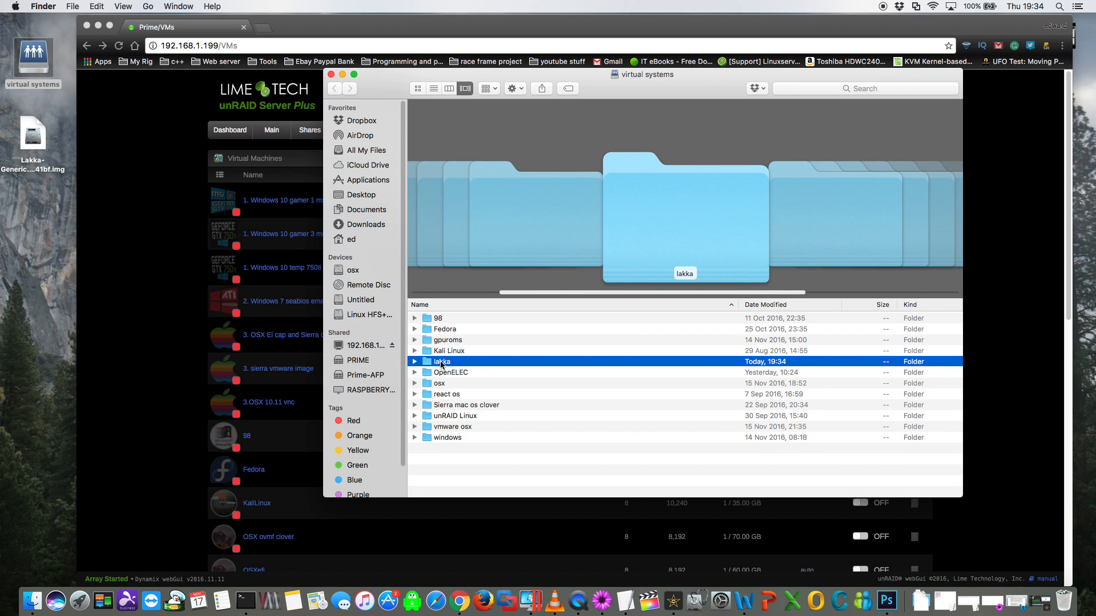
double_click(441, 362)
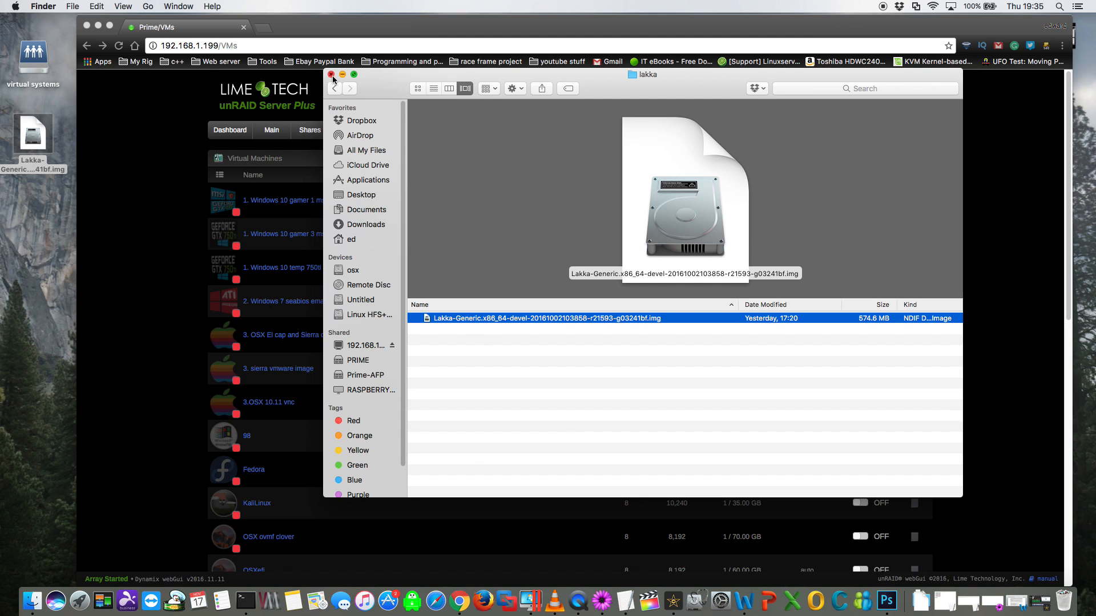
left_click(331, 76)
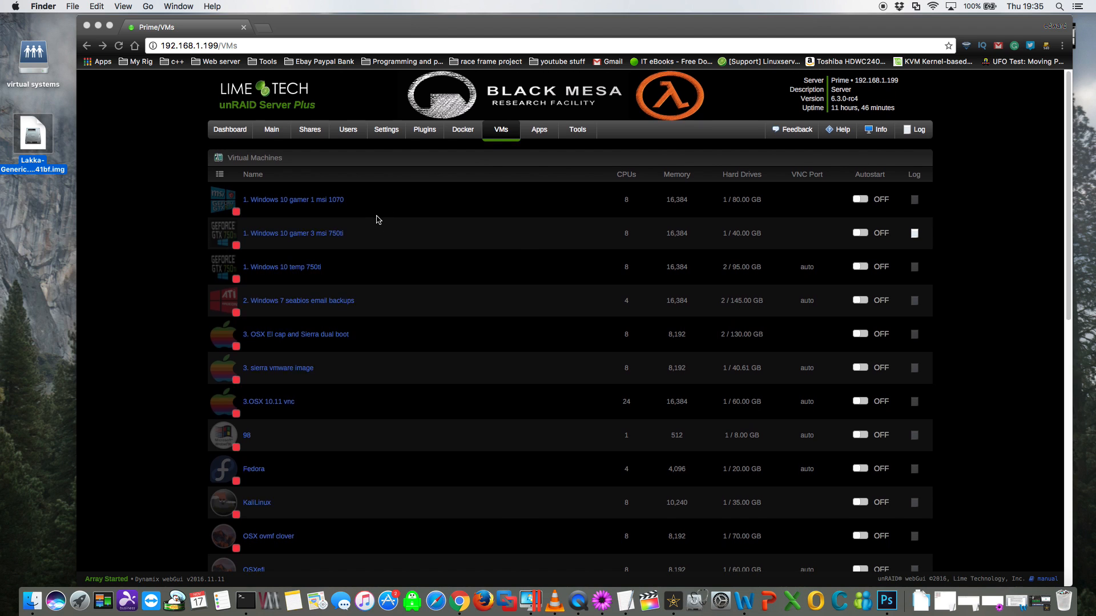
Start a Linux-template VM named 'Lakka' with the Lakka logo as its icon
scroll("down", 3)
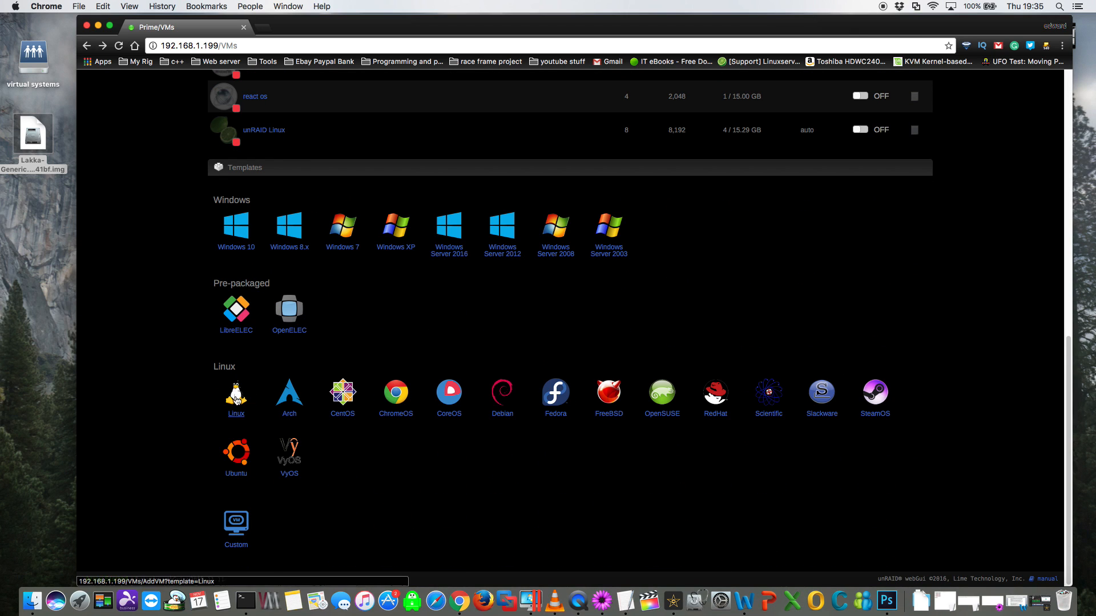
left_click(235, 395)
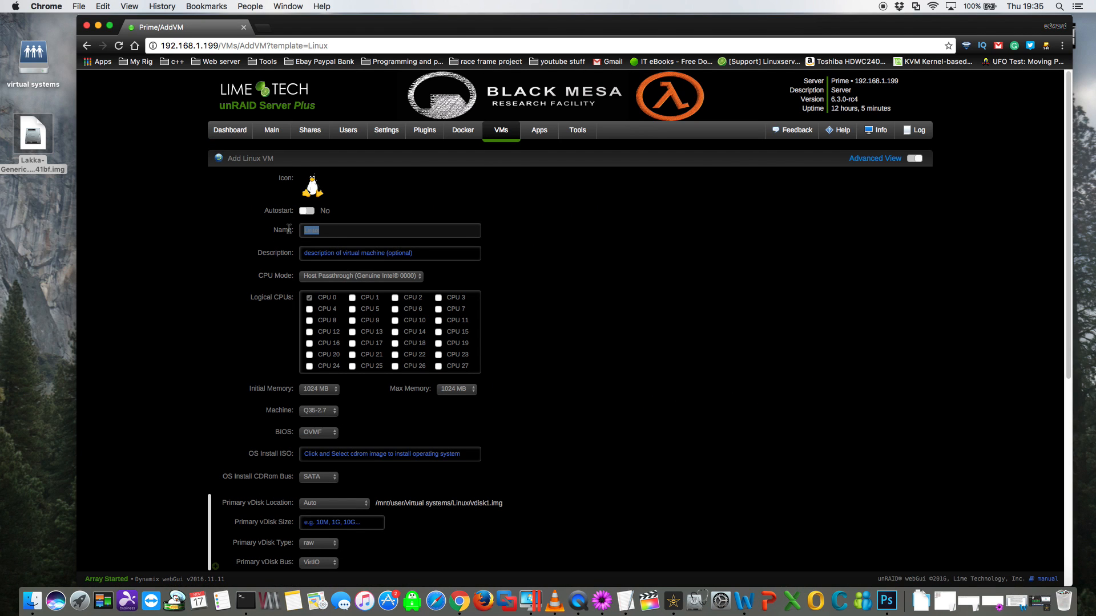
type("Lakka")
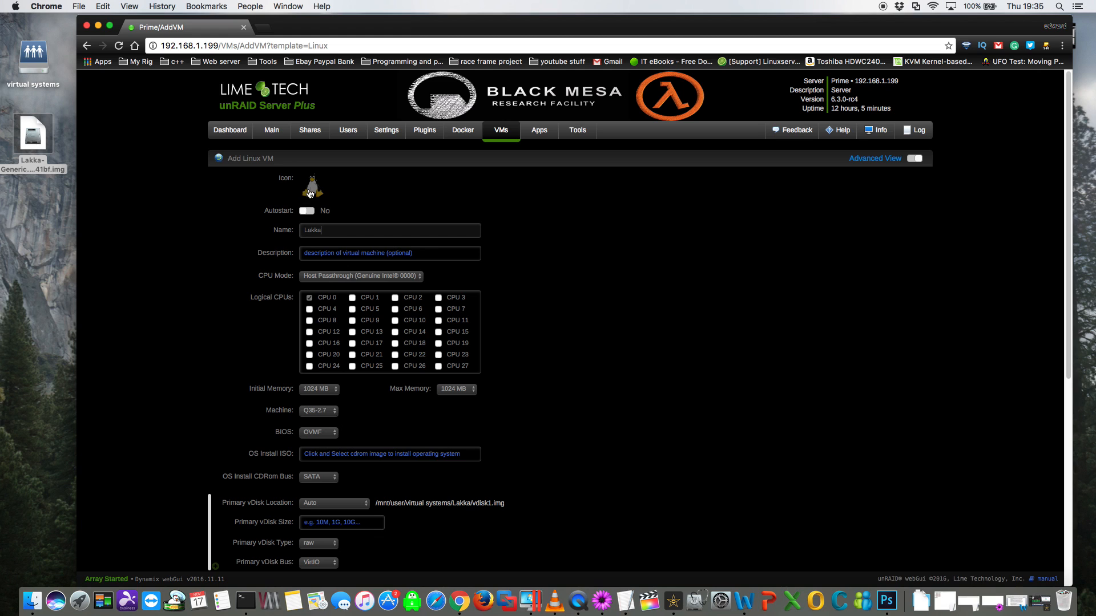
left_click(312, 186)
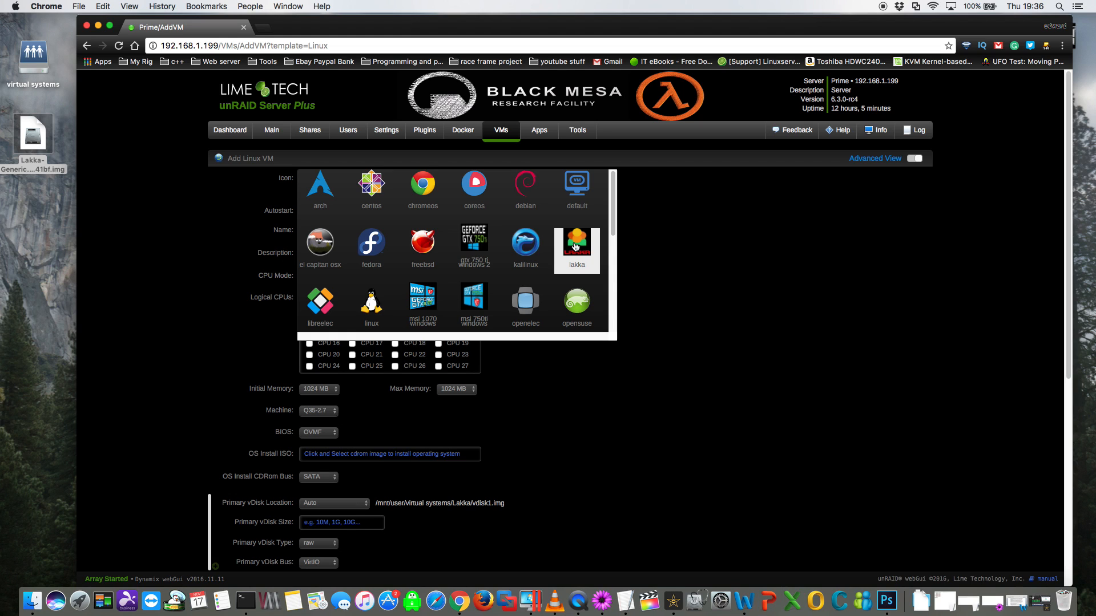
left_click(575, 242)
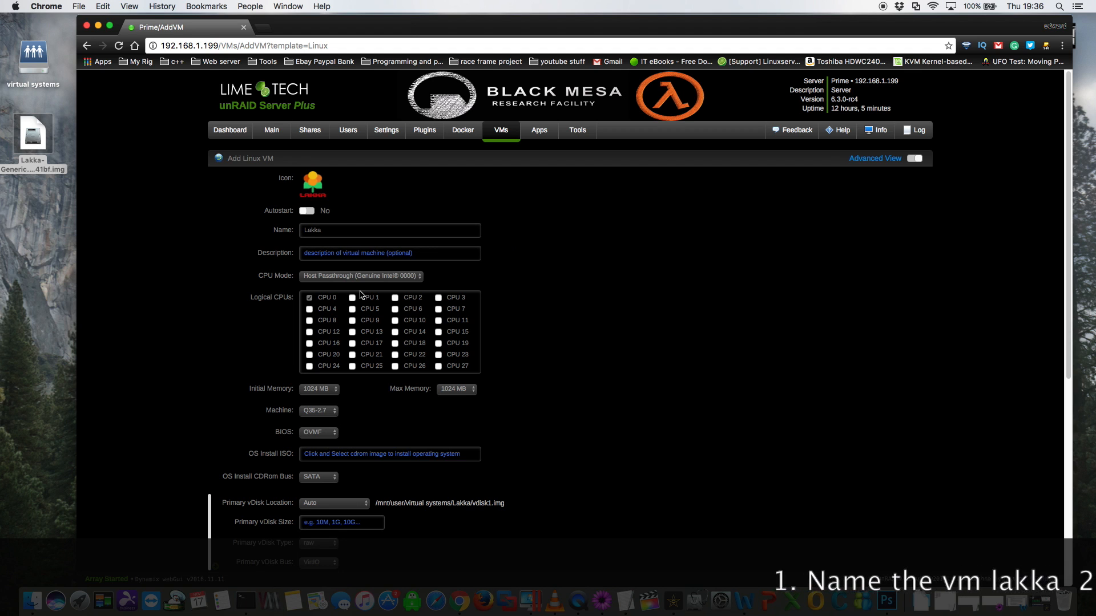
Assign CPUs 2, 3, 6 and 7, 4096 MB initial memory and SeaBIOS firmware
left_click(394, 298)
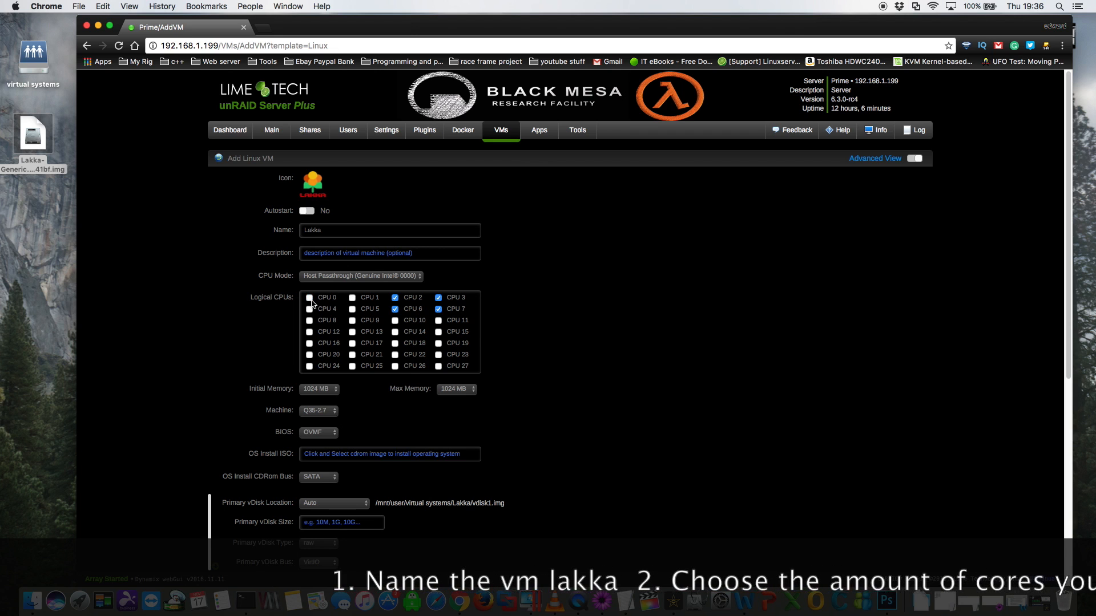
left_click(318, 389)
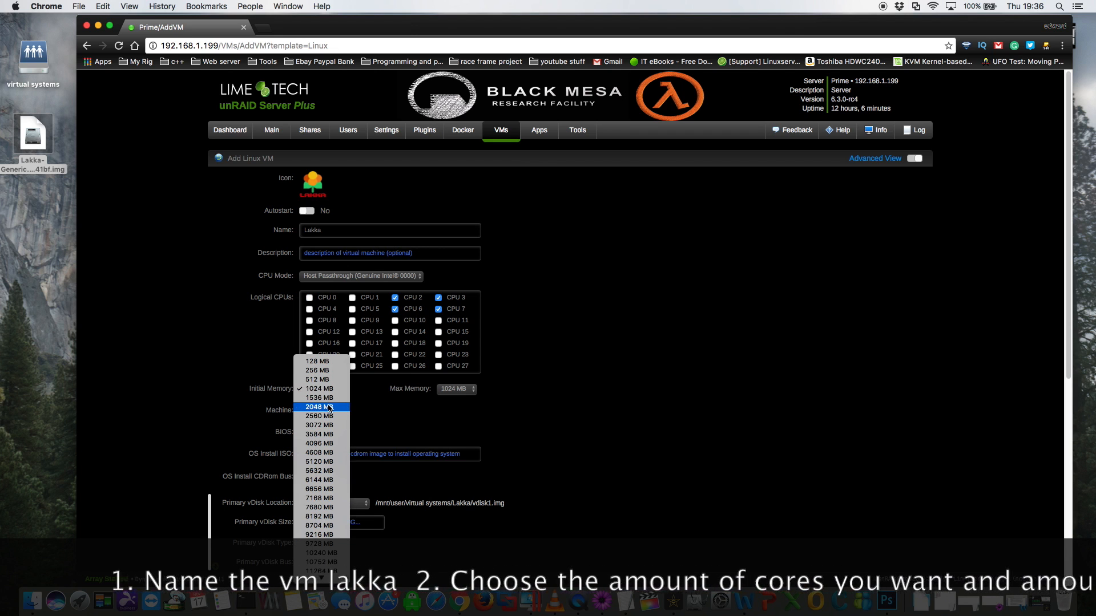
left_click(320, 443)
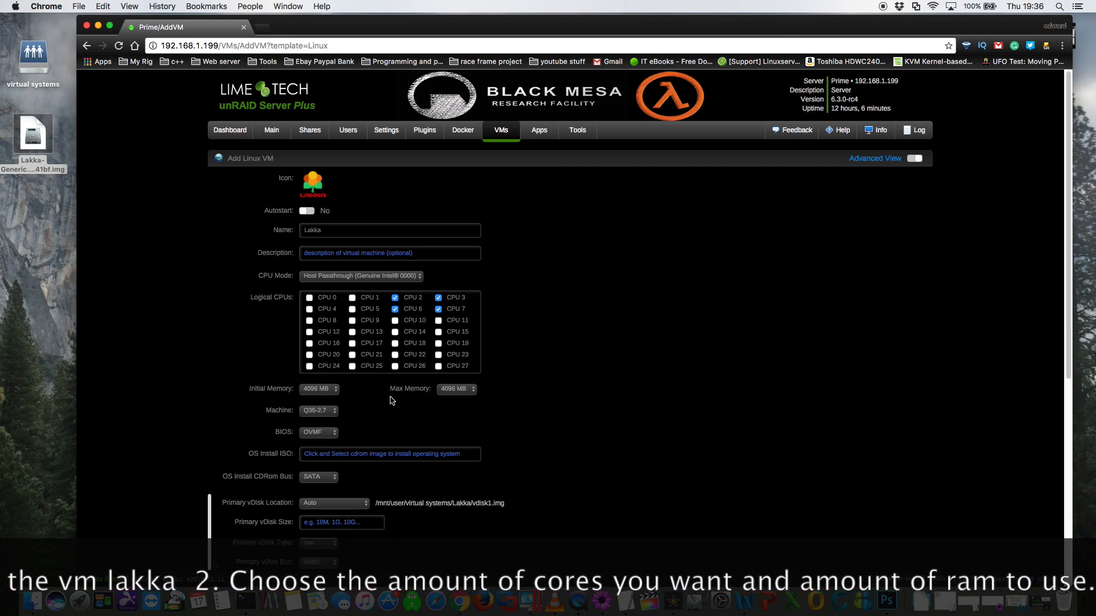
scroll("down", 3)
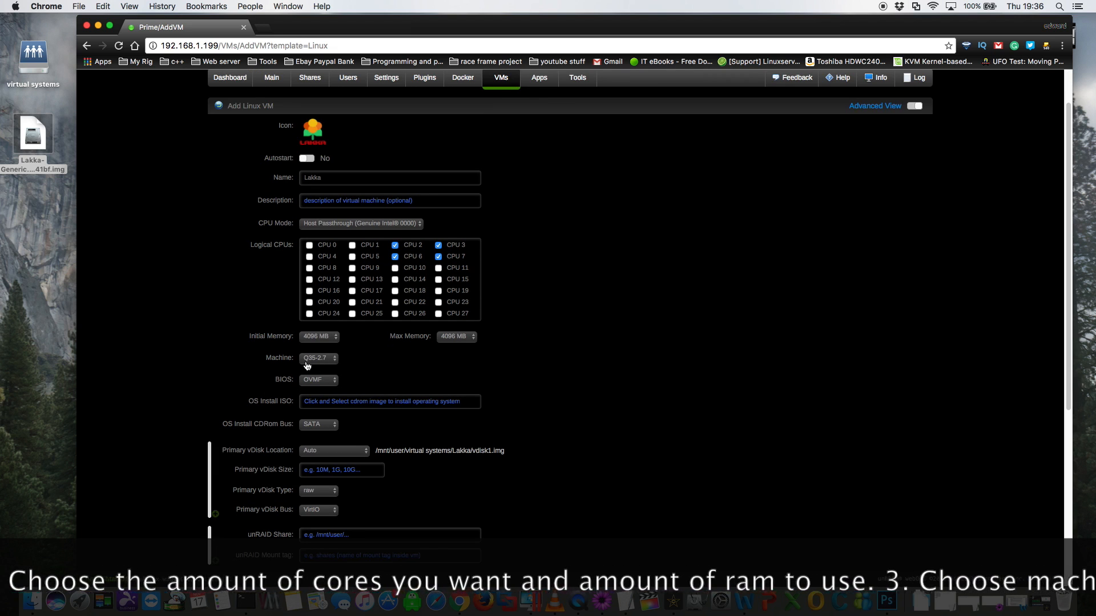
mouse_move(319, 358)
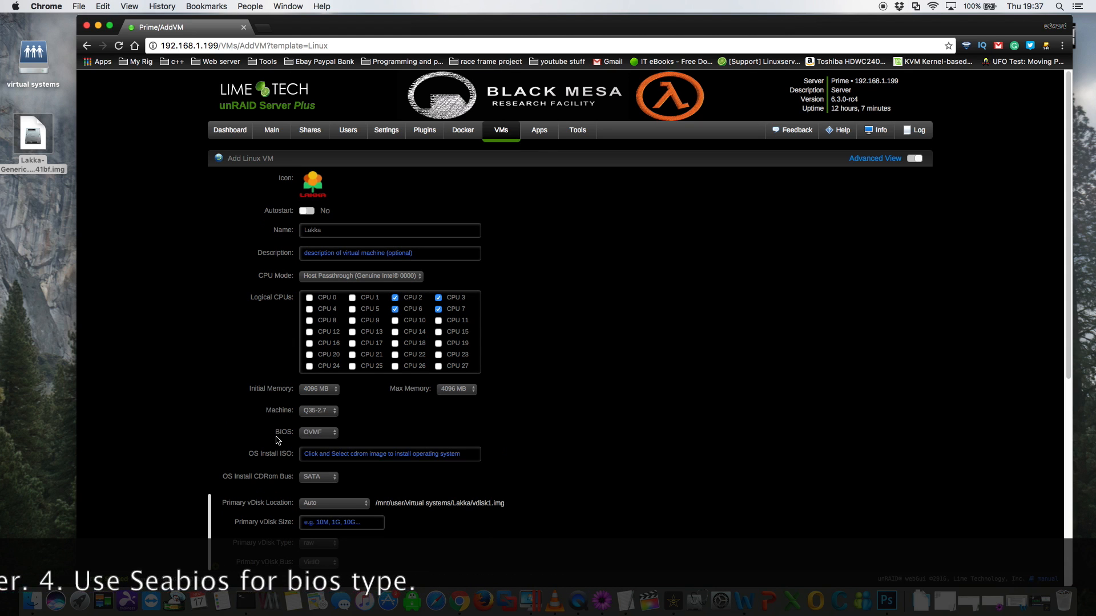
left_click(319, 431)
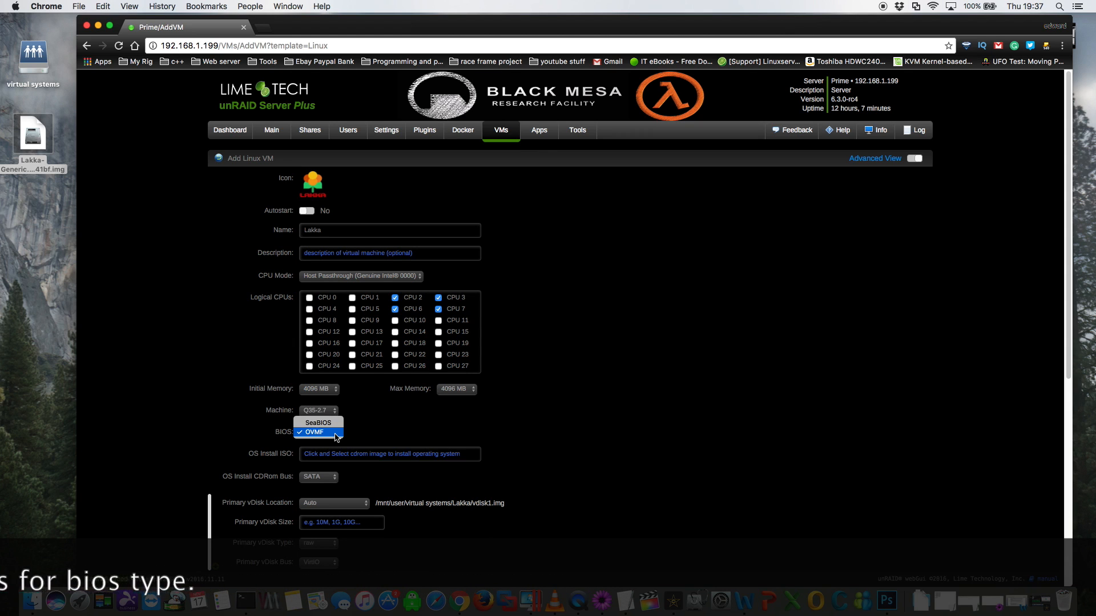
mouse_move(319, 422)
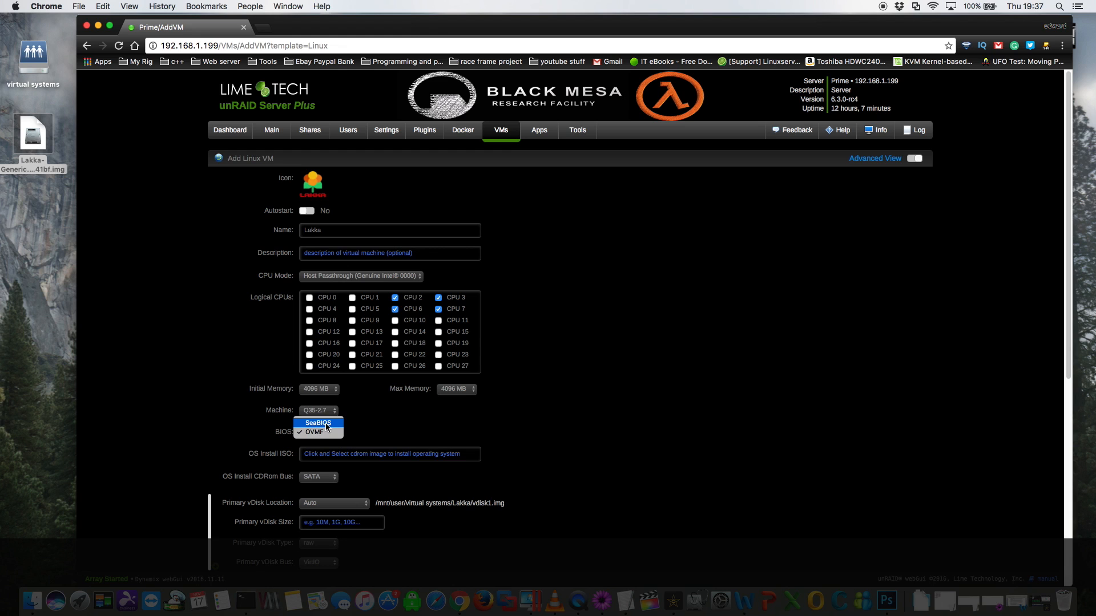
left_click(319, 422)
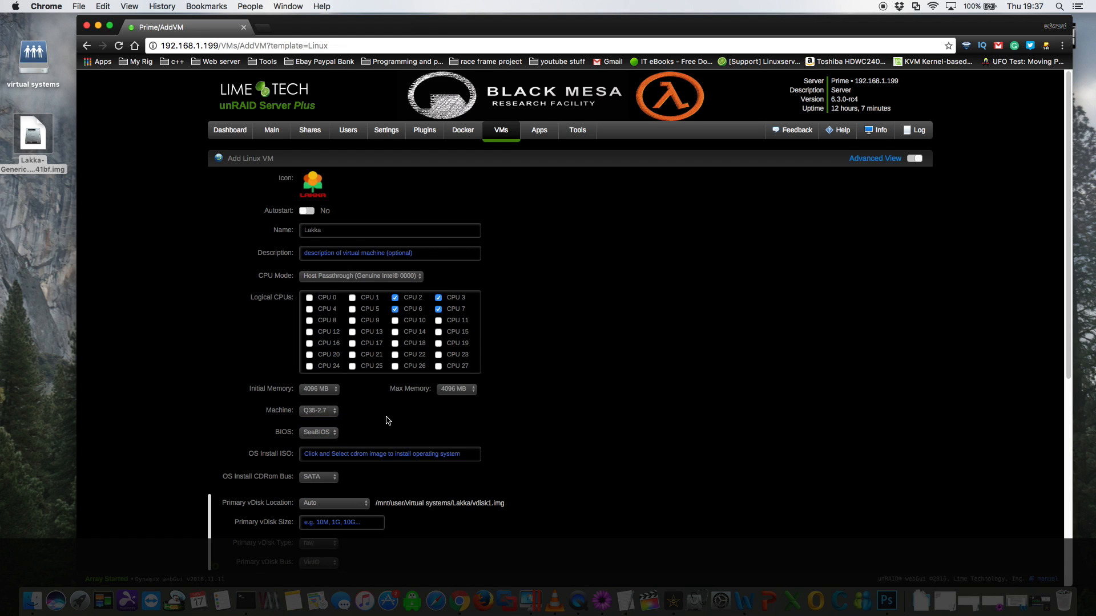
Set the primary vDisk manually to the downloaded Lakka image on the SATA bus
scroll("down", 3)
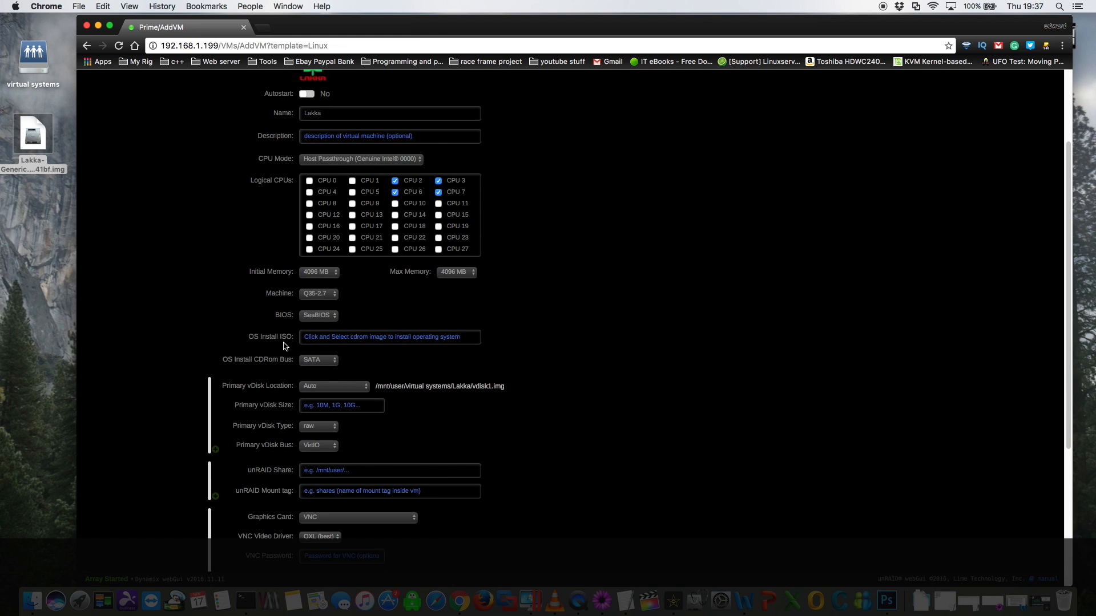
scroll("down", 3)
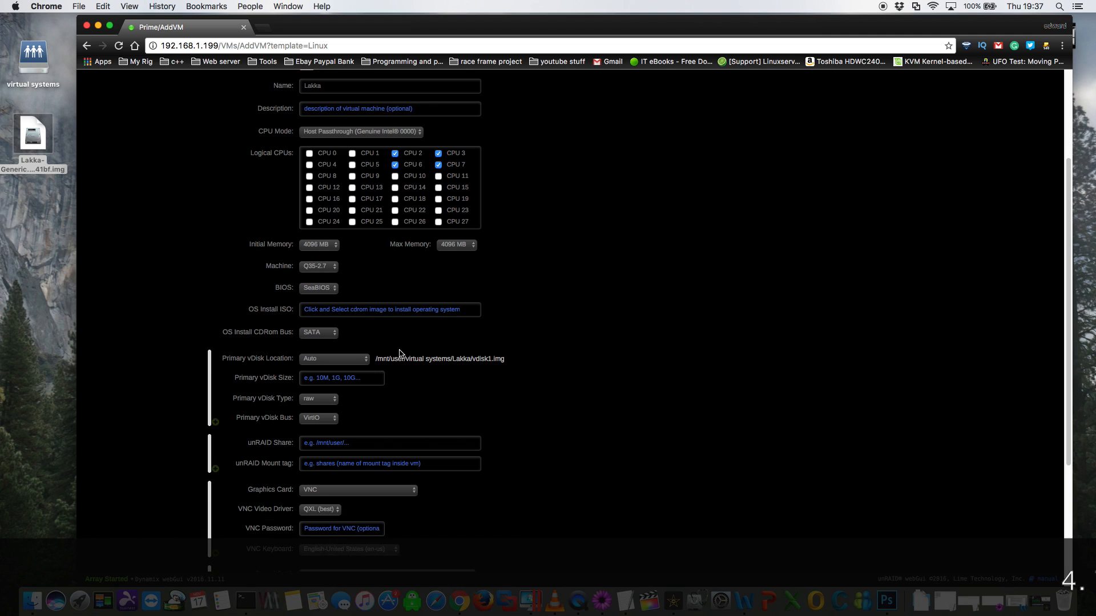
scroll("down", 3)
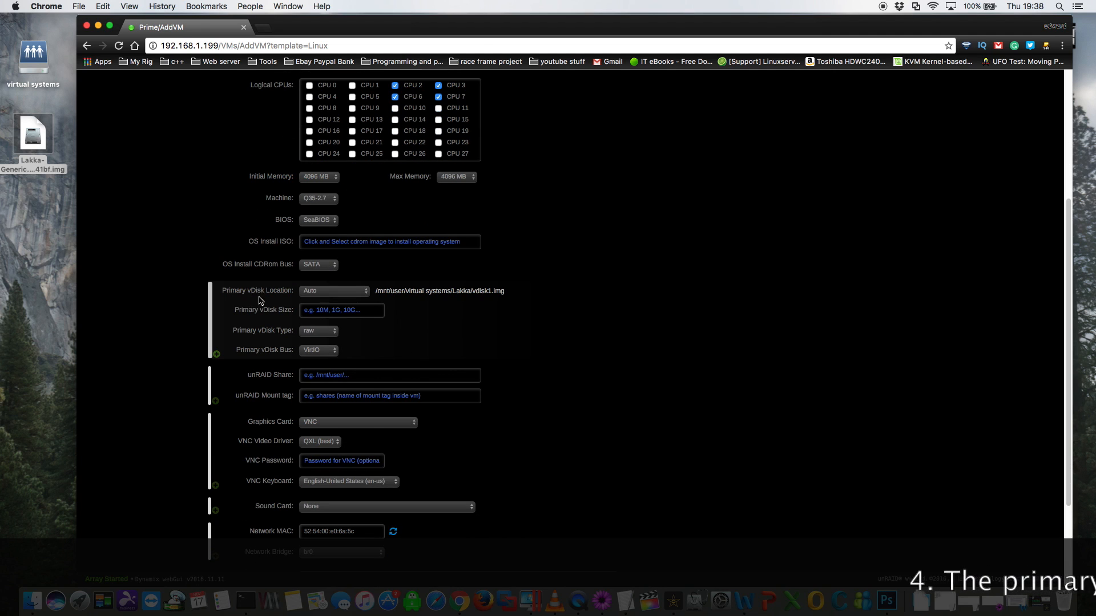
left_click(335, 291)
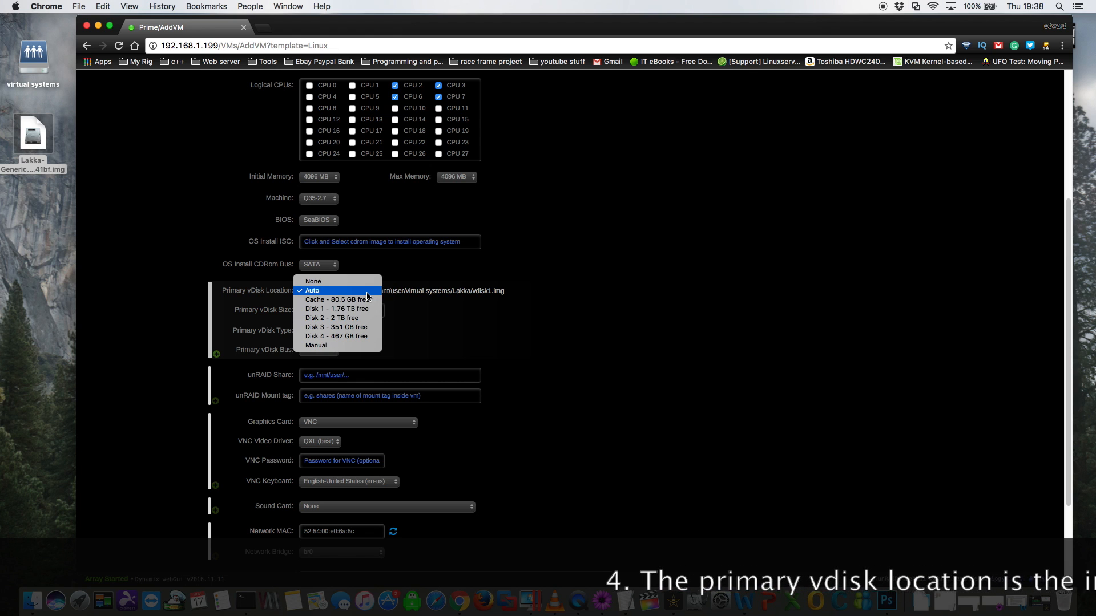
mouse_move(352, 328)
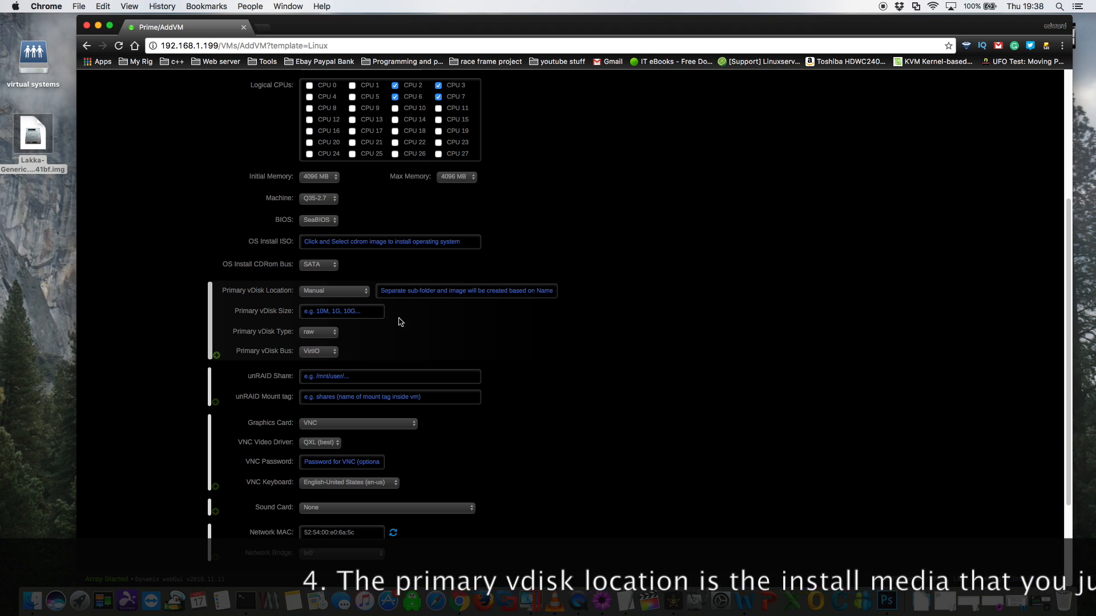
left_click(465, 291)
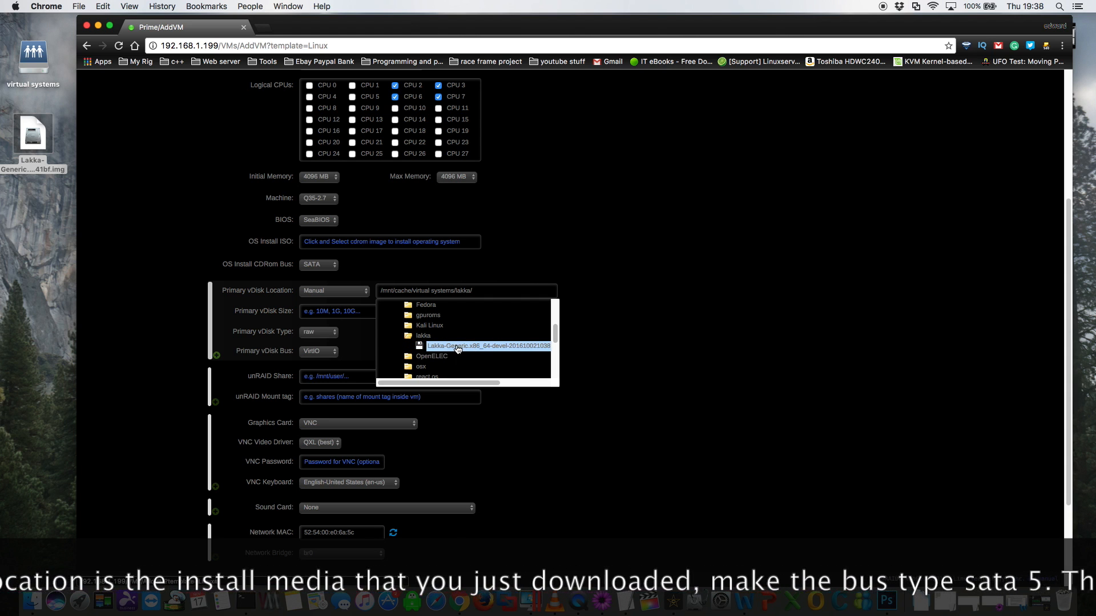
left_click(487, 346)
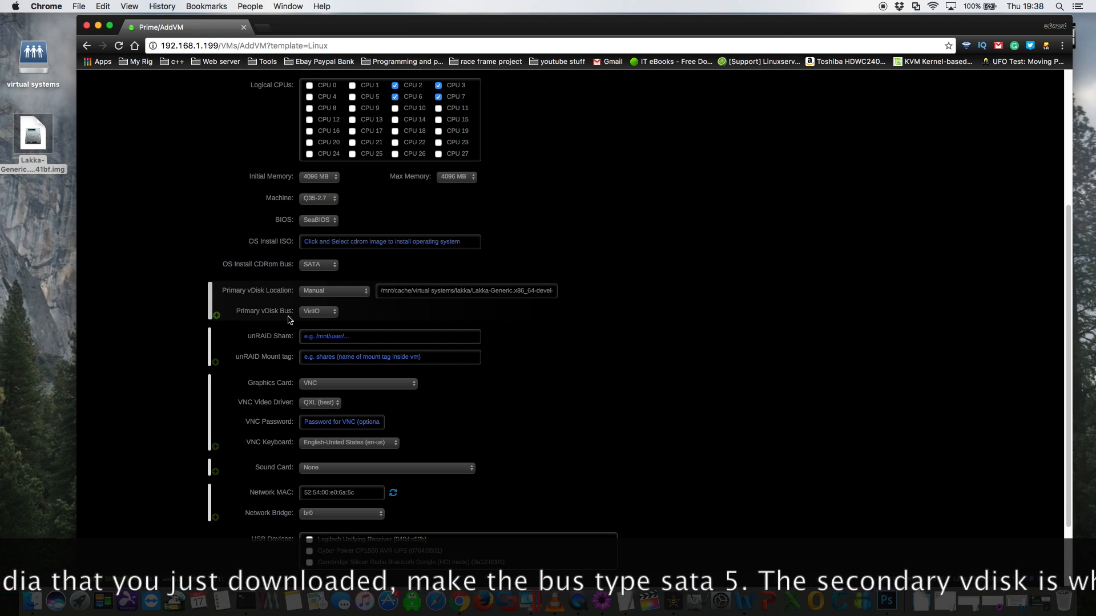
left_click(318, 310)
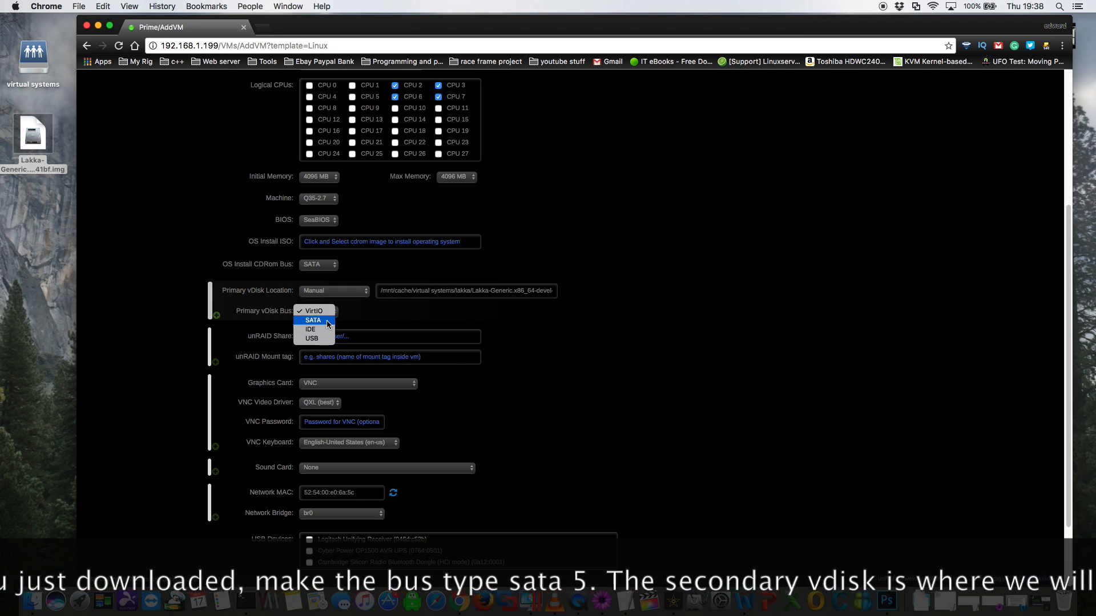
left_click(313, 319)
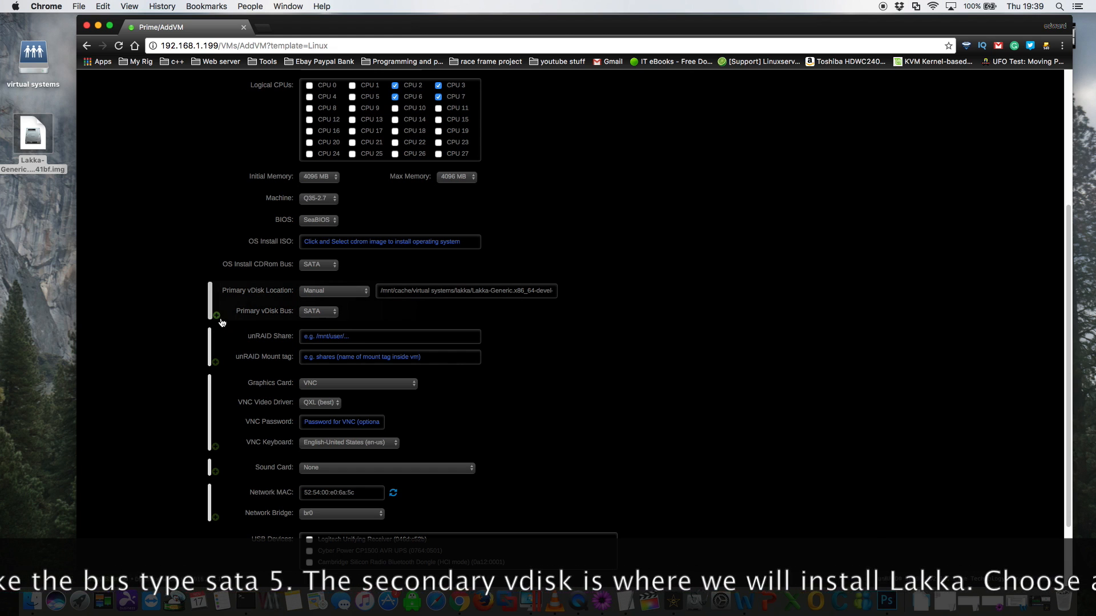
Add a second 2g raw vDisk on the SATA bus
left_click(216, 315)
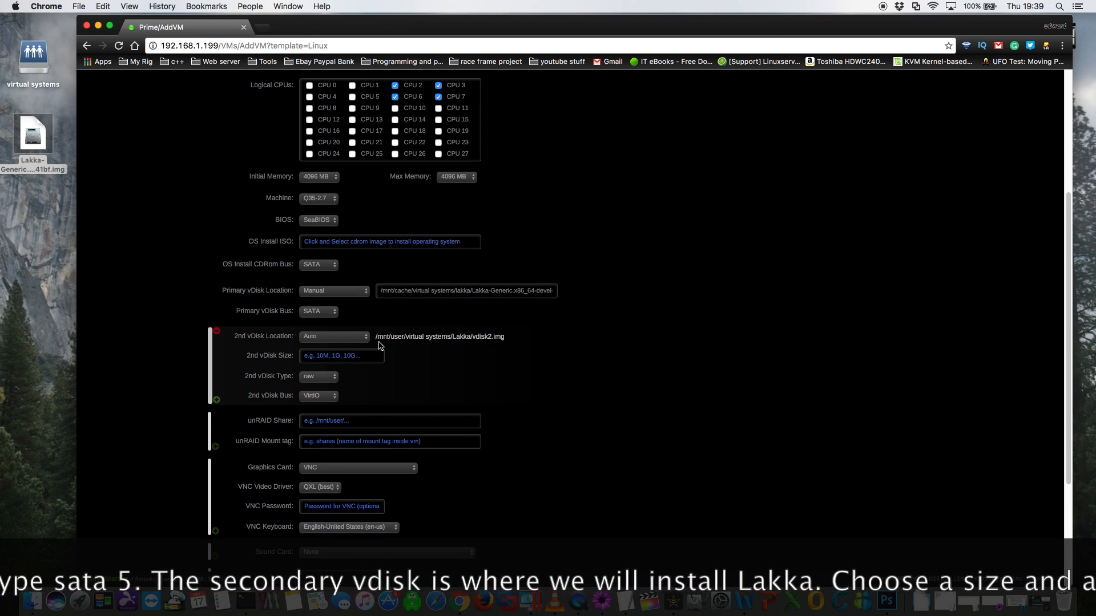
mouse_move(460, 347)
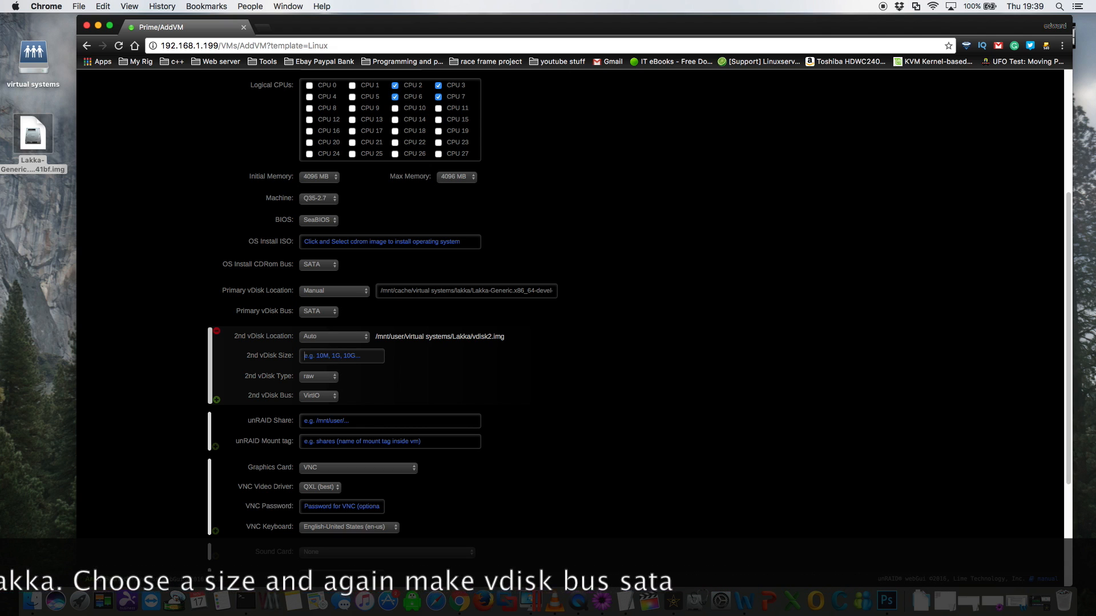
type("2")
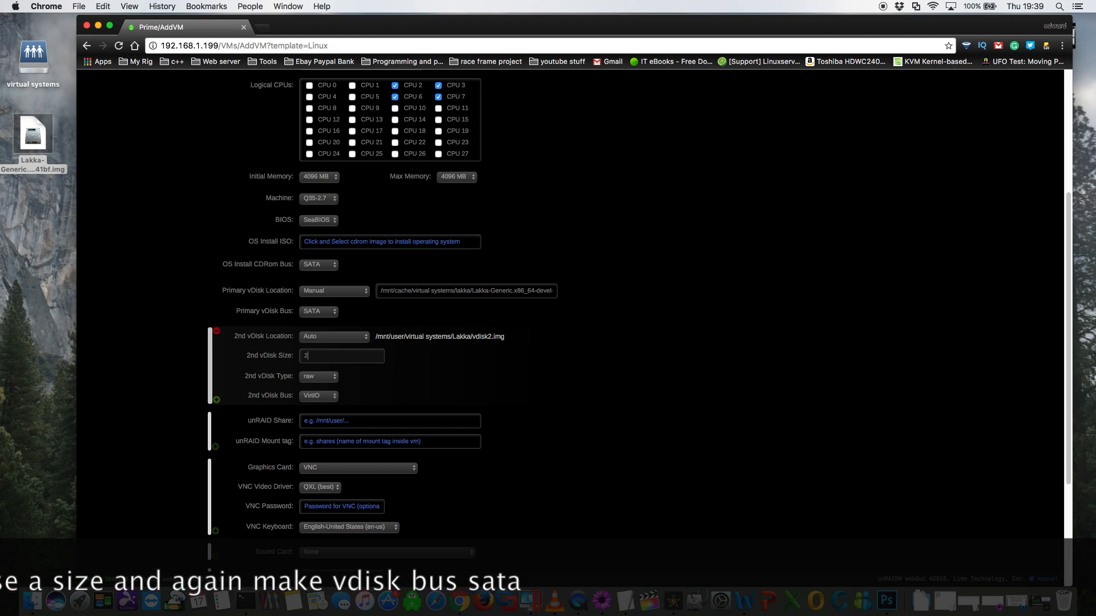
type("g")
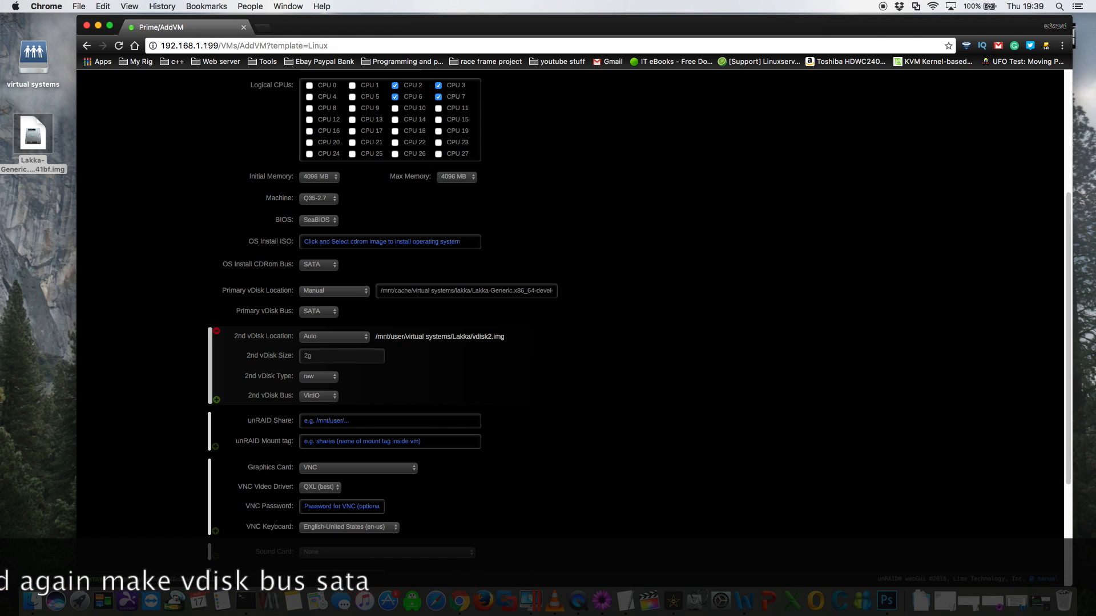
left_click(341, 356)
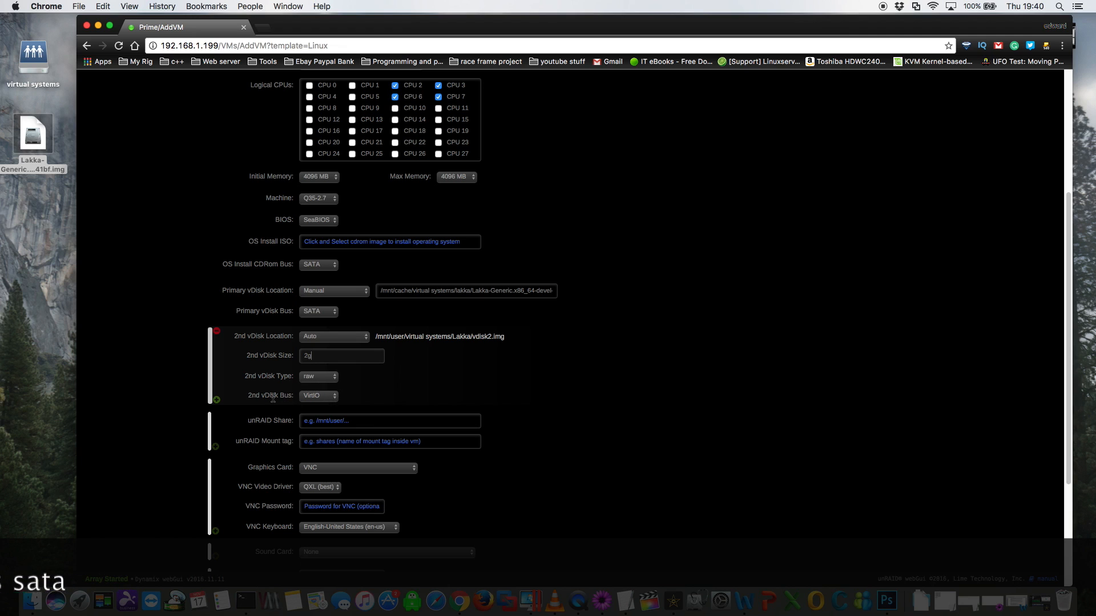
left_click(318, 396)
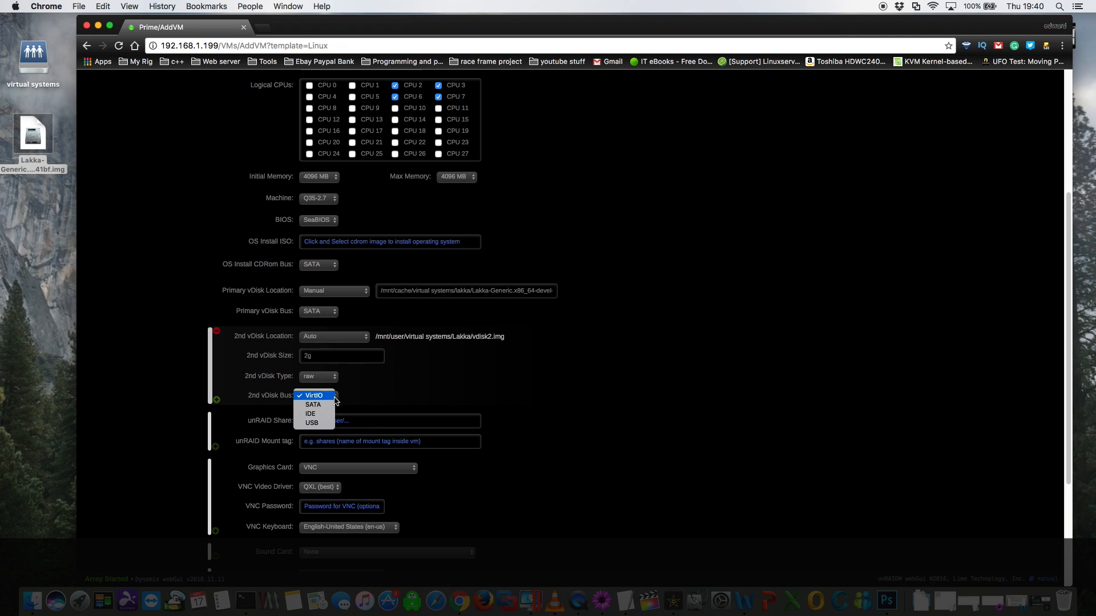
left_click(313, 404)
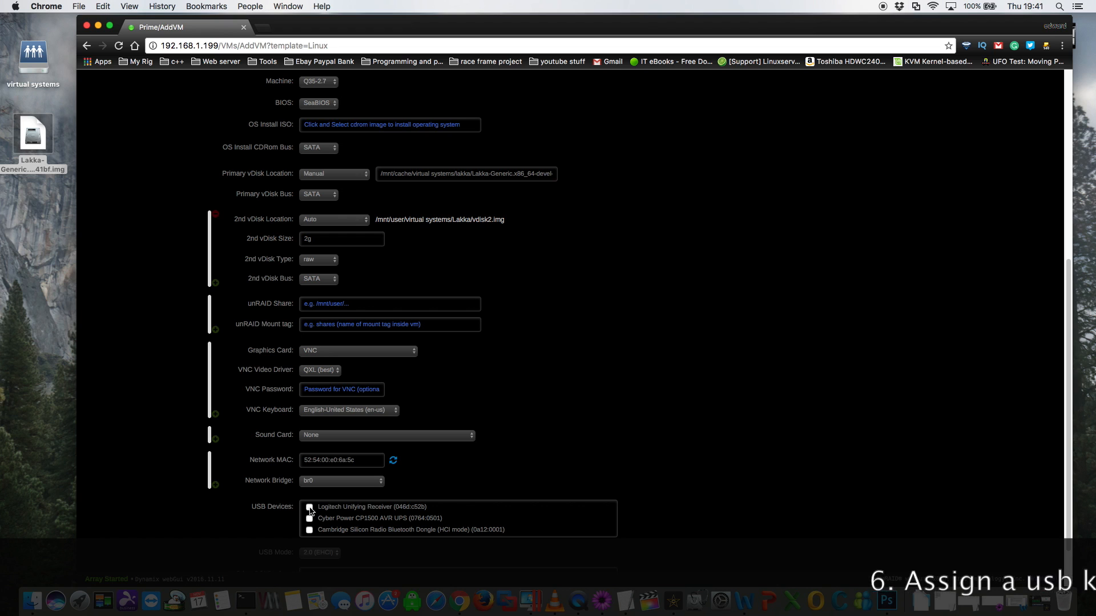
Pass through the Logitech Unifying receiver, keep VNC graphics after trying the GTX 750 Ti, and disable start after creation
left_click(310, 506)
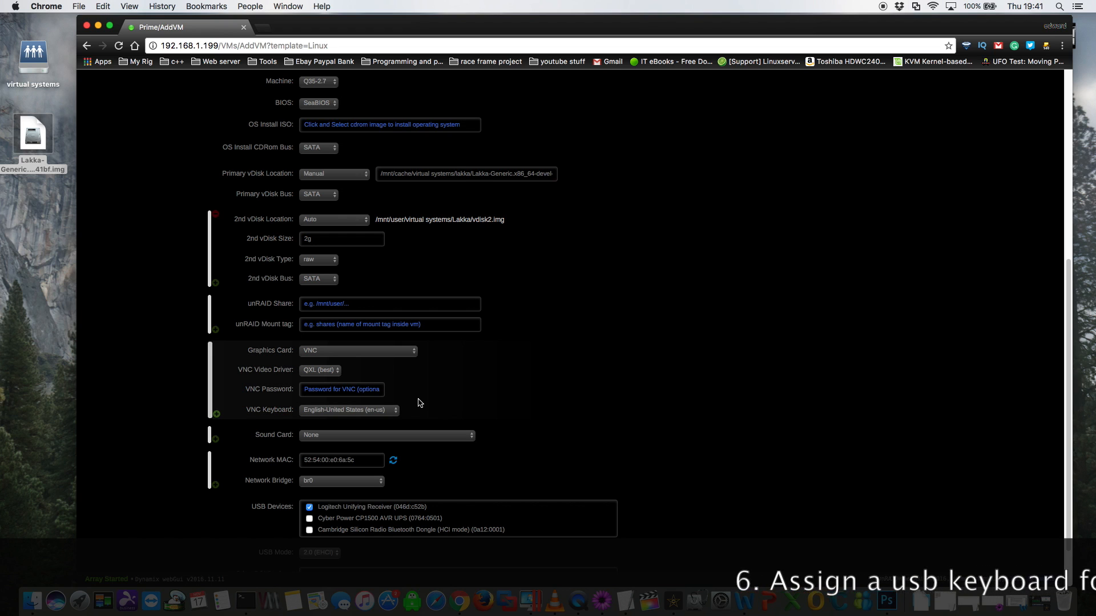
mouse_move(385, 360)
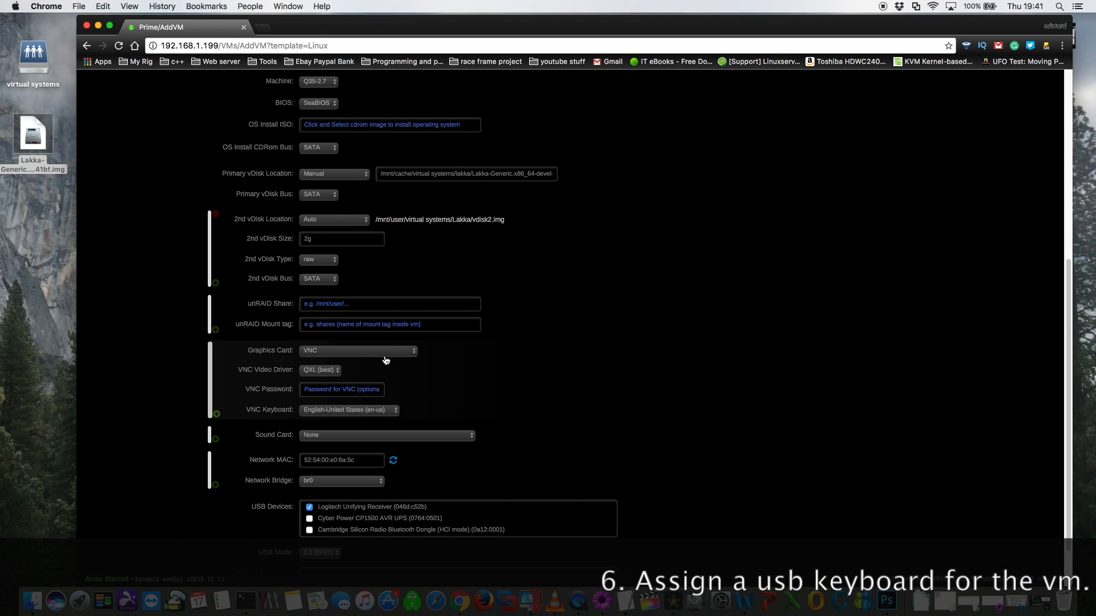
left_click(356, 350)
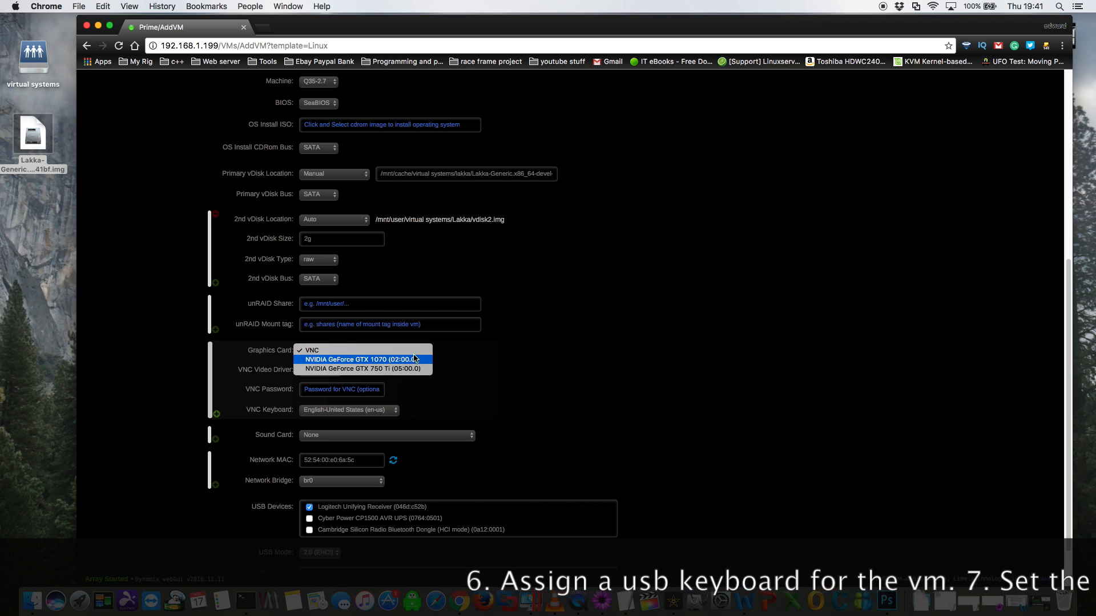
mouse_move(363, 369)
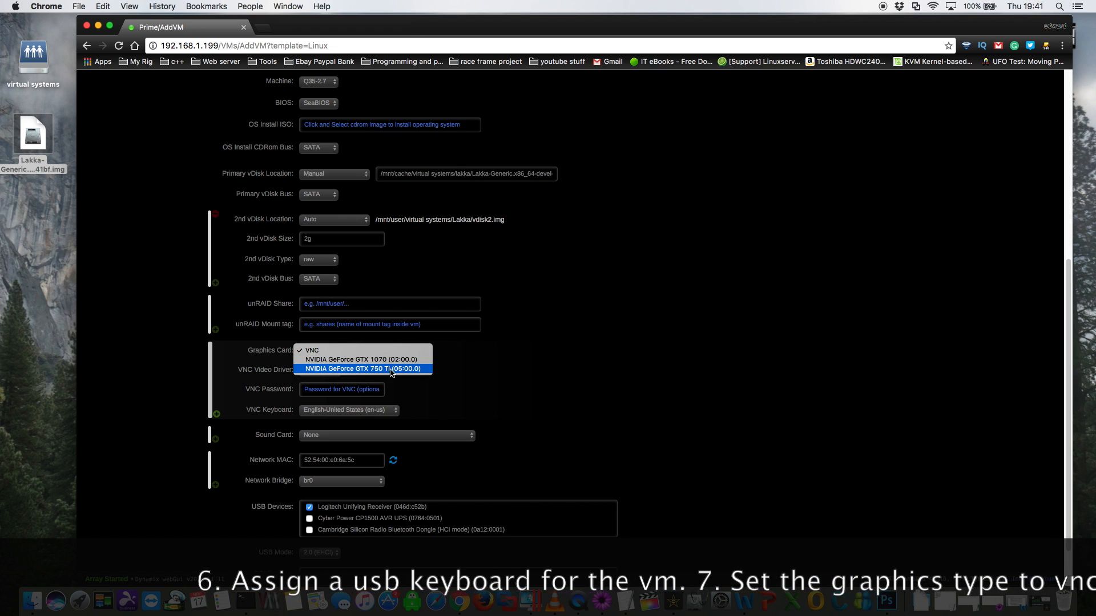
left_click(310, 350)
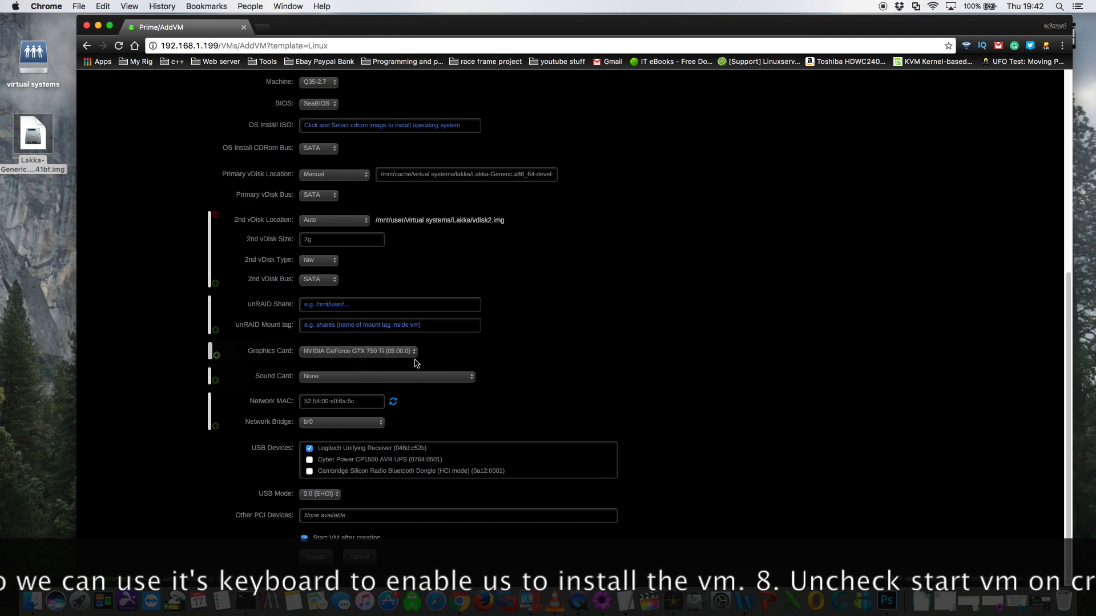
left_click(356, 350)
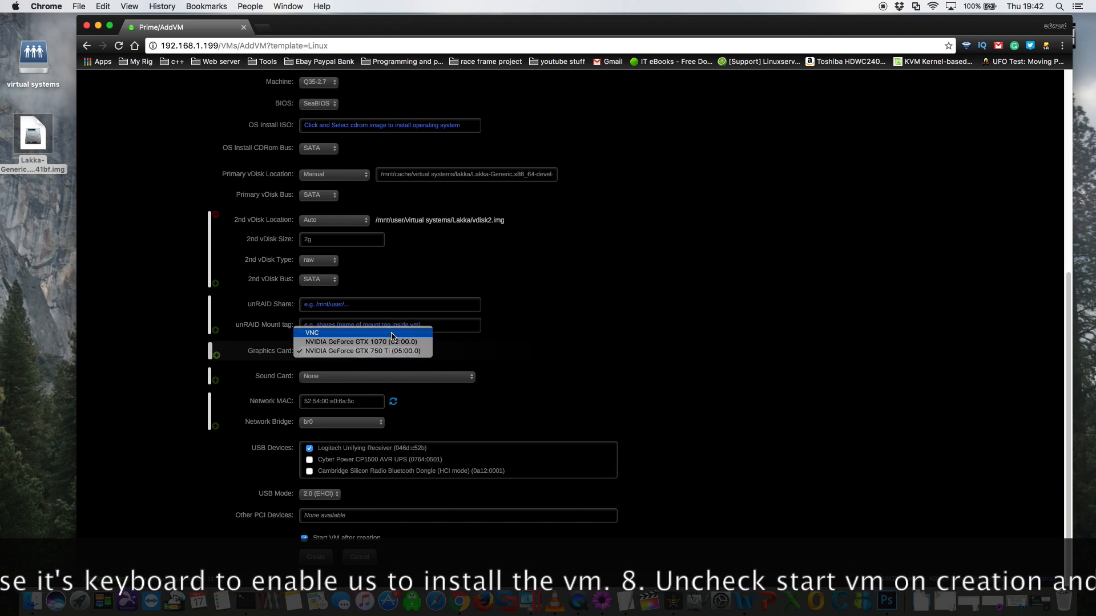
left_click(310, 332)
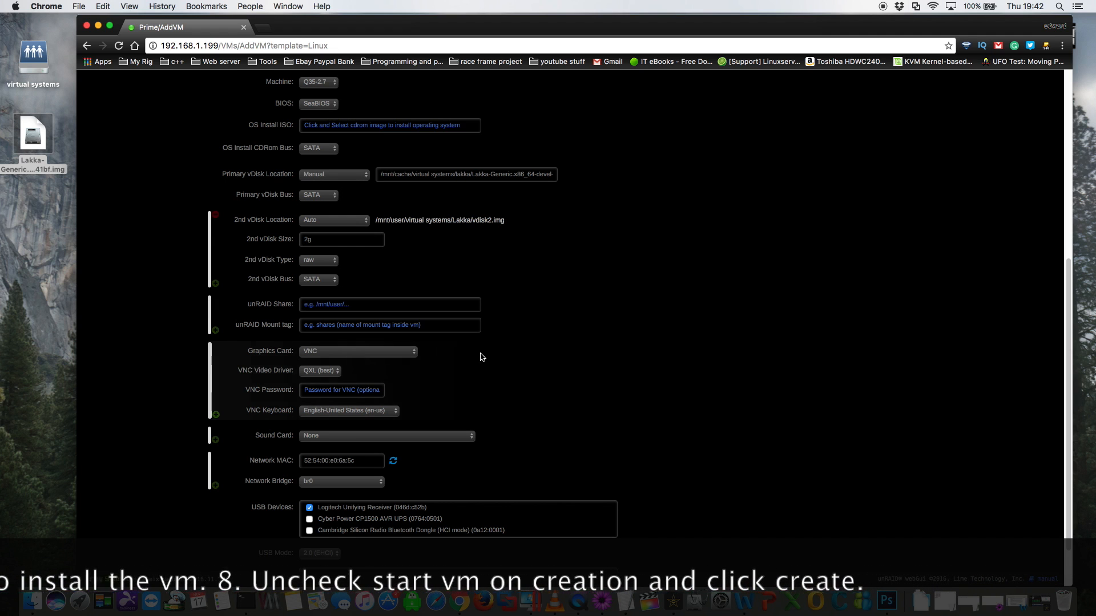
scroll("down", 3)
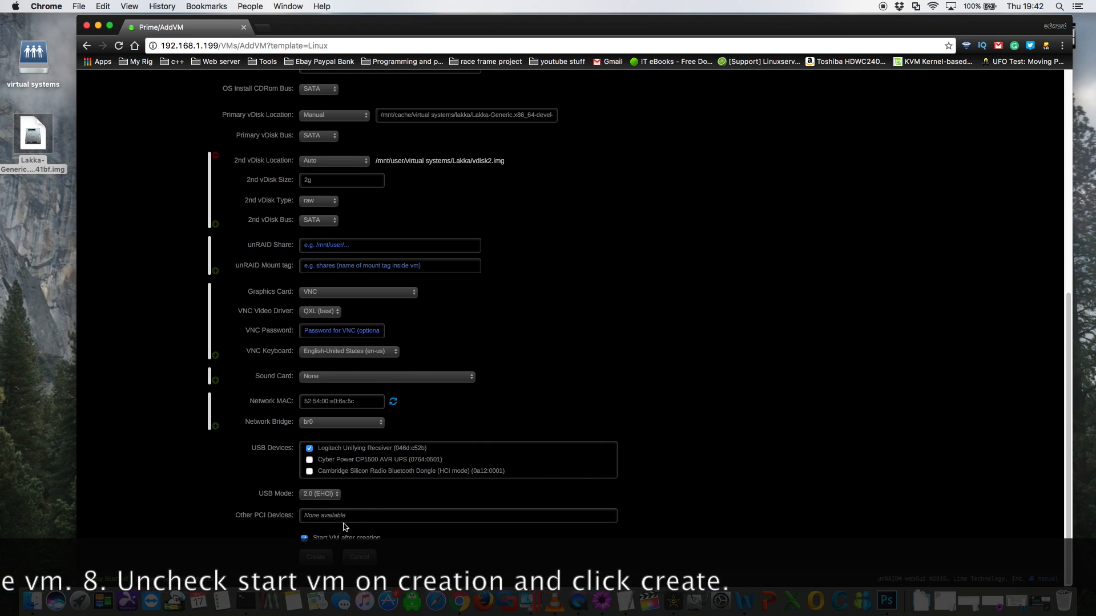
left_click(304, 538)
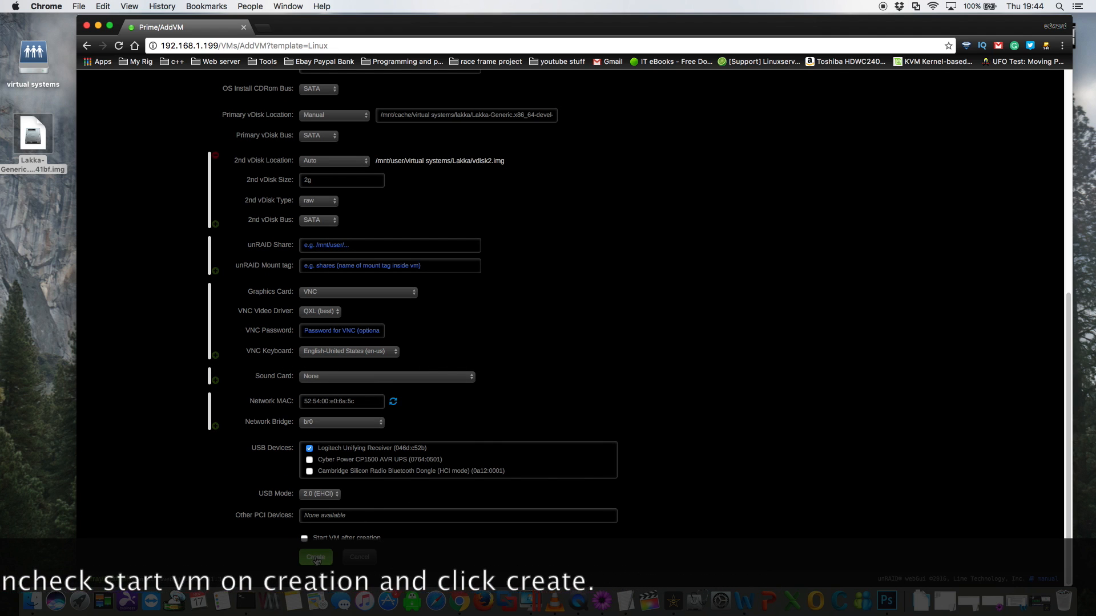
Create the Lakka VM, start it and view its VNC Remote console
left_click(315, 557)
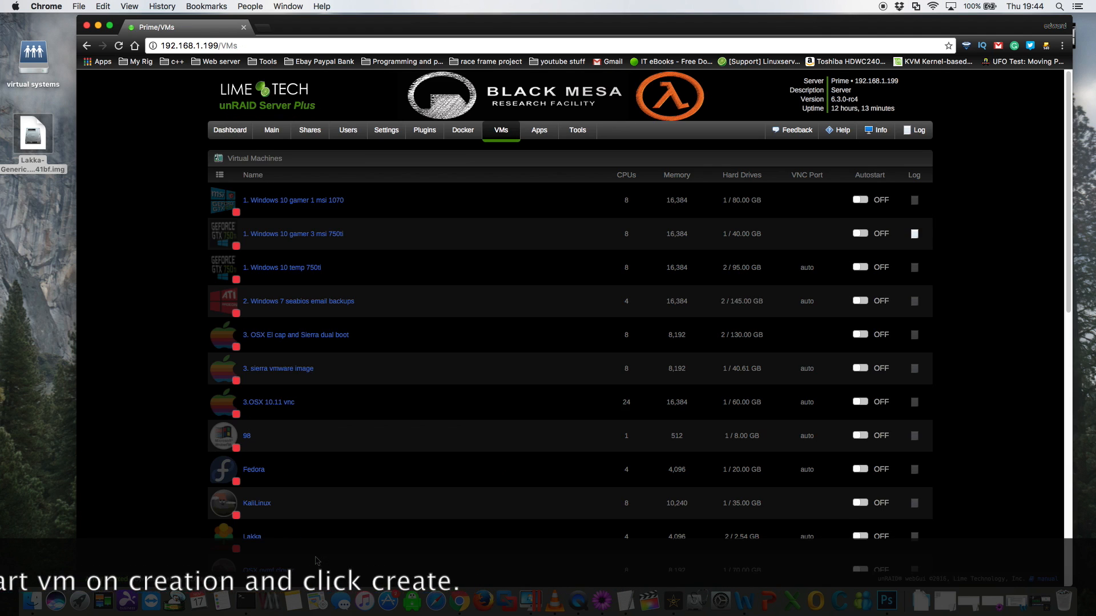
scroll("down", 3)
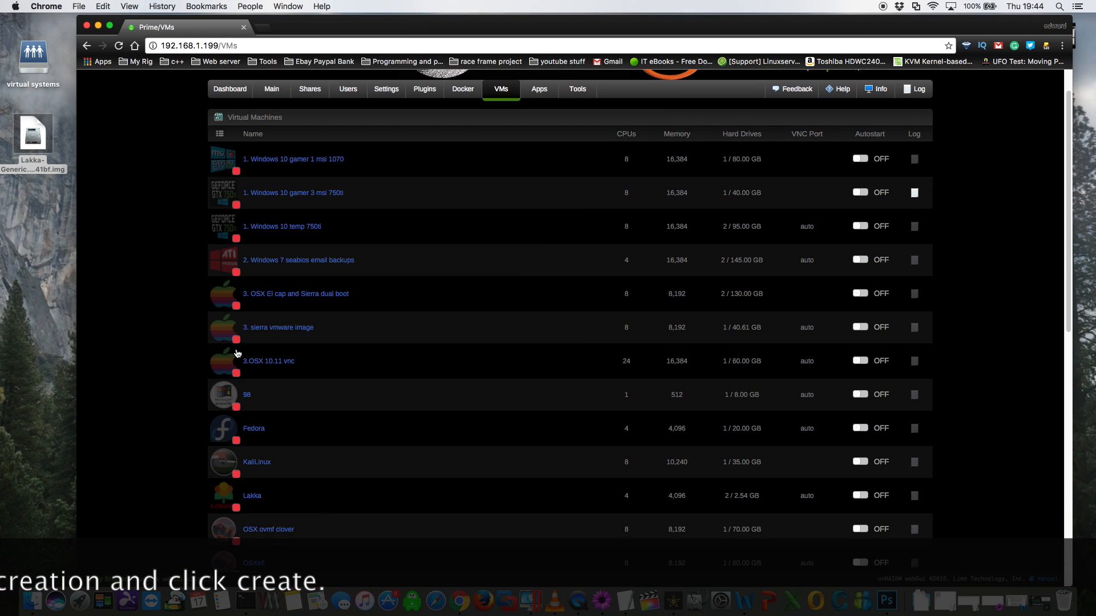
mouse_move(220, 505)
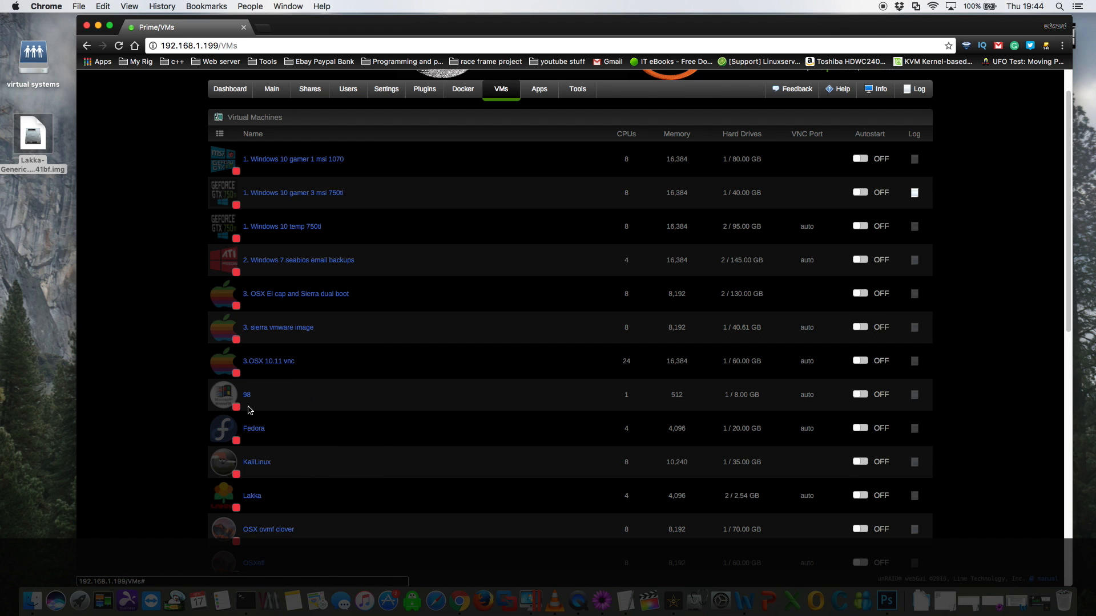
left_click(251, 394)
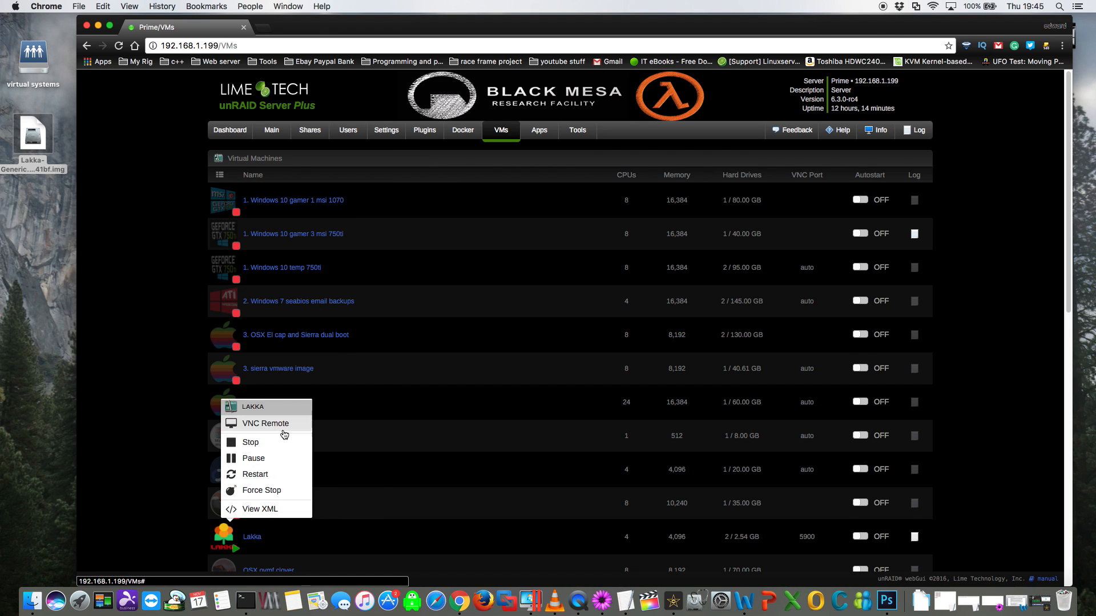
left_click(266, 423)
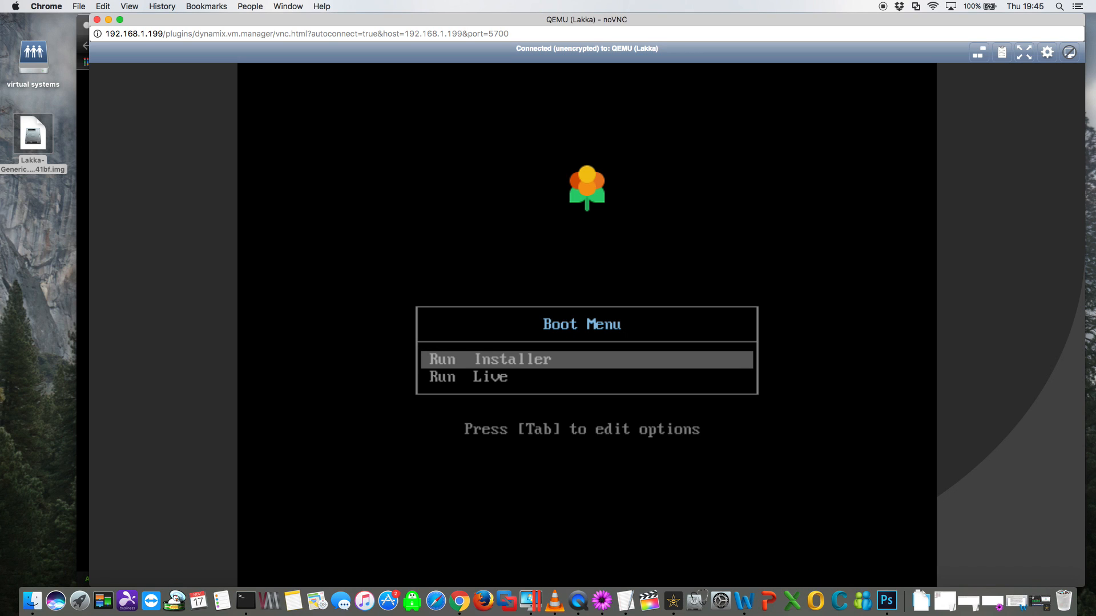
Boot the Lakka image into its Run Installer entry from the boot menu
key("Down")
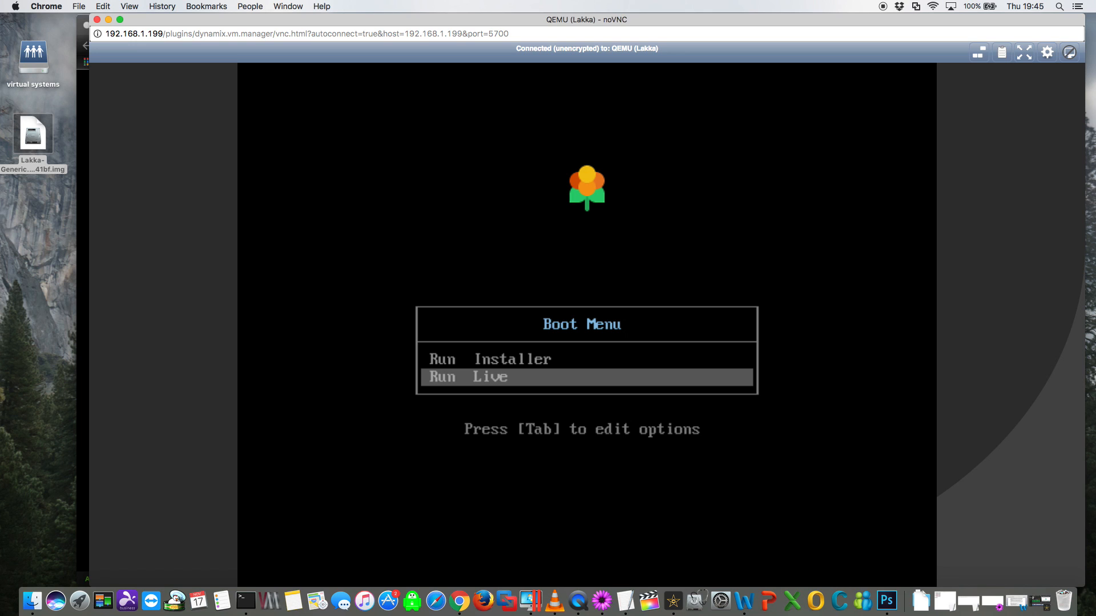
key("Up")
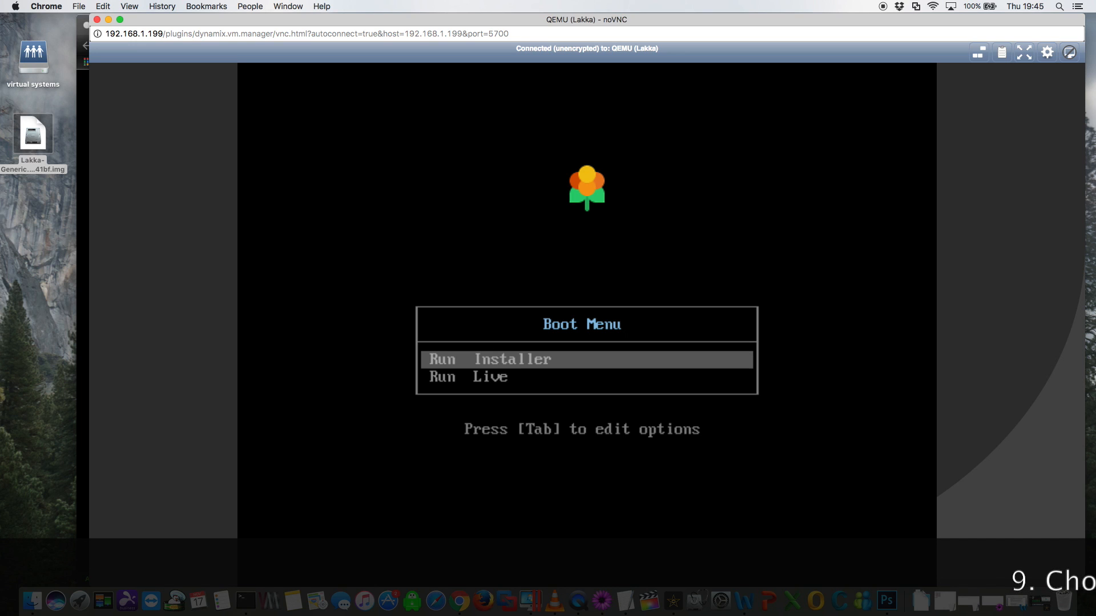
key("Return")
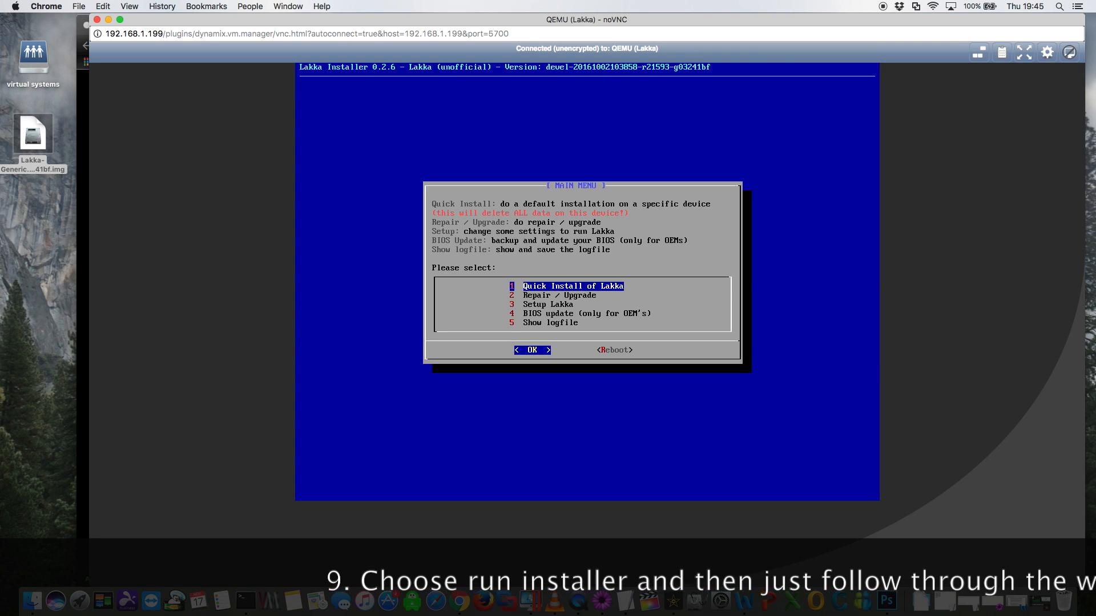
Run the quick install of Lakka and accept enabling the SSH server at startup
left_click(532, 351)
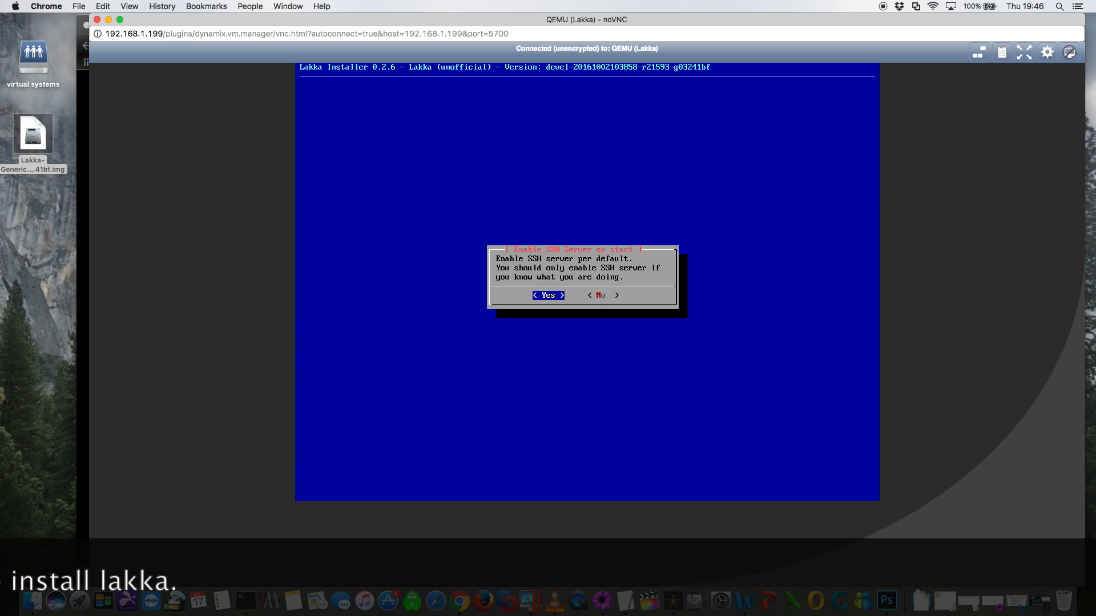
left_click(548, 295)
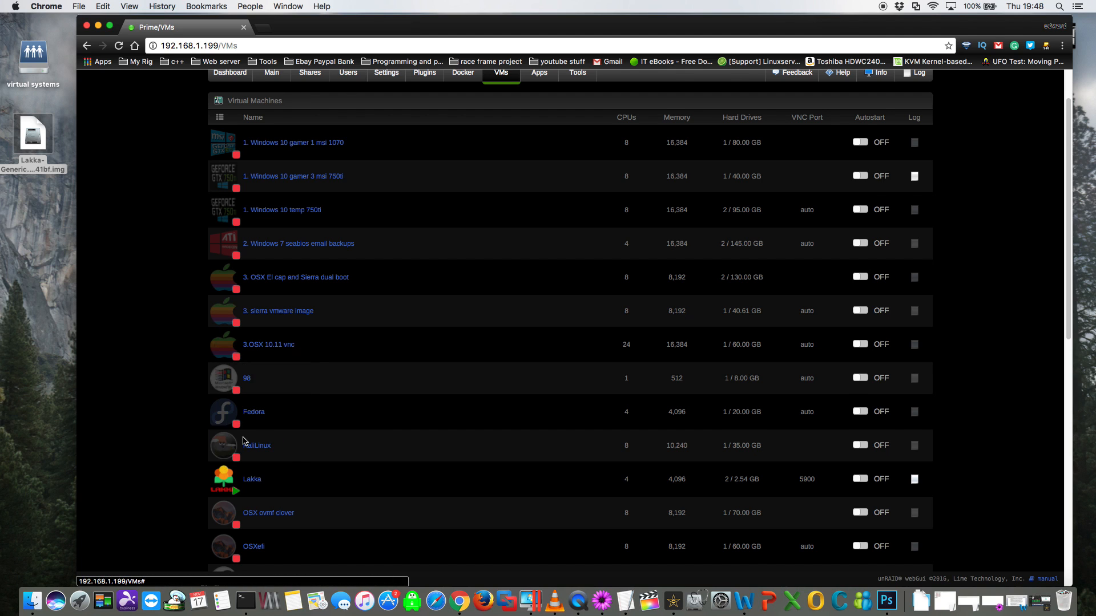
Edit the Lakka VM and set its primary vDisk location to None
scroll("down", 3)
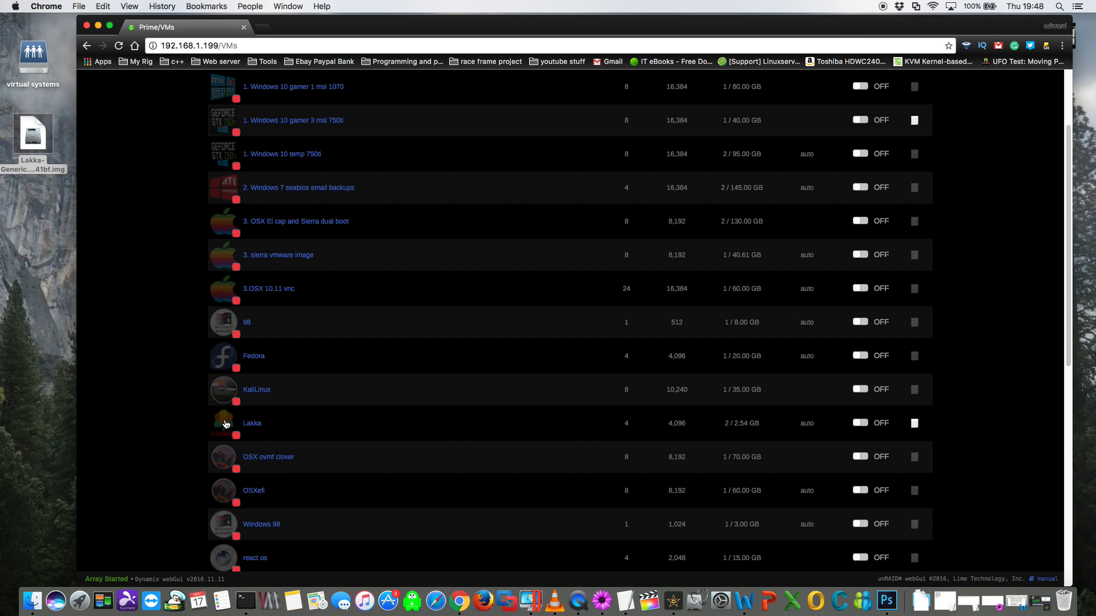
left_click(251, 423)
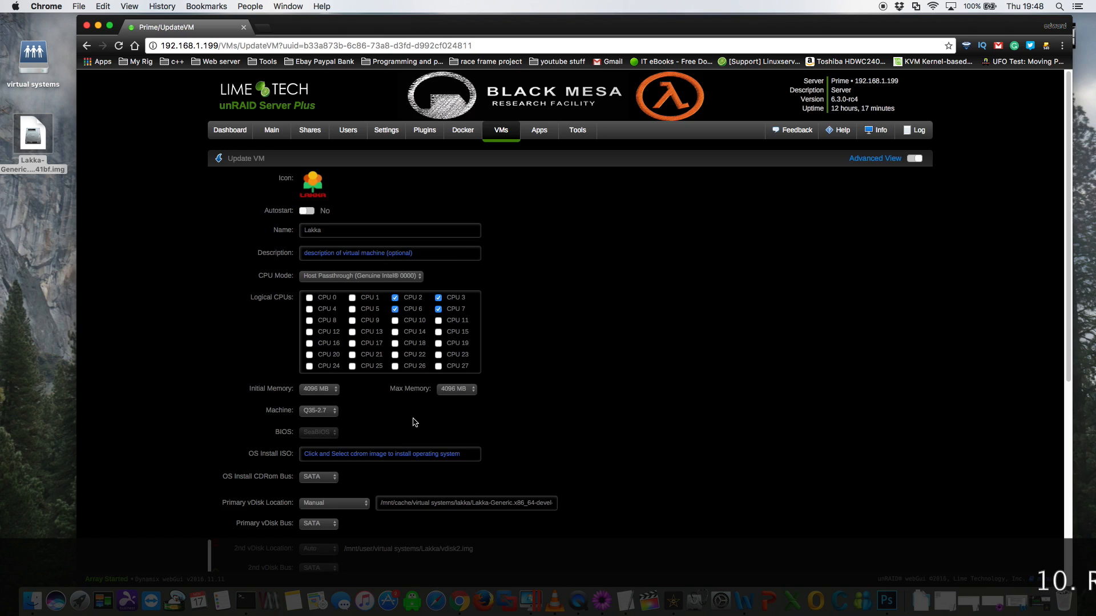
scroll("down", 3)
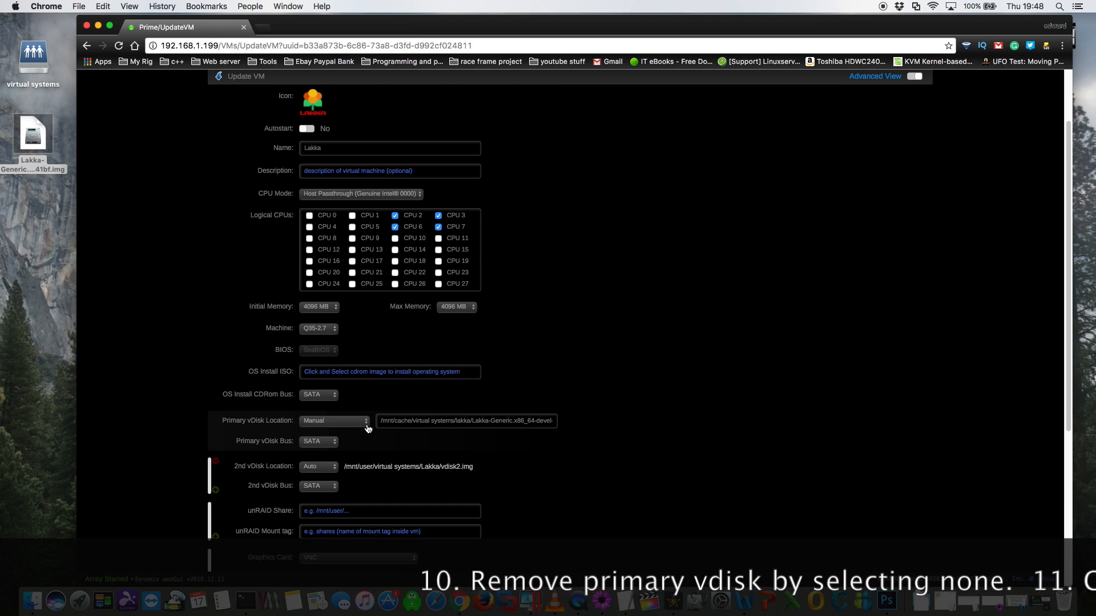
left_click(334, 421)
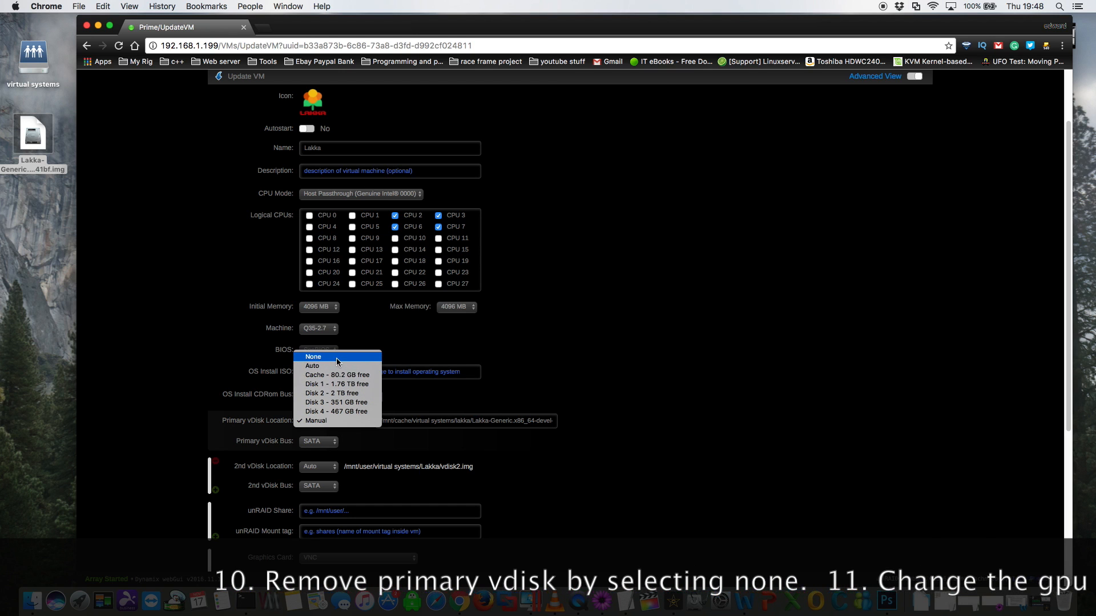
left_click(312, 356)
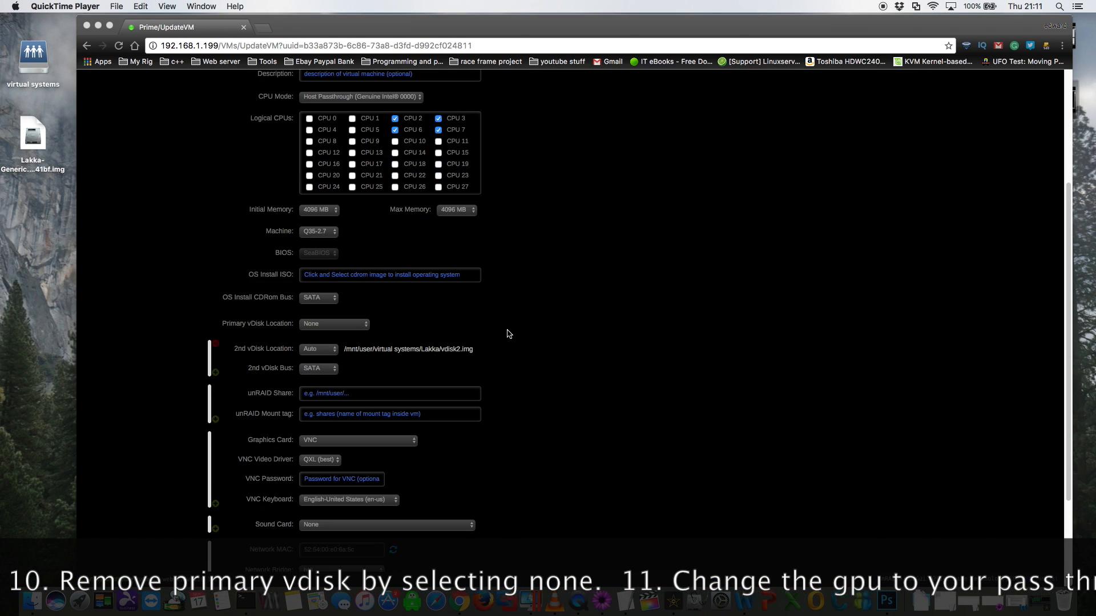
Pass through the GeForce GTX 750 Ti and its NVIDIA audio device, then update the VM
scroll("down", 3)
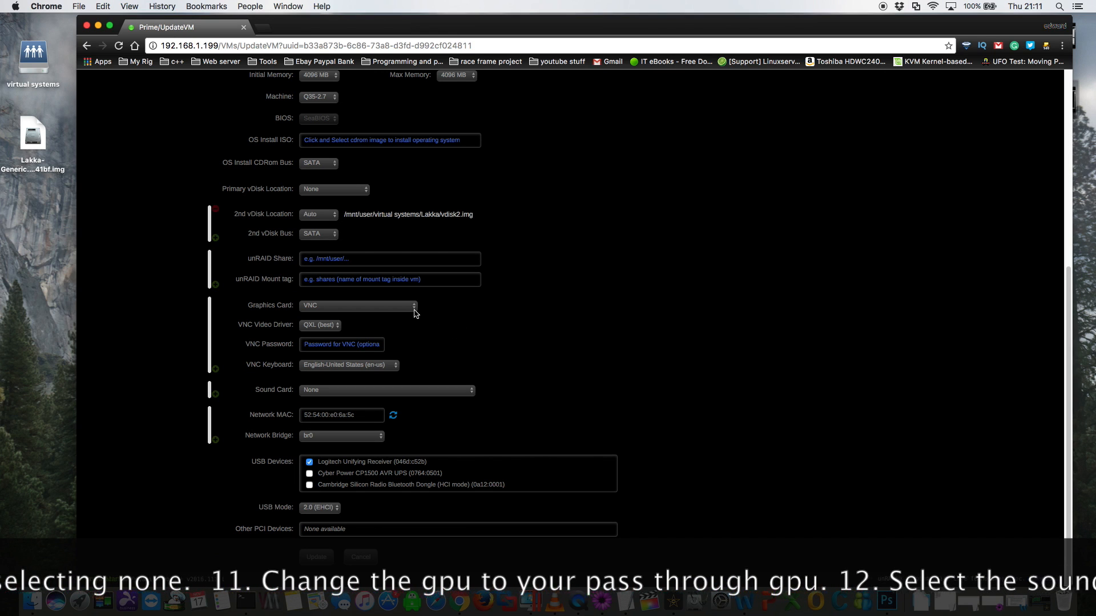
left_click(357, 305)
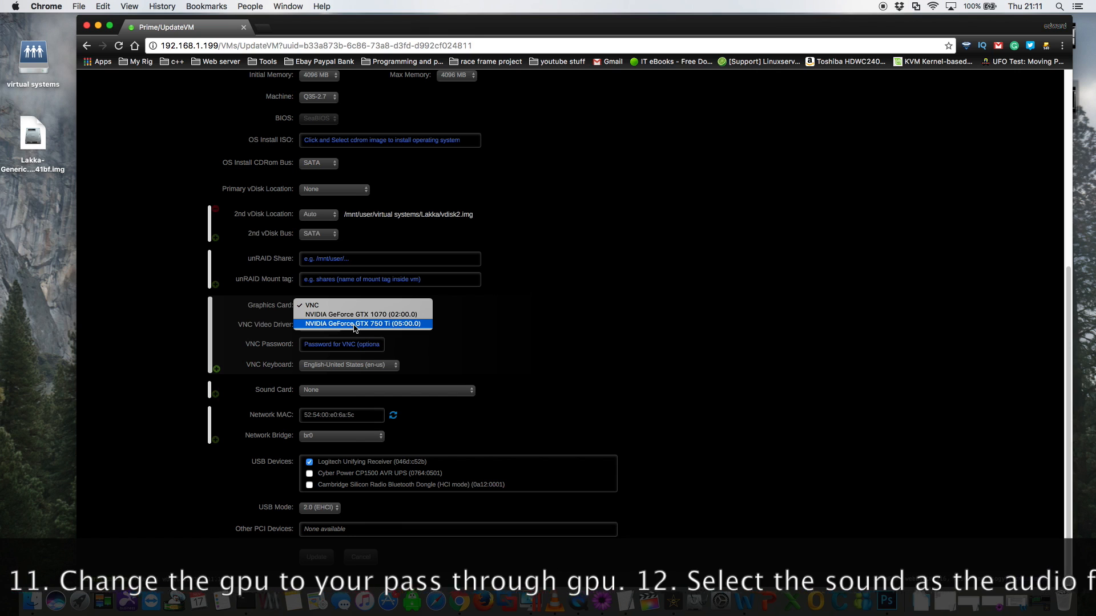
left_click(363, 323)
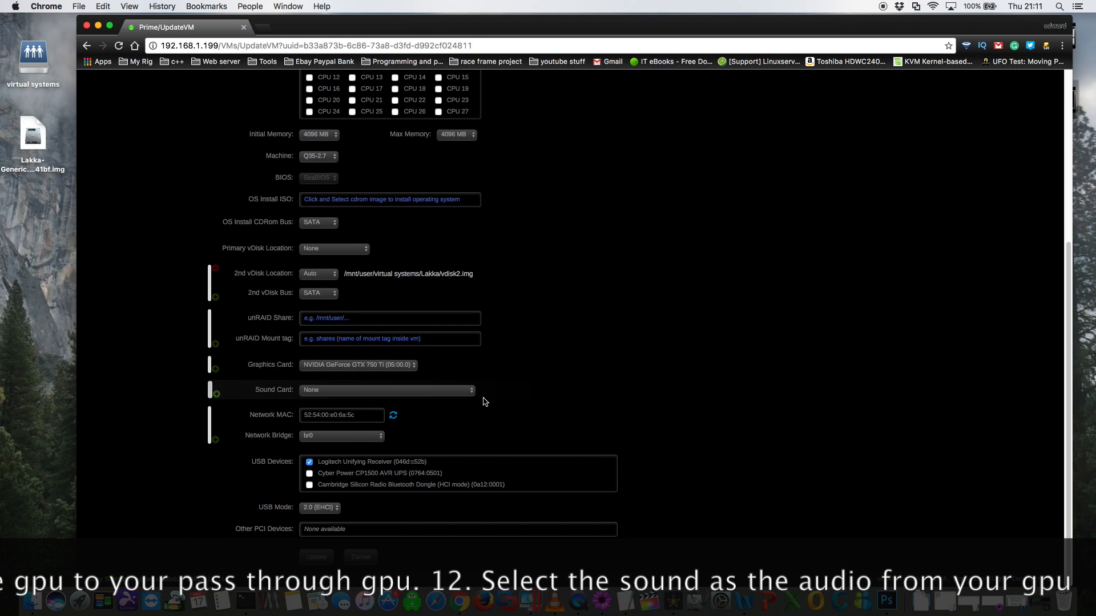
left_click(386, 391)
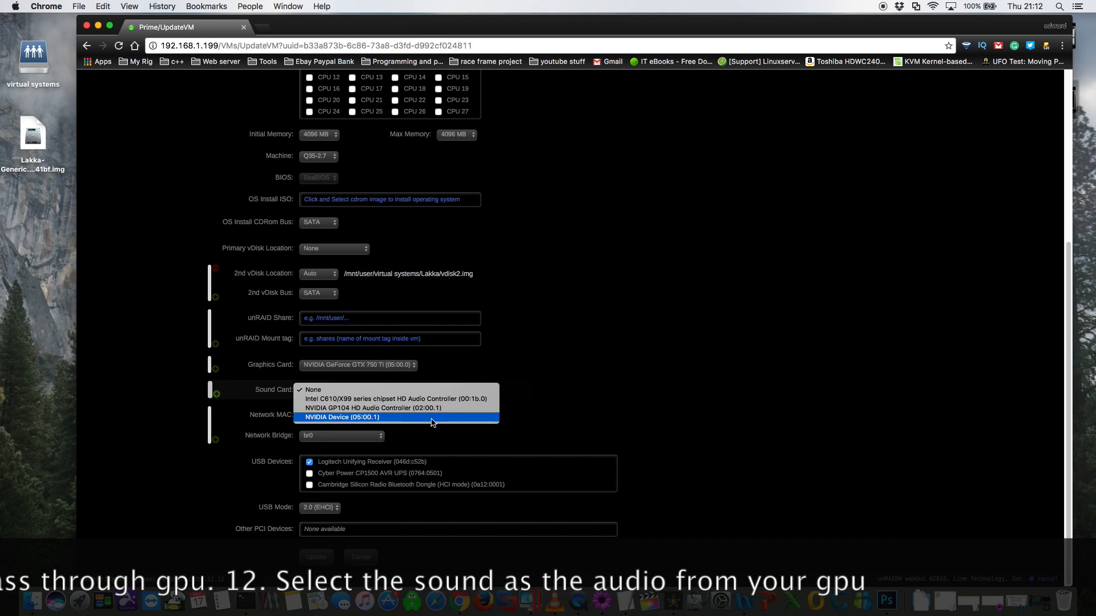
left_click(342, 417)
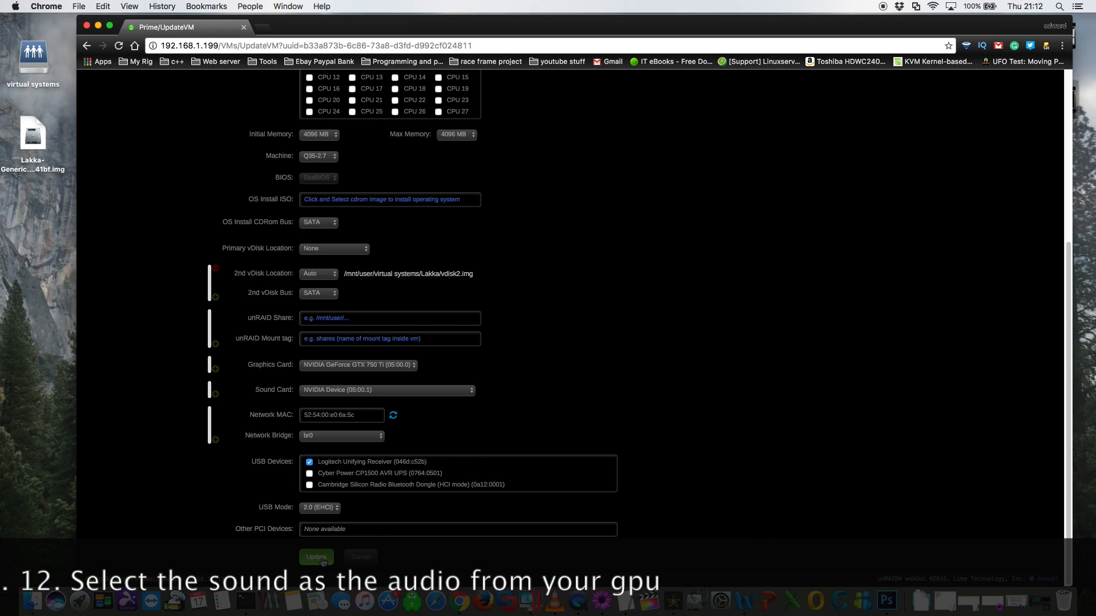
left_click(316, 557)
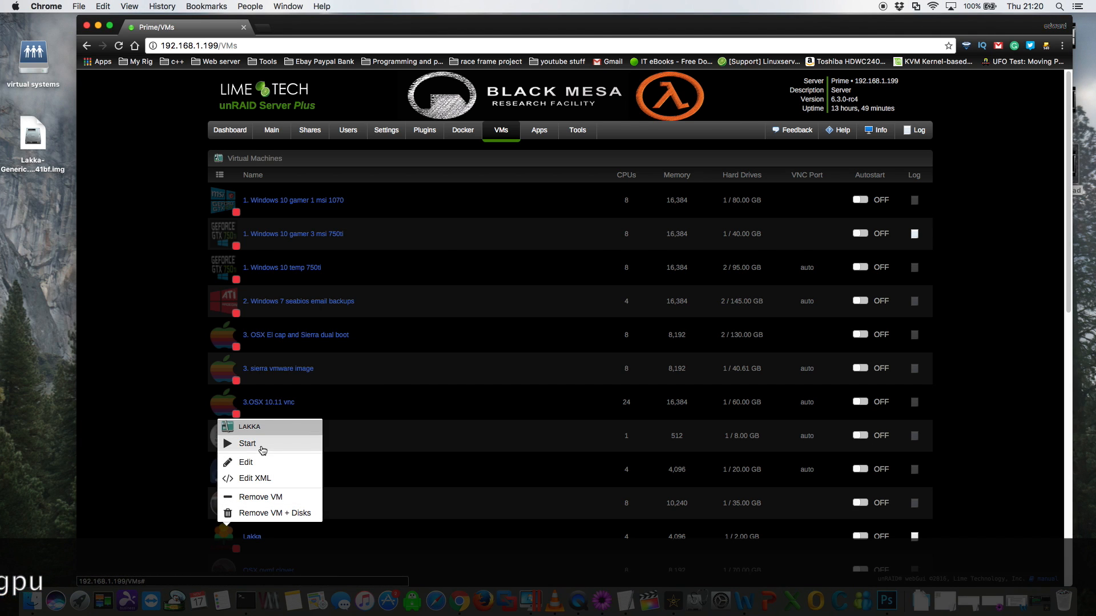
Start the Lakka virtual machine from the VMs page
left_click(246, 443)
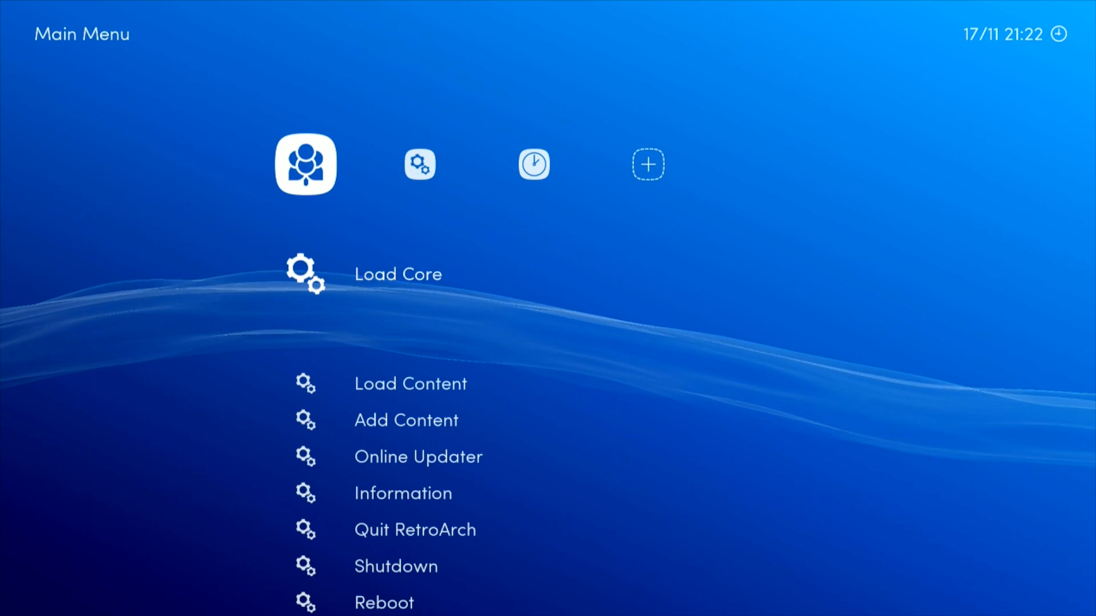
key("Down")
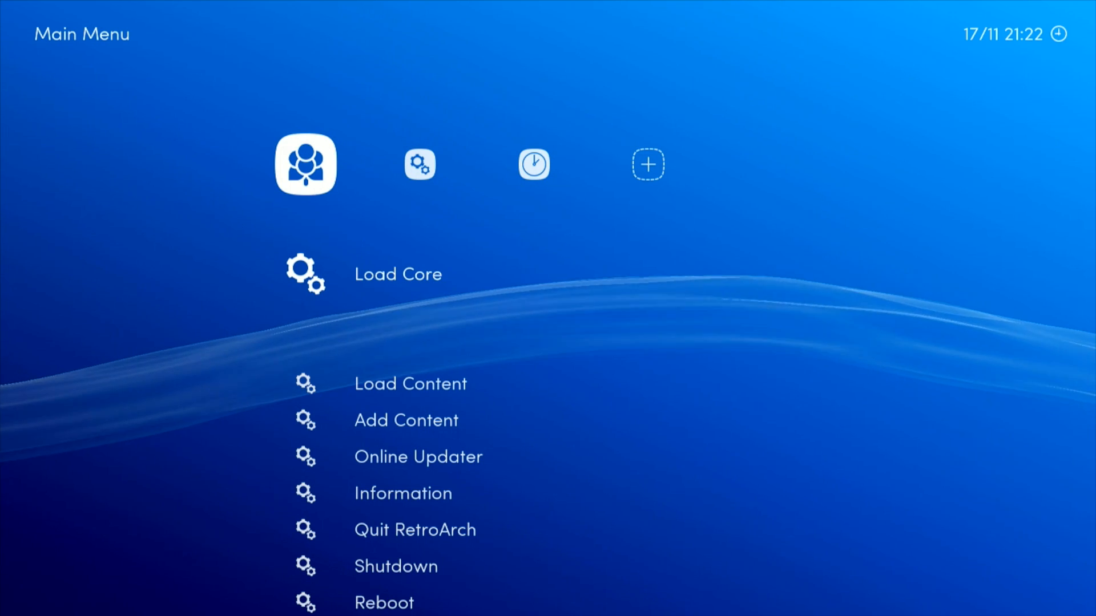
scroll("down", 3)
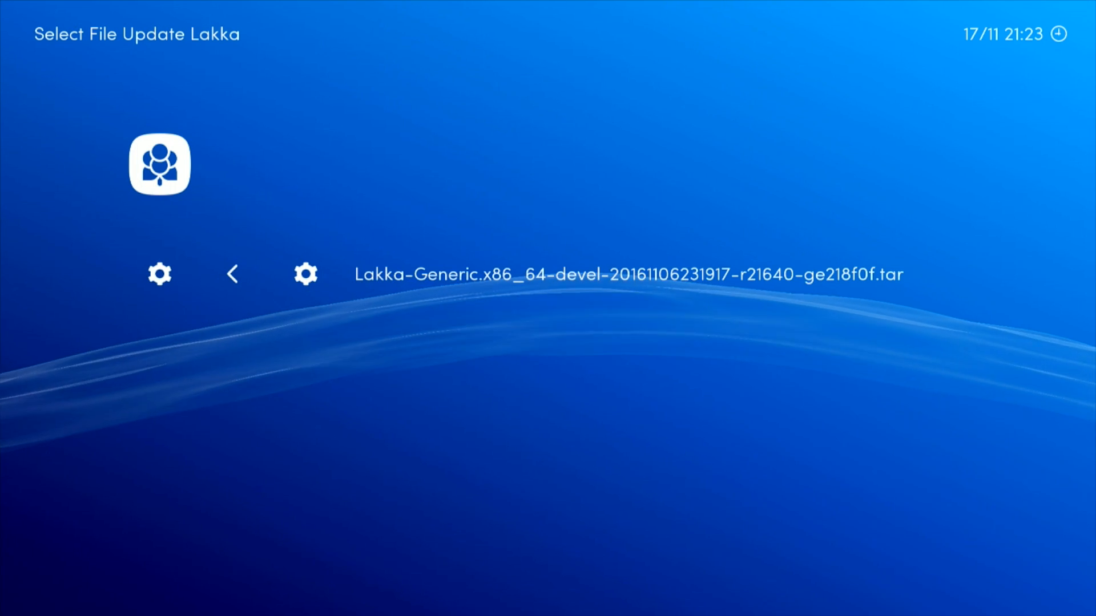
left_click(630, 272)
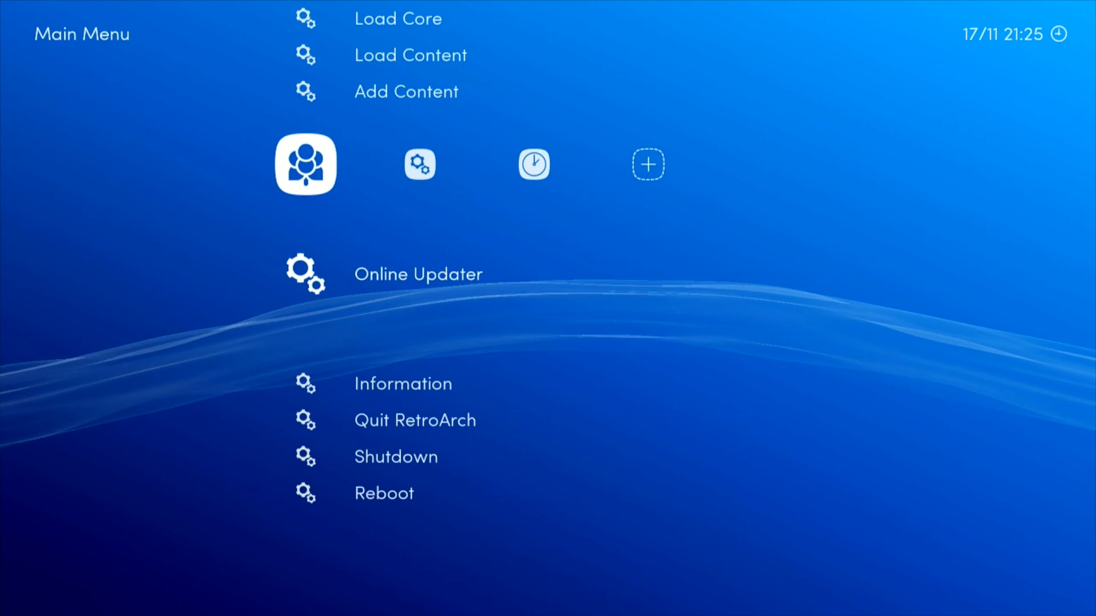
scroll("down", 3)
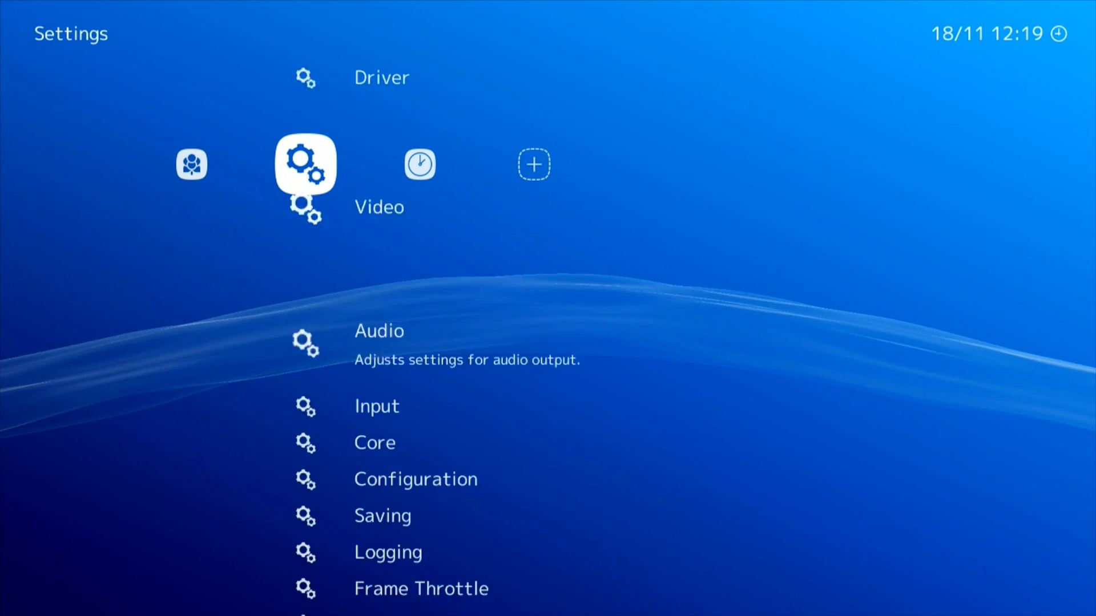
Scroll through RetroArch's Settings, Lakka Services and Audio menus toward the Information submenu
scroll("down", 3)
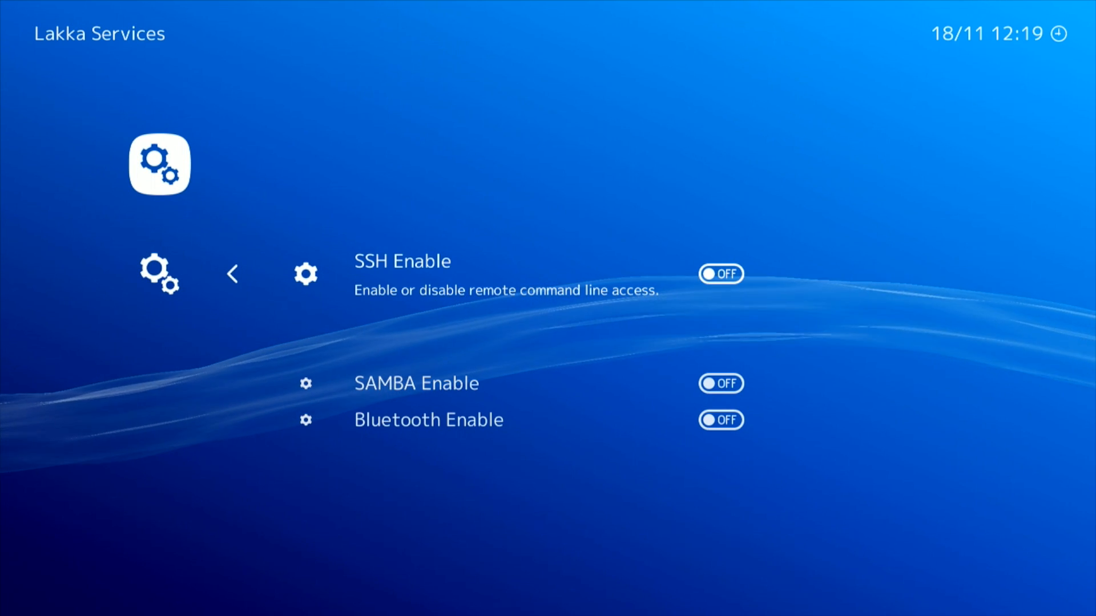
left_click(720, 274)
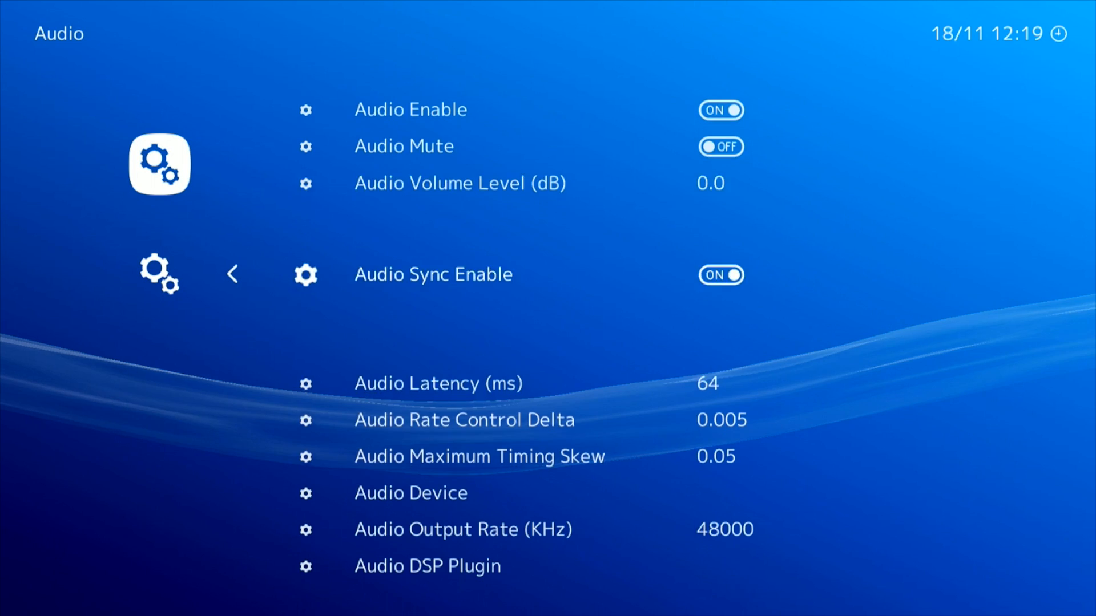
scroll("down", 3)
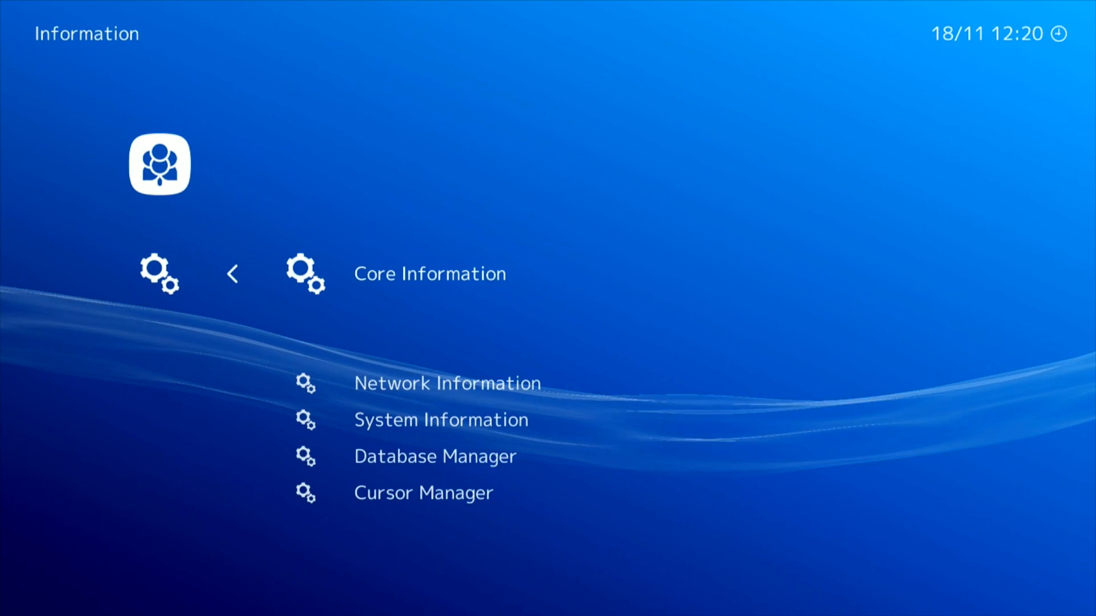
scroll("down", 3)
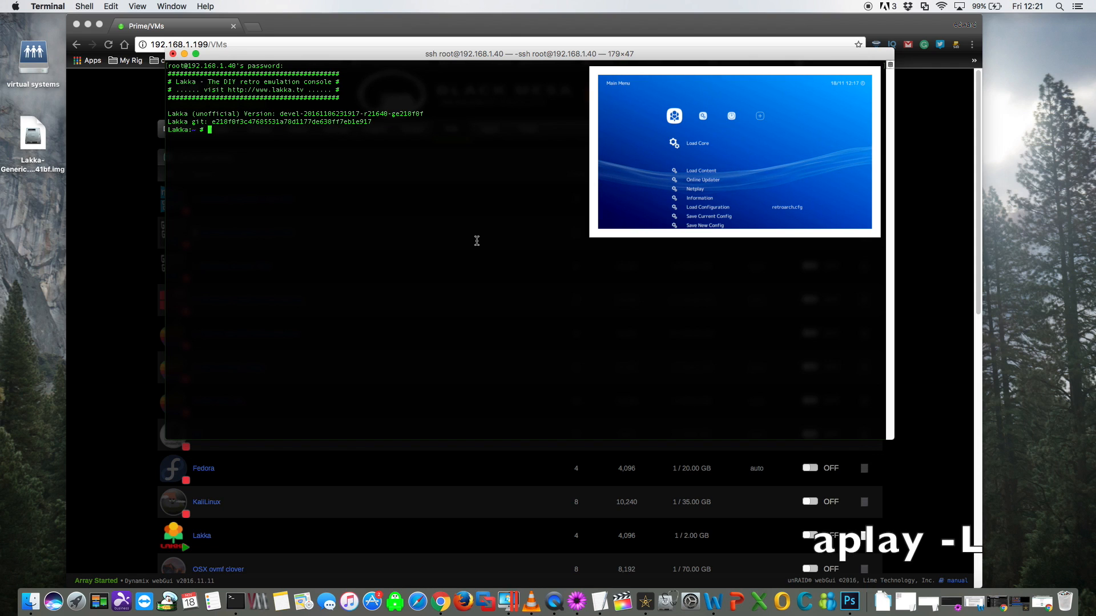
Run aplay to list the audio playback devices and keep the HDMI device names in TextEdit
type("aplay -")
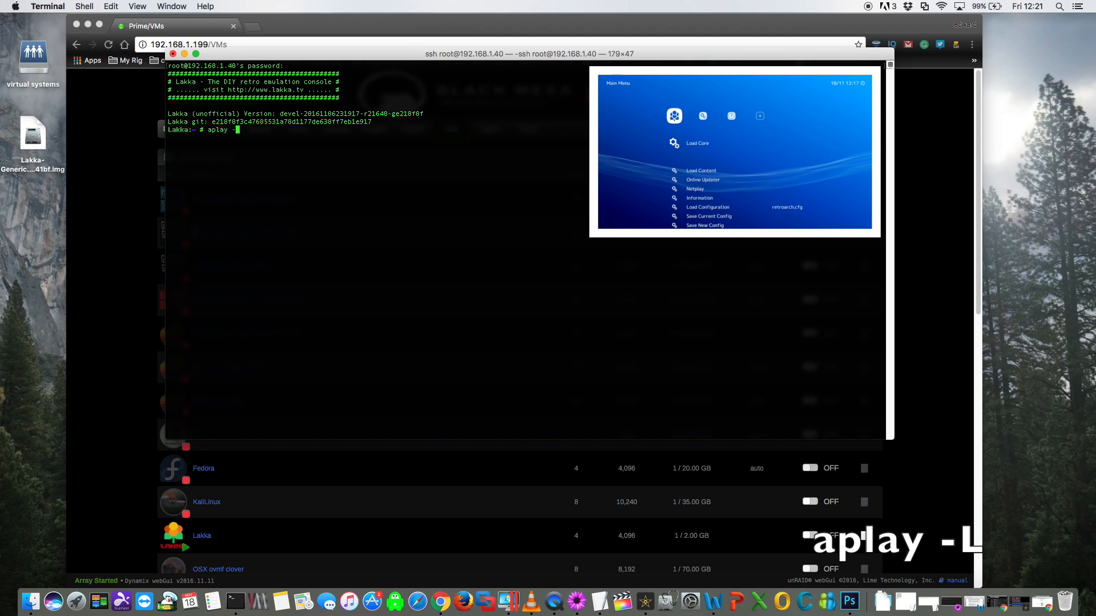
key("Return")
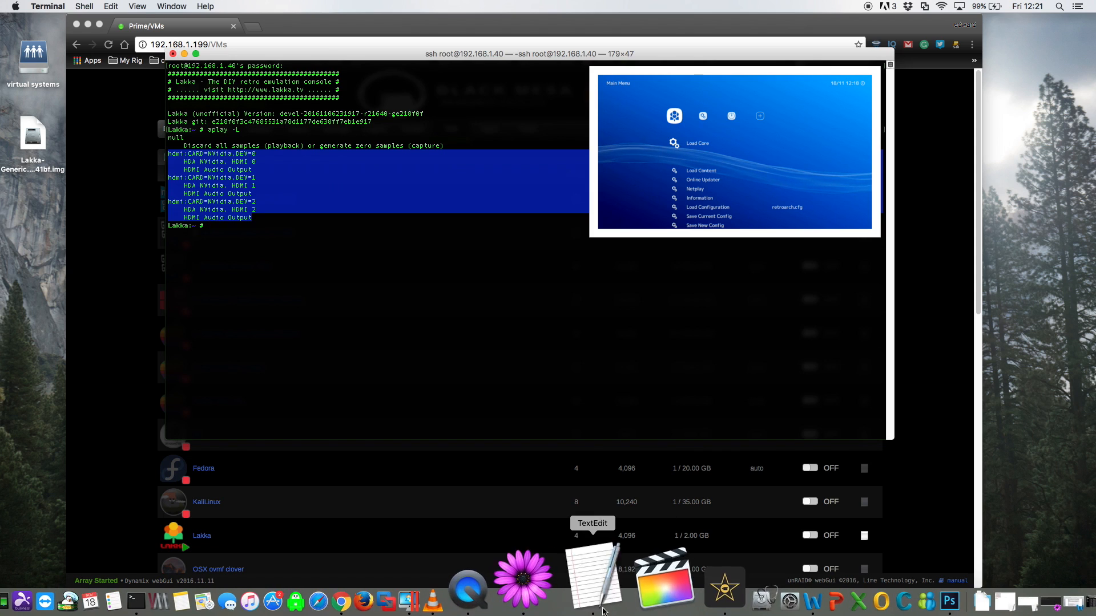
left_click(592, 580)
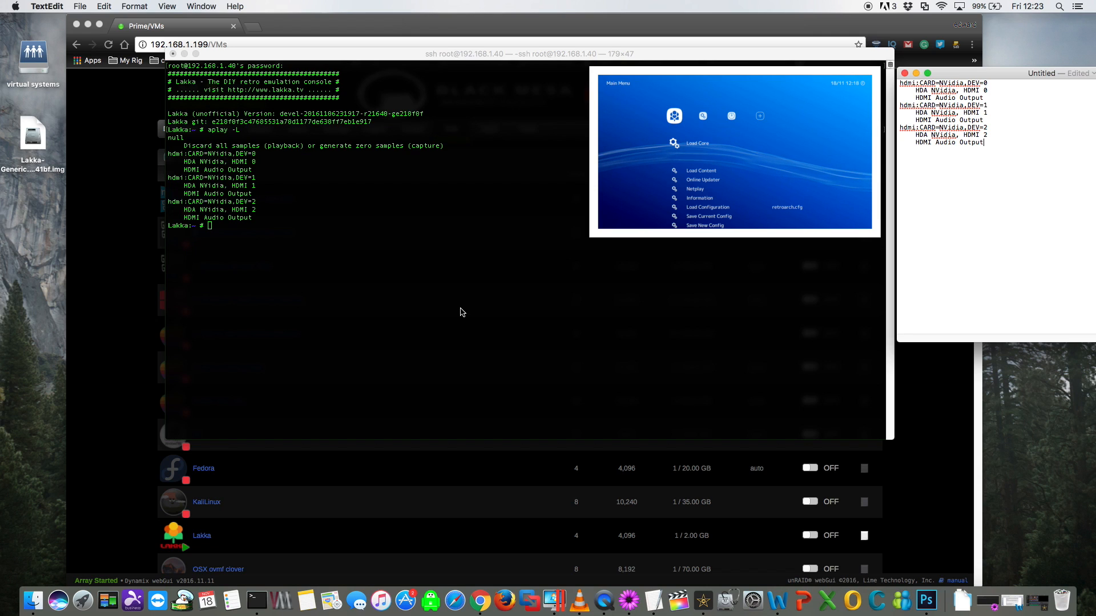
mouse_move(213, 235)
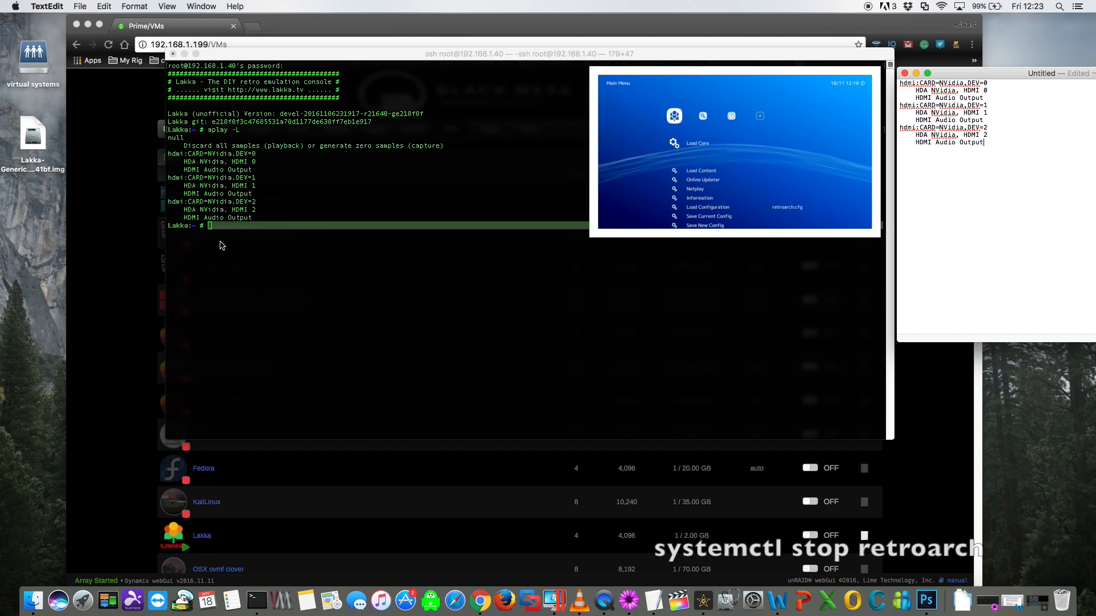
Enter systemctl stop retroarch at the Lakka shell prompt
type("systemctl stop retroarch")
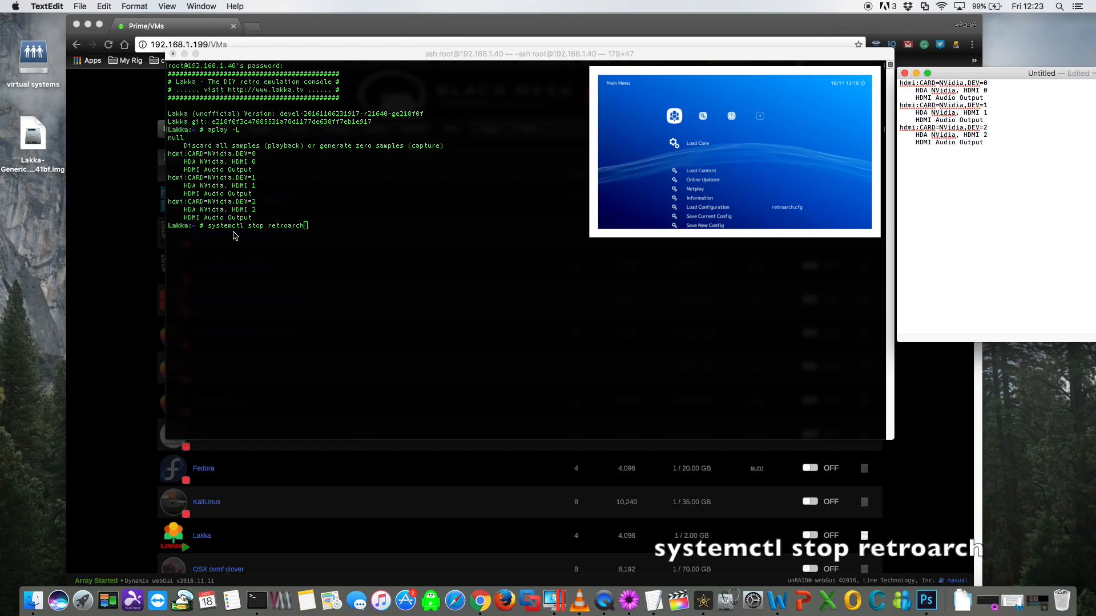
mouse_move(259, 235)
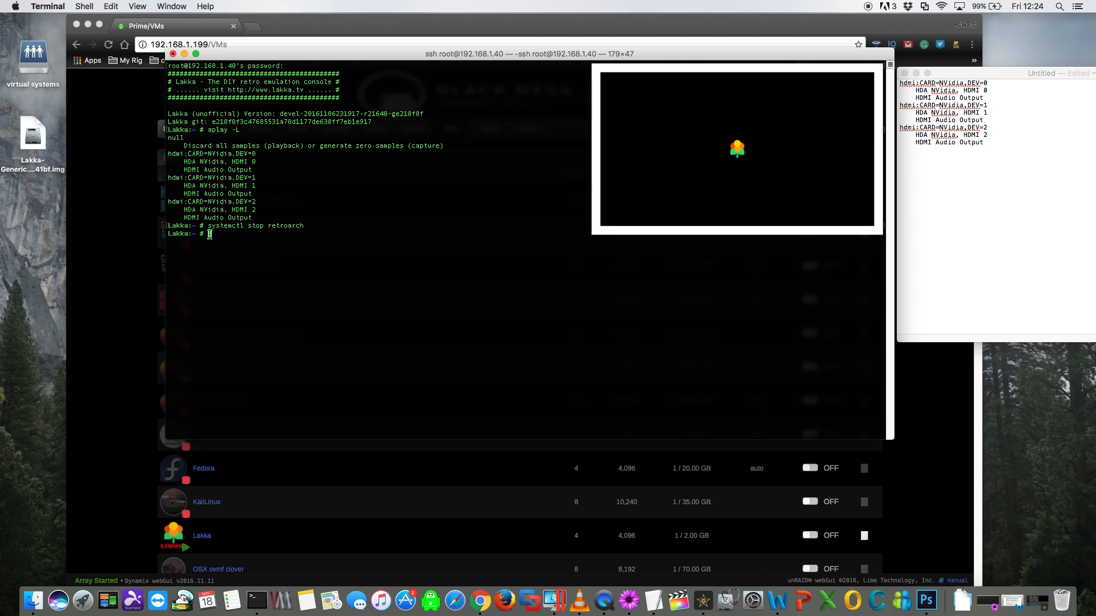
Edit /storage/.config/retroarch/retroarch.cfg in nano and search for audio_device
type("nano /storage/.config/retroarch/retroarch.cfg")
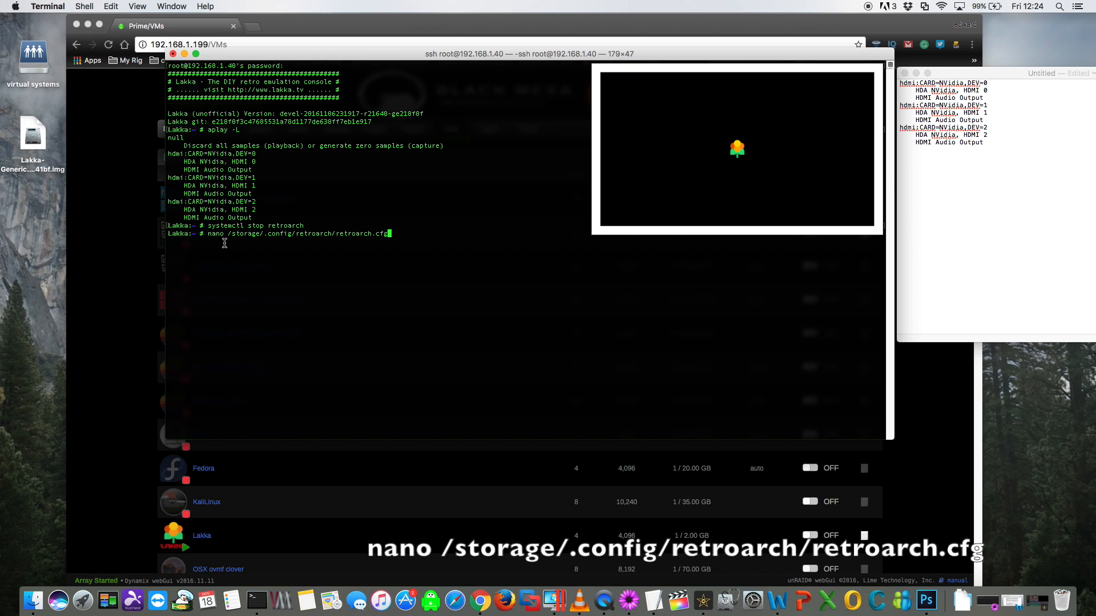
mouse_move(257, 243)
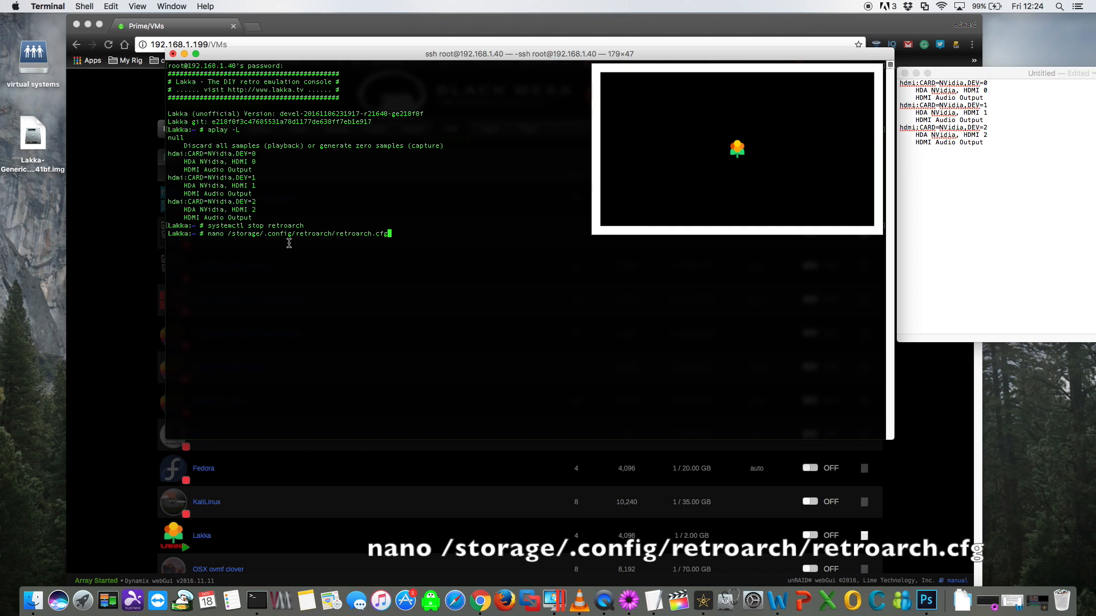
mouse_move(325, 244)
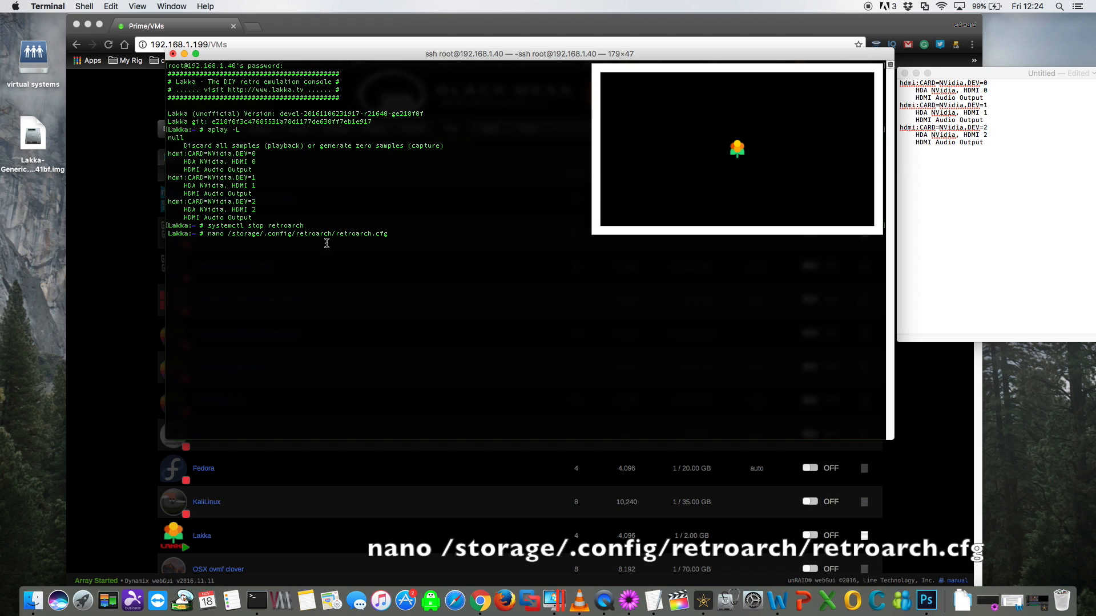
mouse_move(372, 245)
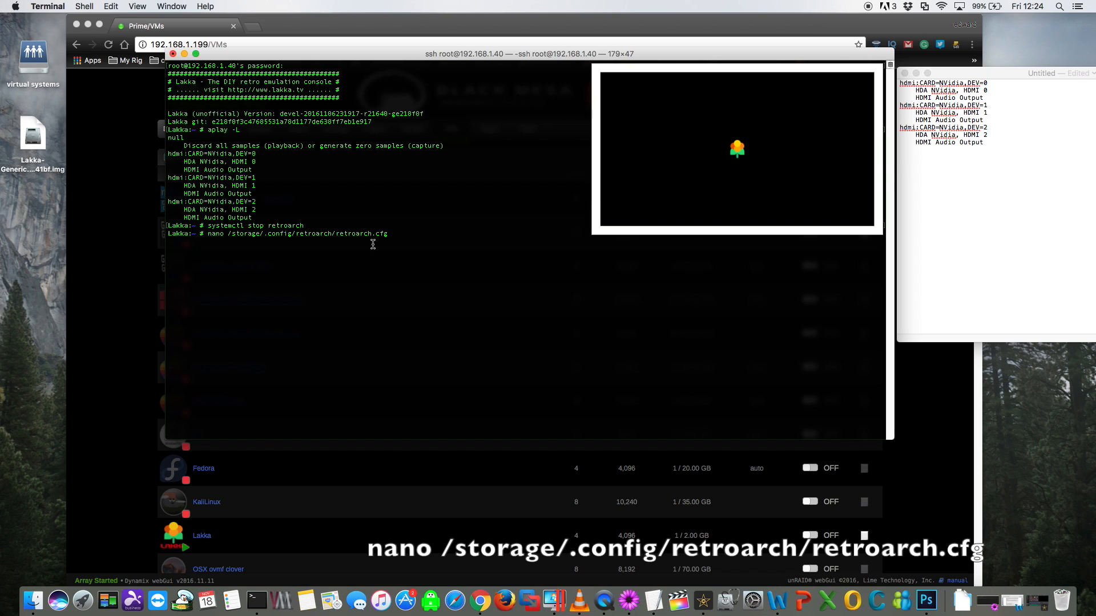
key("Return")
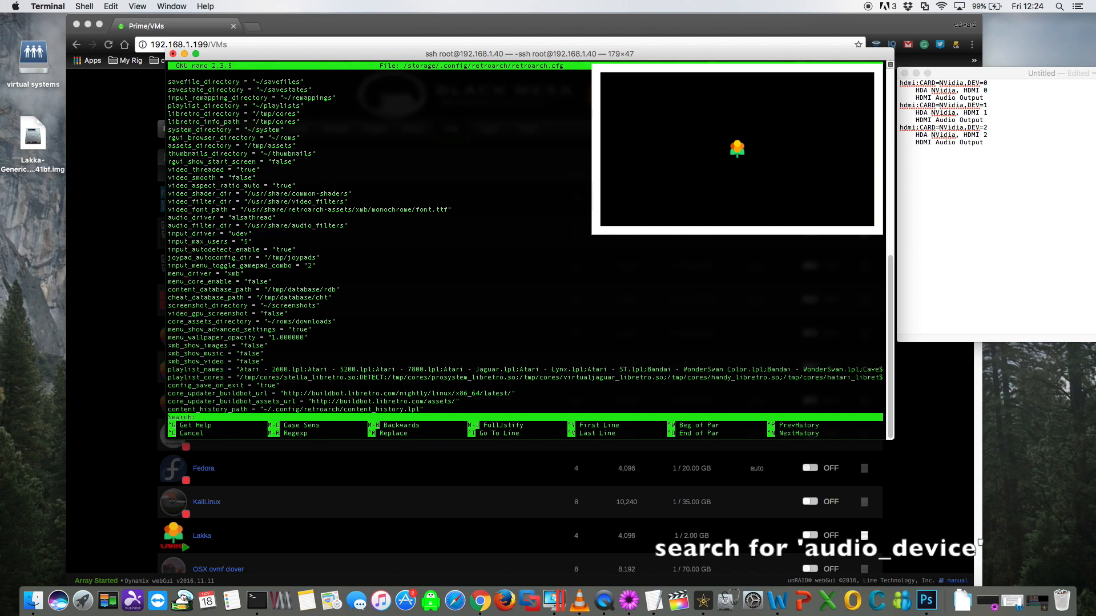
type("au")
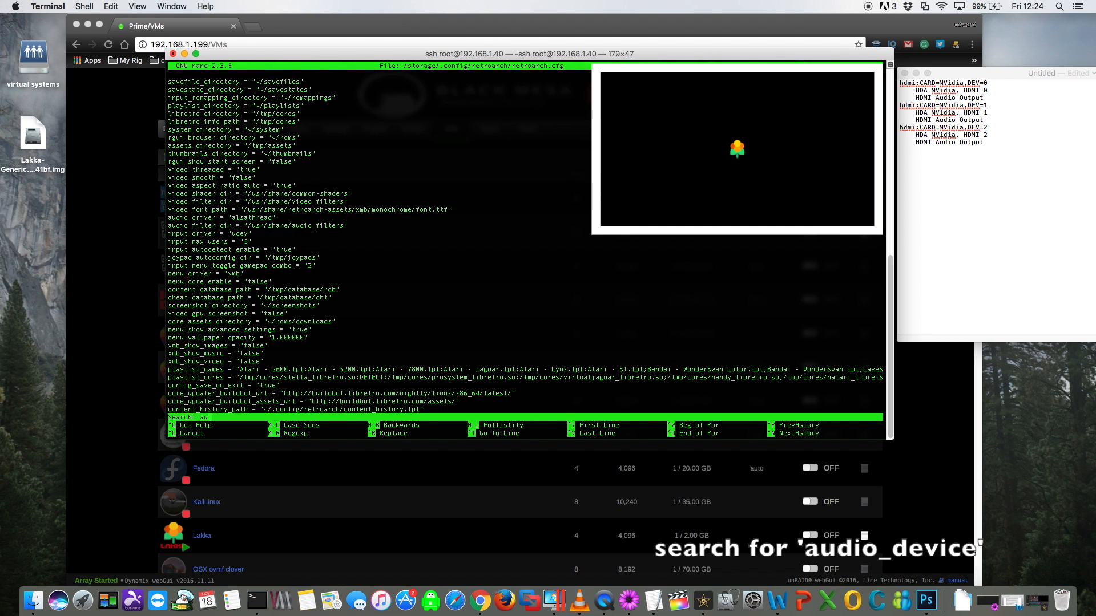
type("dio")
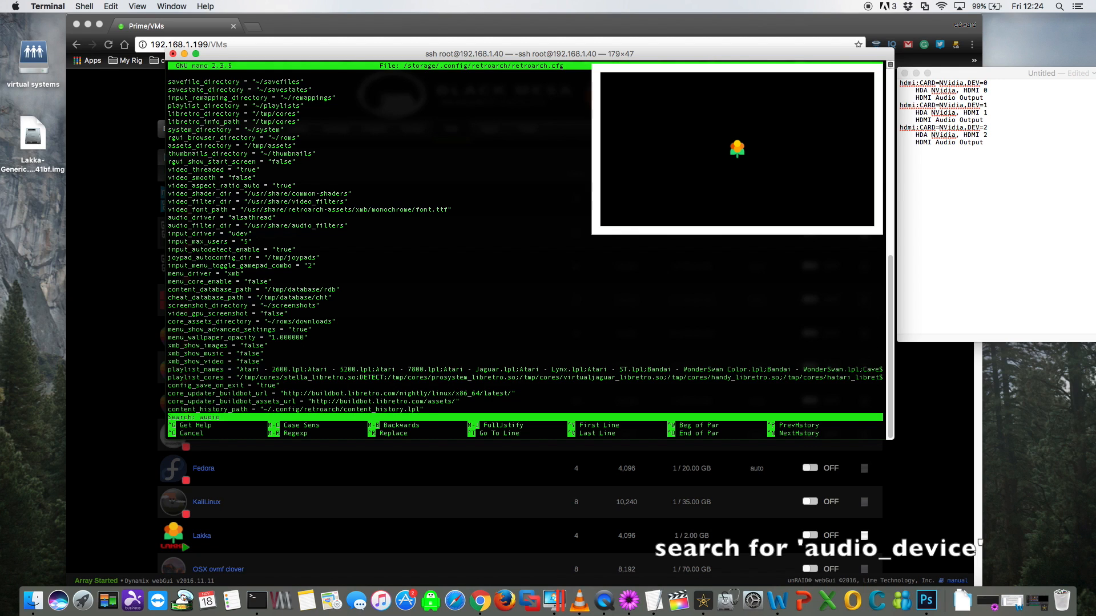
type("devi")
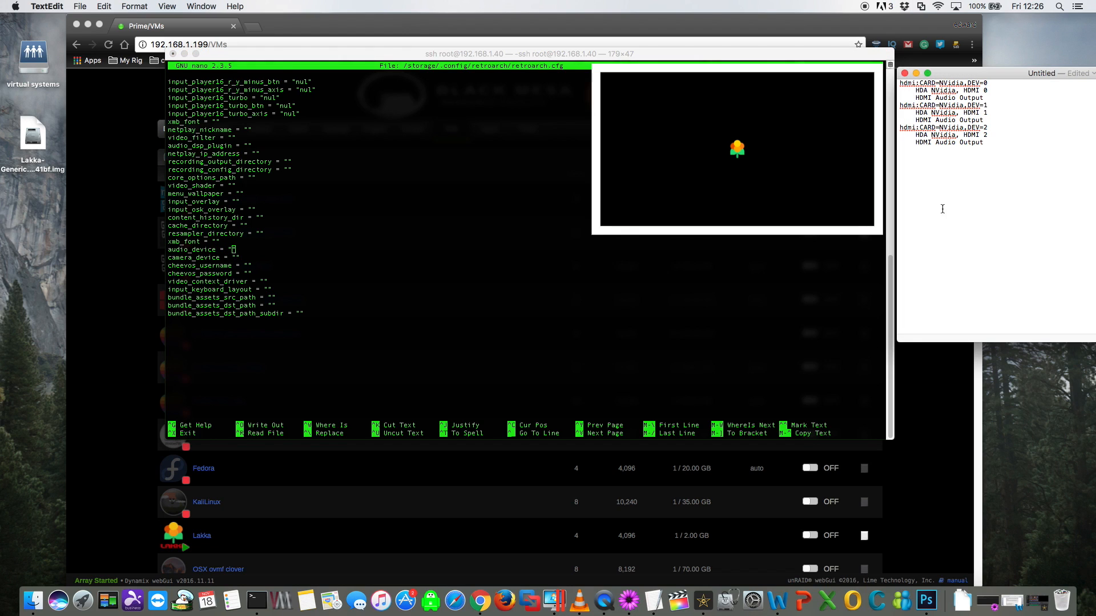
Paste hdmi:CARD=NVidia,DEV=0 from the note as the audio_device value and save the config
double_click(942, 83)
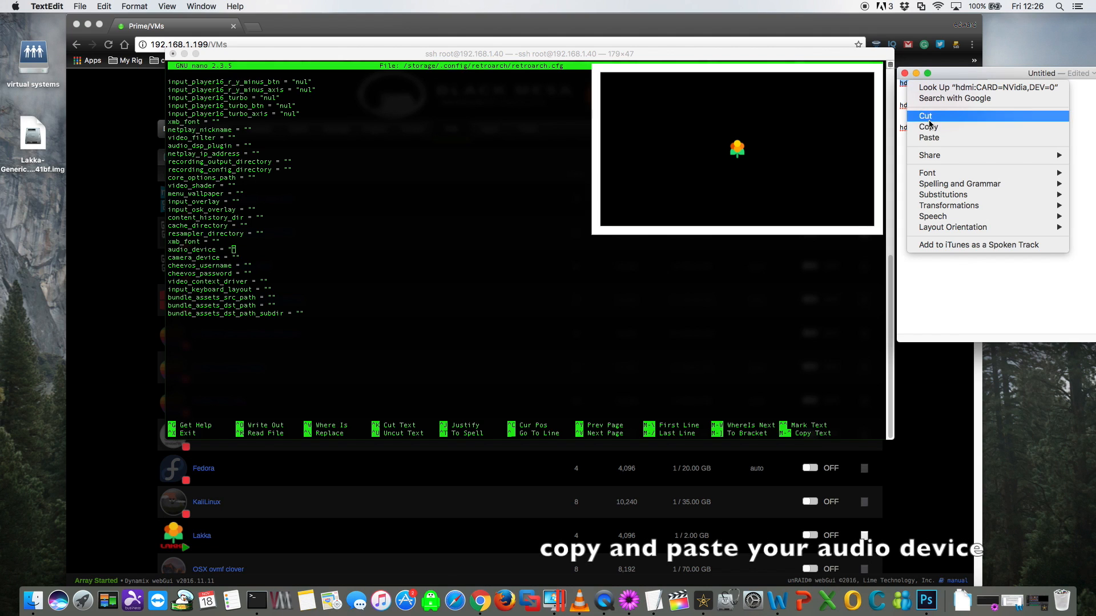
left_click(926, 116)
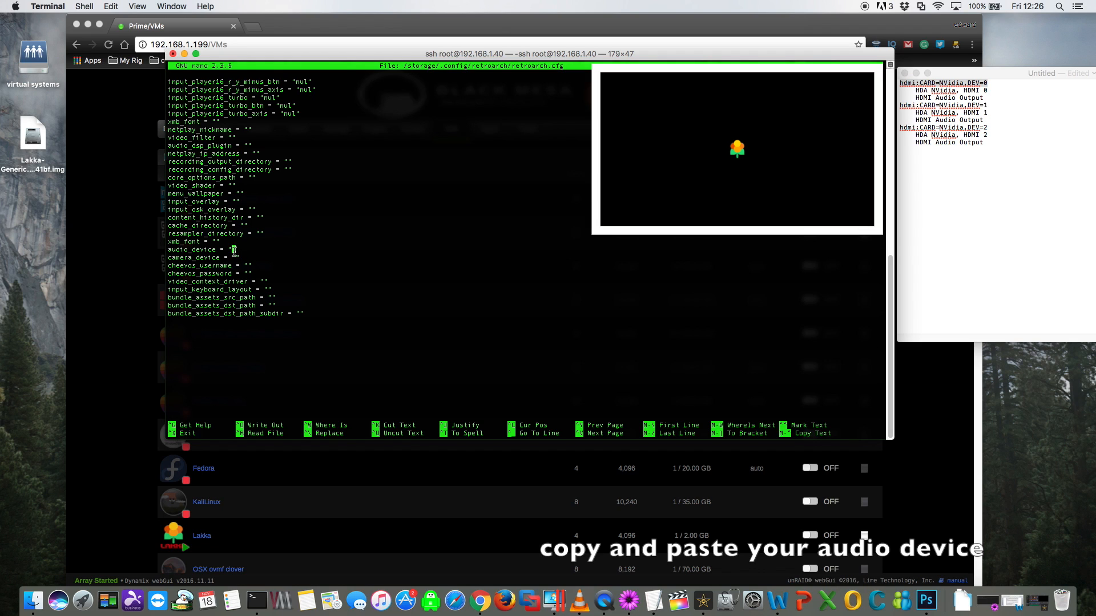
right_click(235, 250)
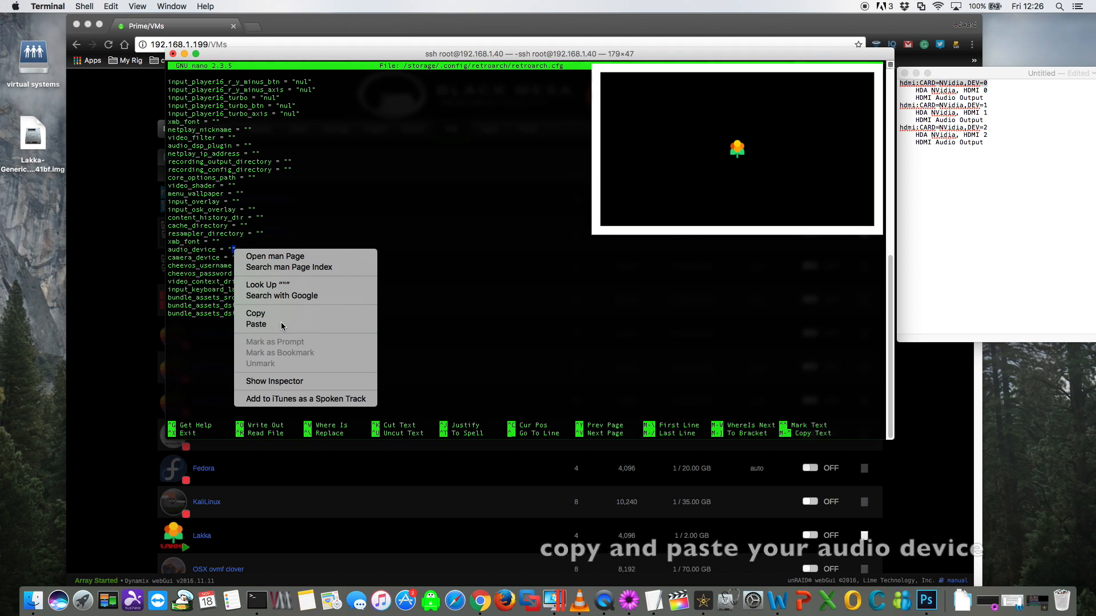
left_click(257, 325)
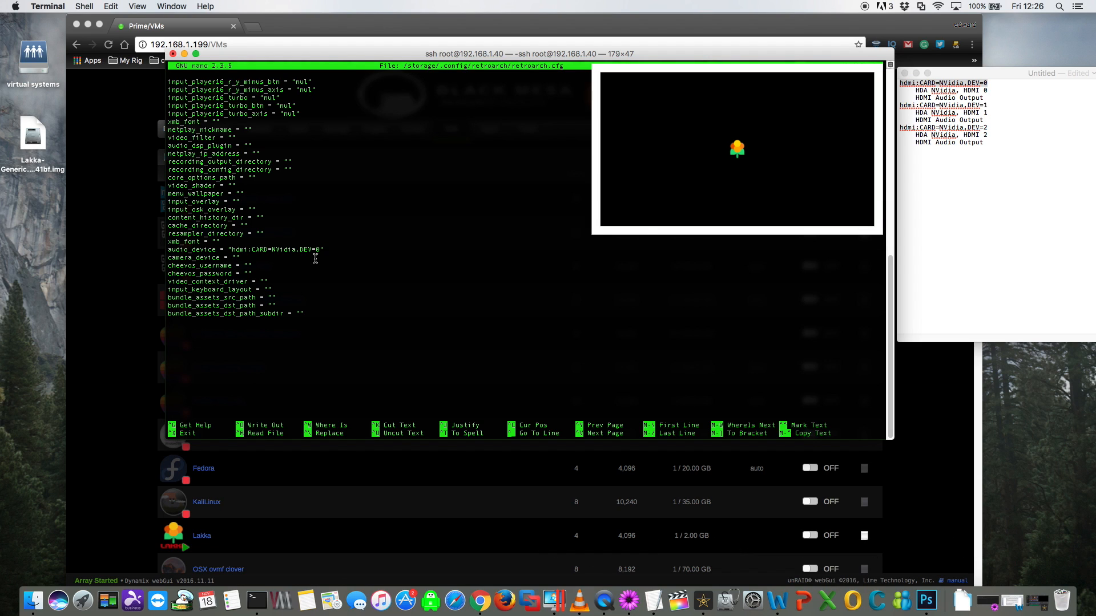
key("ctrl+o")
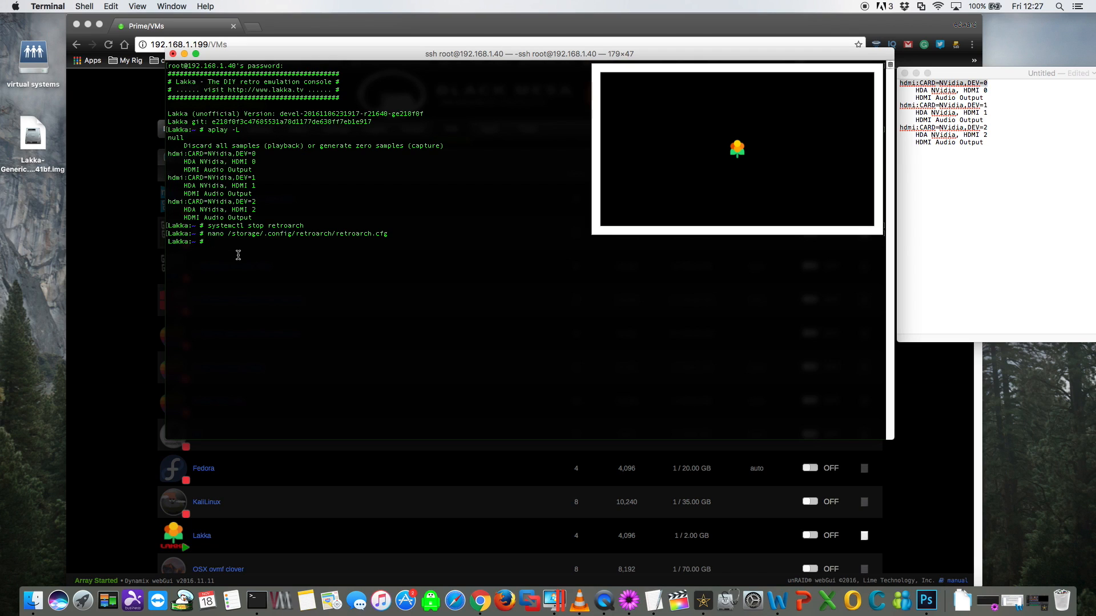
Start retroarch again from the shell prompt
type("retr")
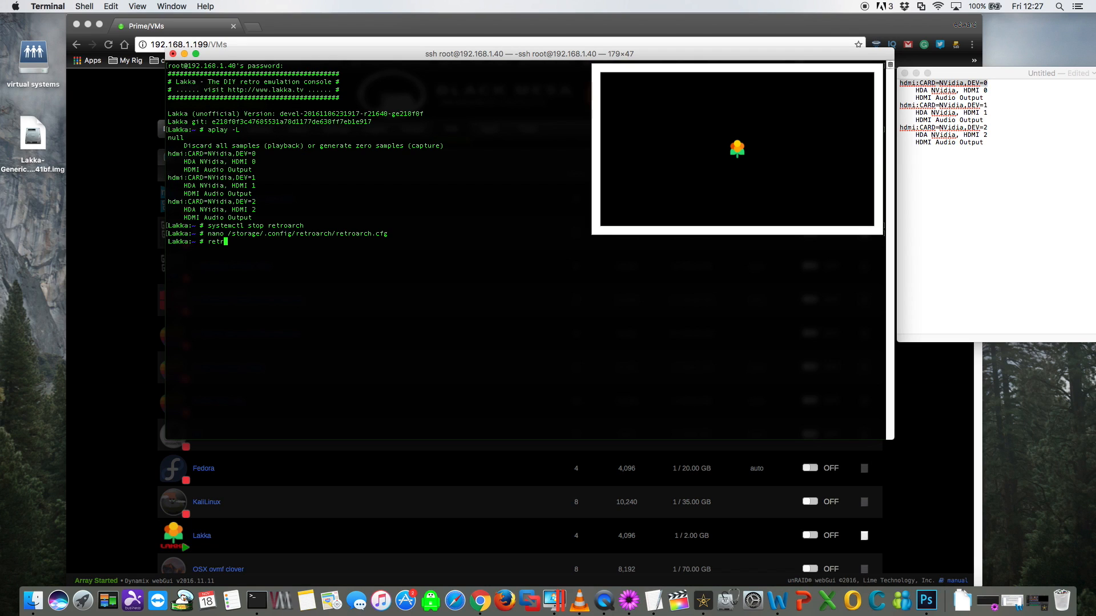
type("oarch")
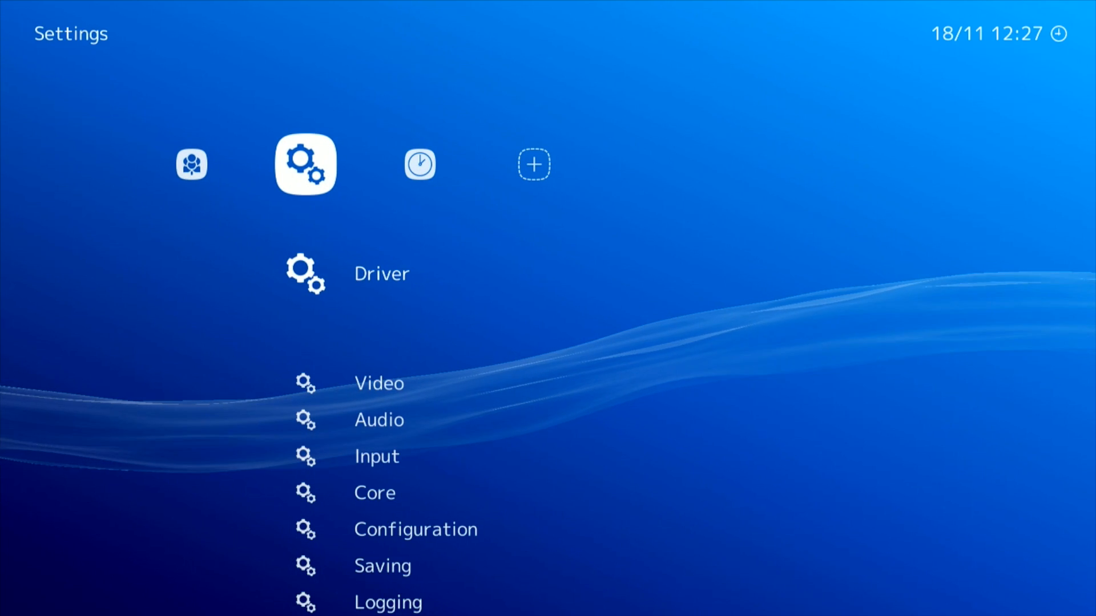
Check that RetroArch's Audio settings list hdmi:CARD=NVidia,DEV=0 as the audio device
left_click(379, 419)
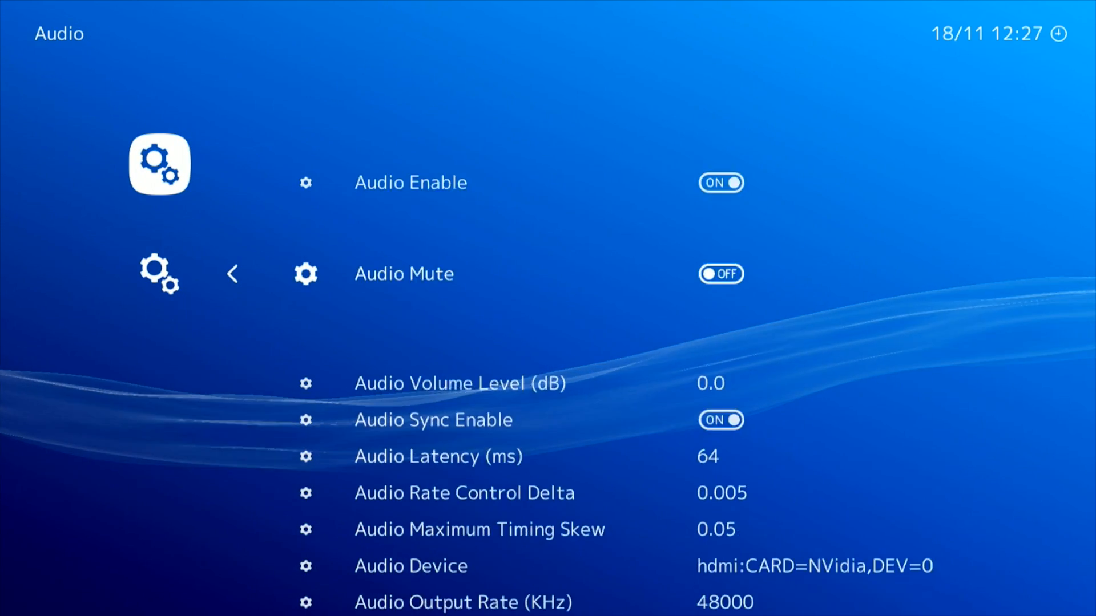
scroll("down", 3)
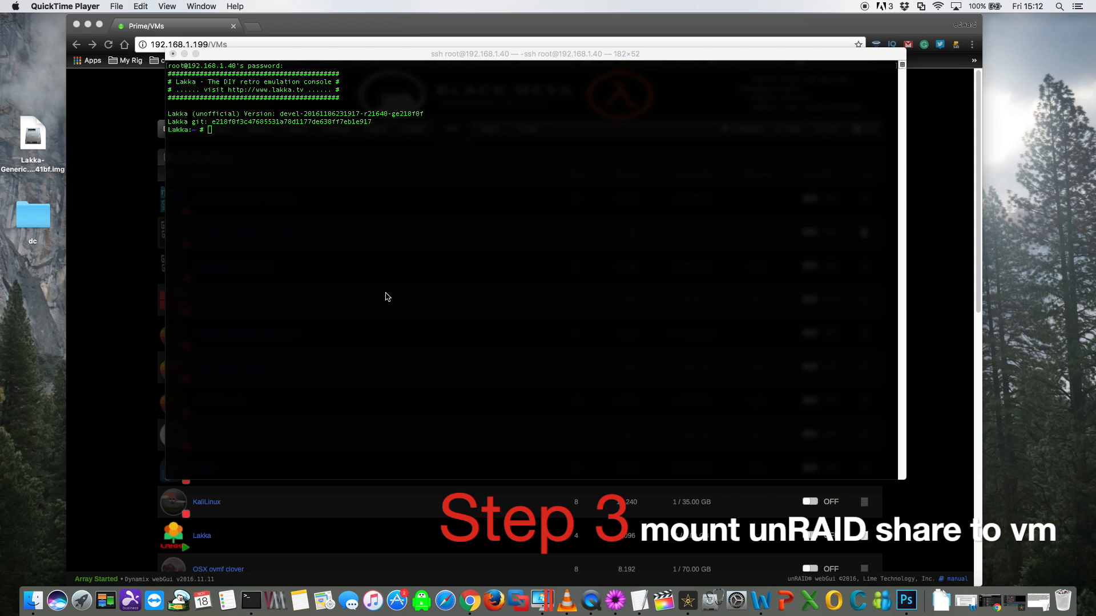
mouse_move(332, 210)
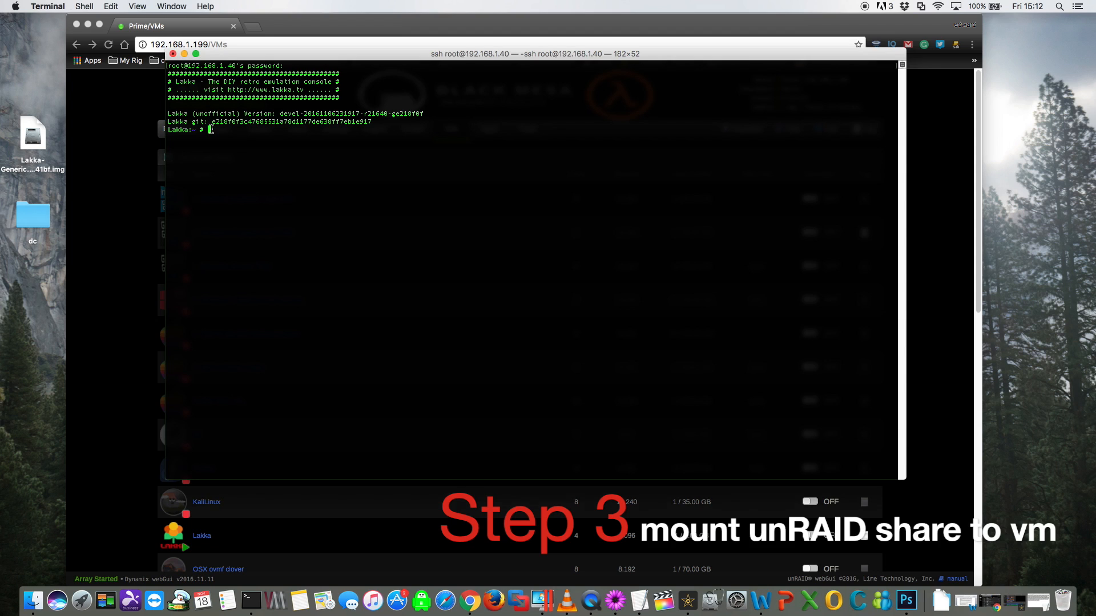
Stop RetroArch and create the /storage/roms/unraid folder
right_click(208, 130)
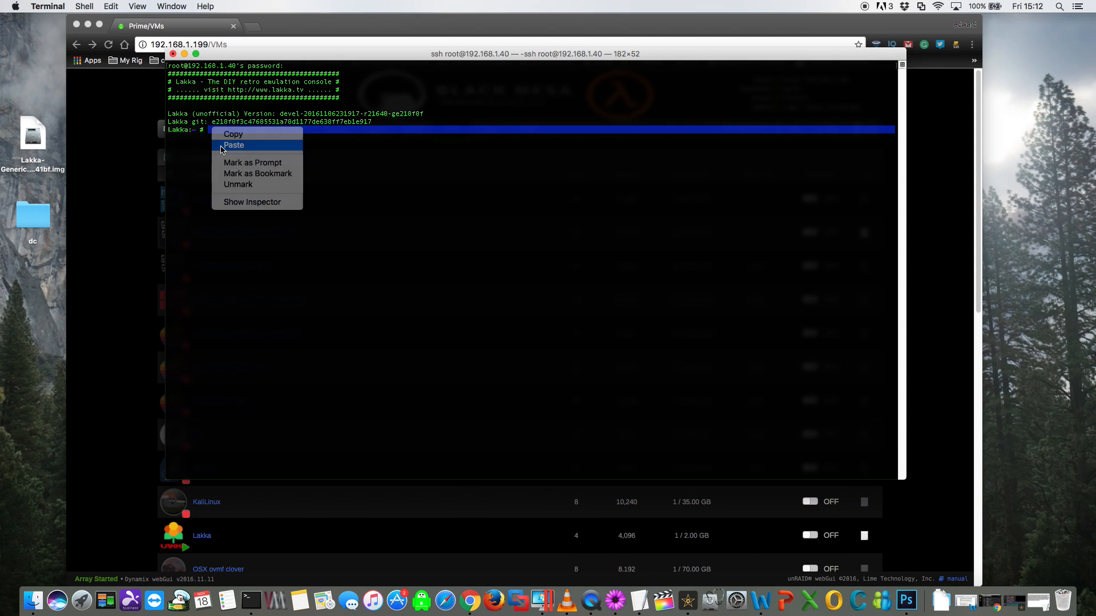
left_click(233, 145)
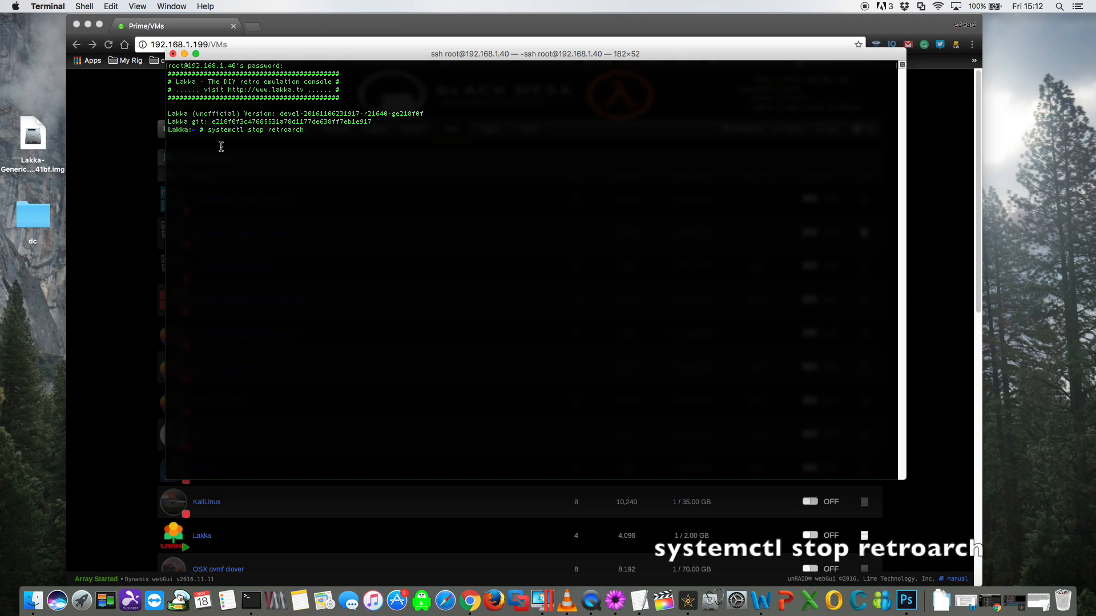
key("Return")
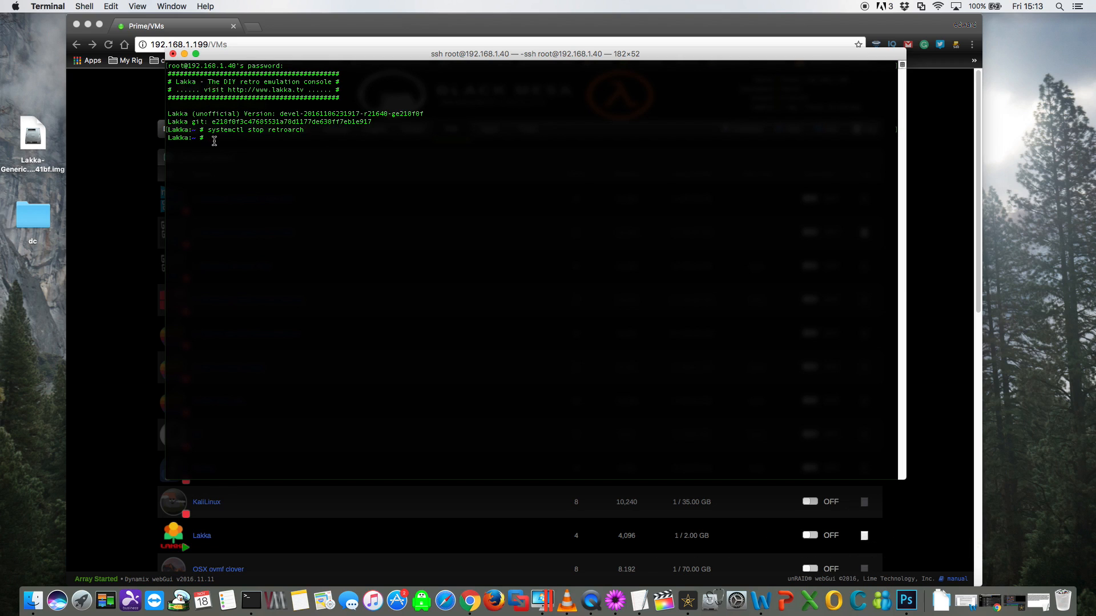
right_click(217, 139)
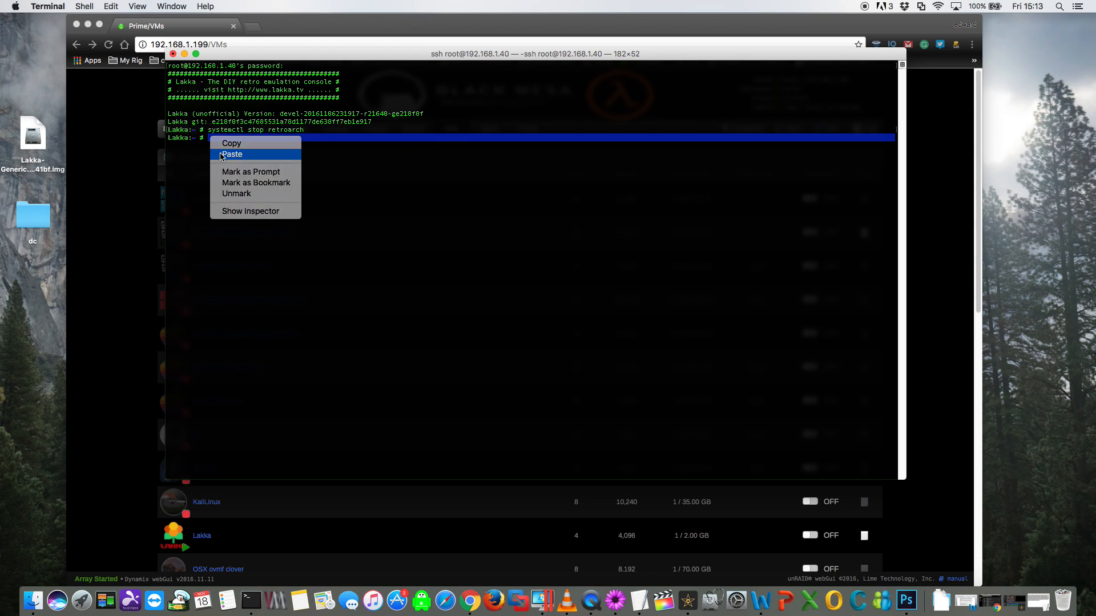
left_click(232, 154)
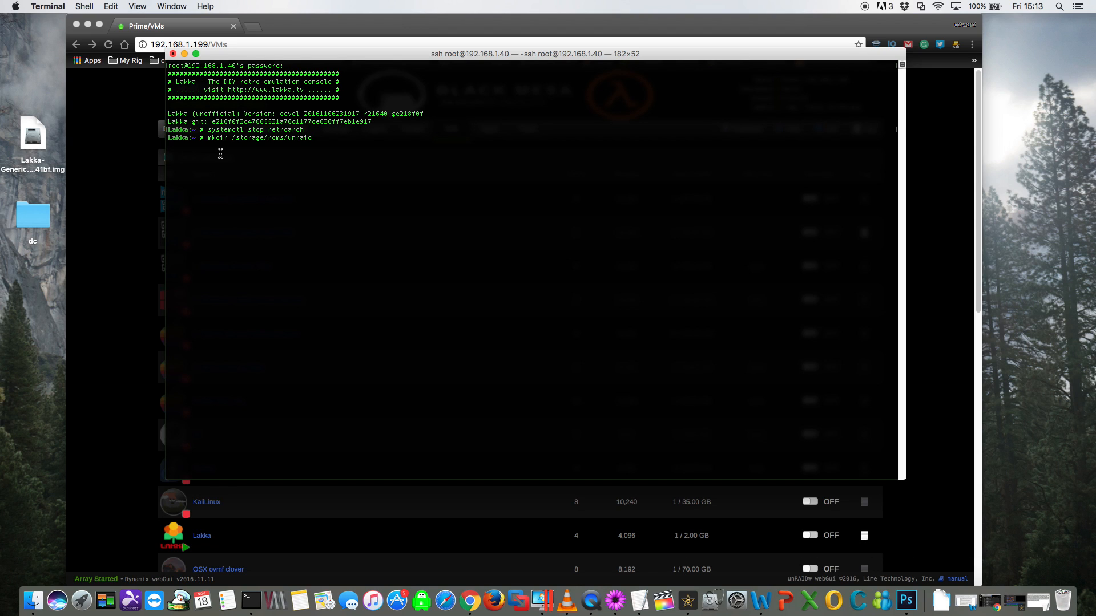
key("Return")
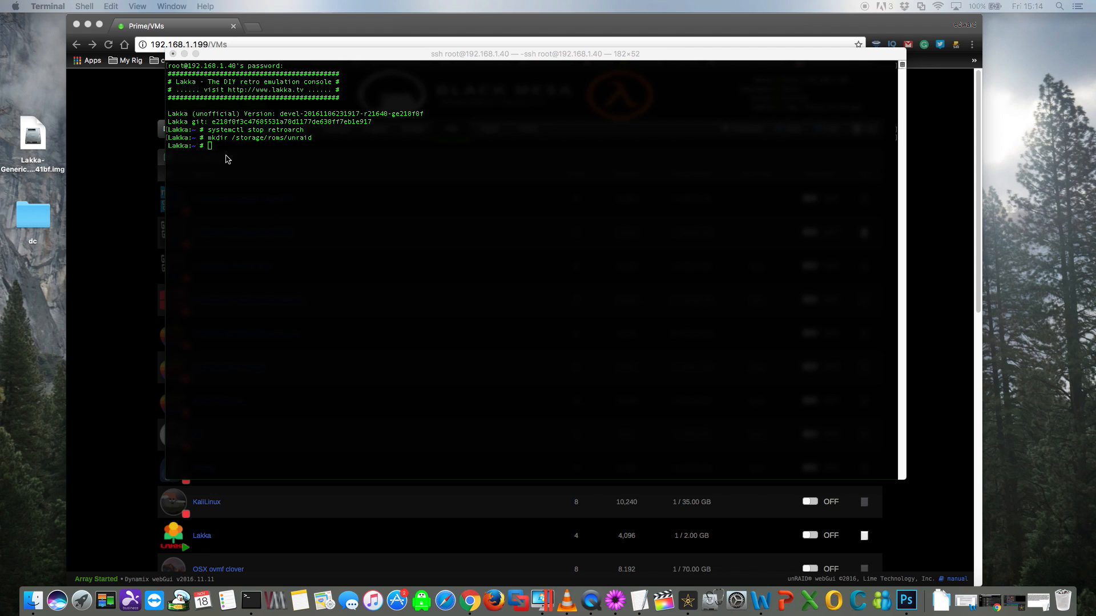
Save autostart.sh with a CIFS mount of //192.168.1.199/software to /storage/roms/unraid
right_click(210, 146)
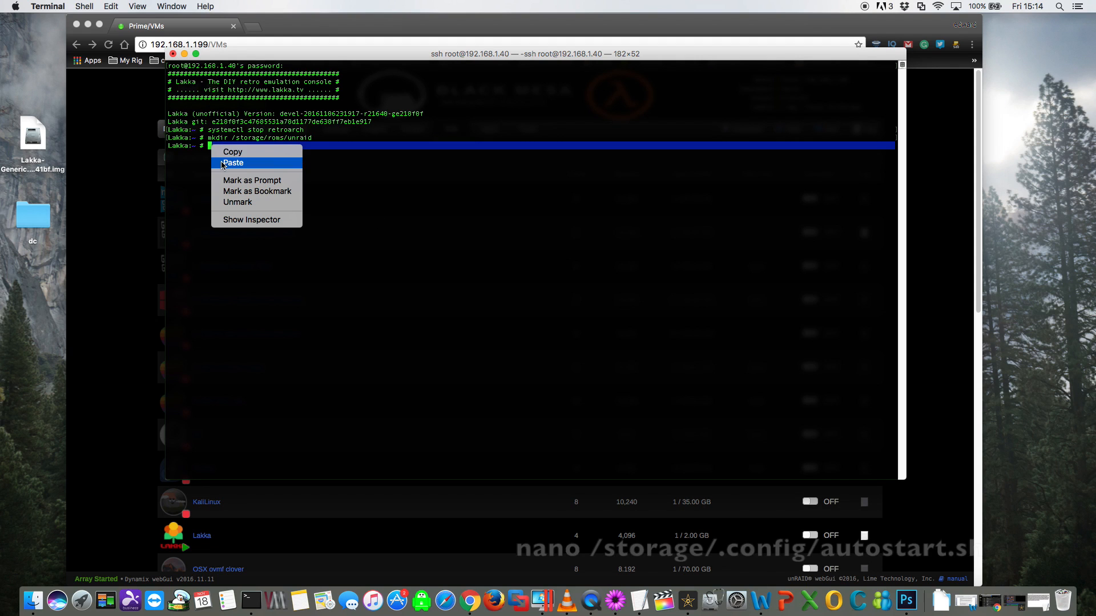
left_click(232, 164)
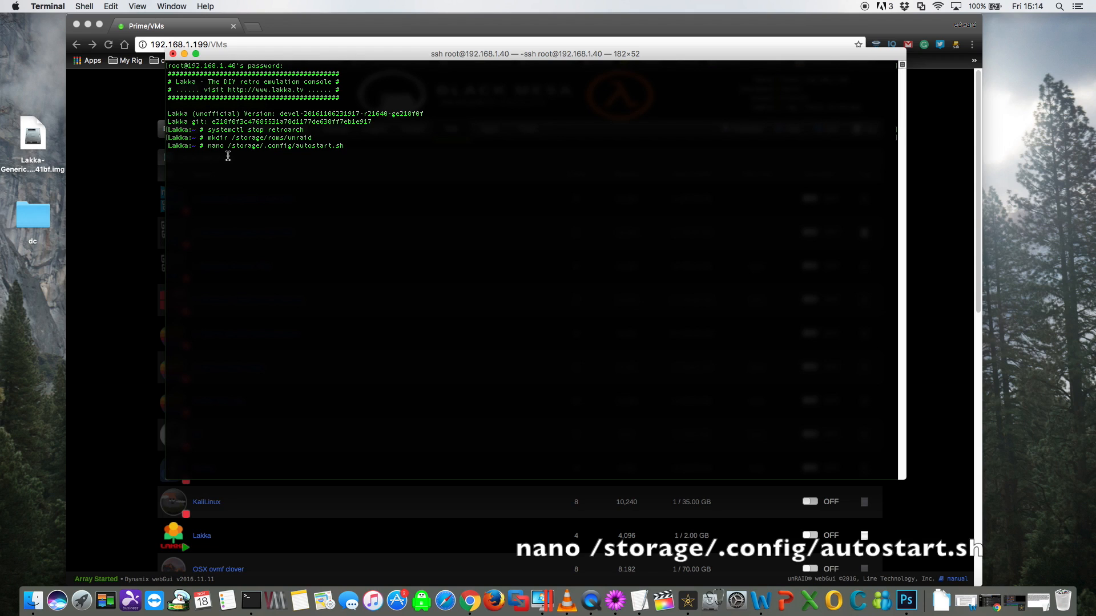
mouse_move(274, 152)
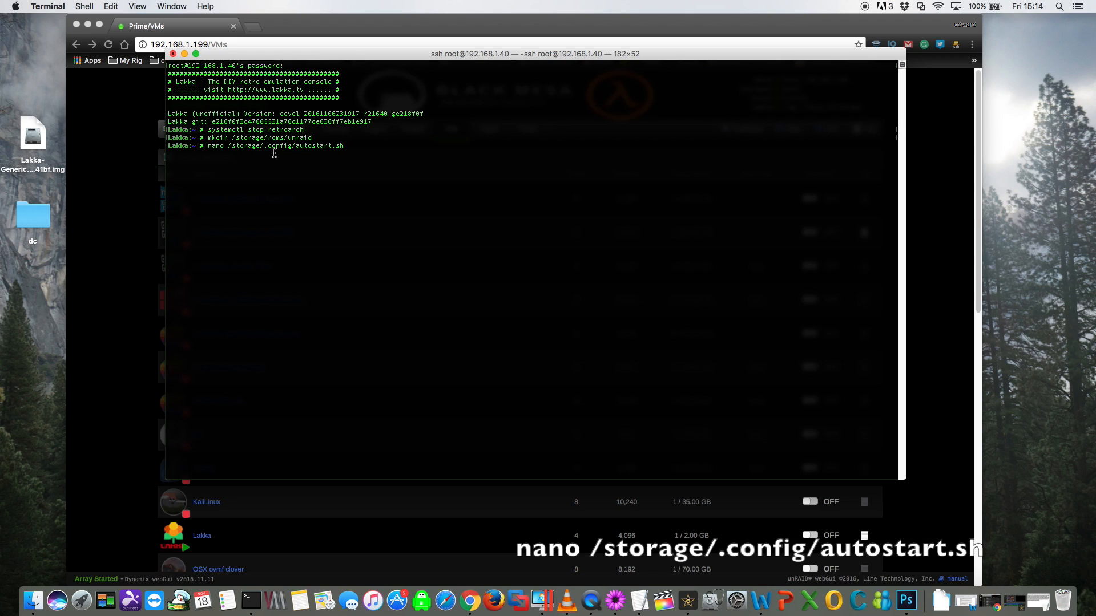
mouse_move(292, 154)
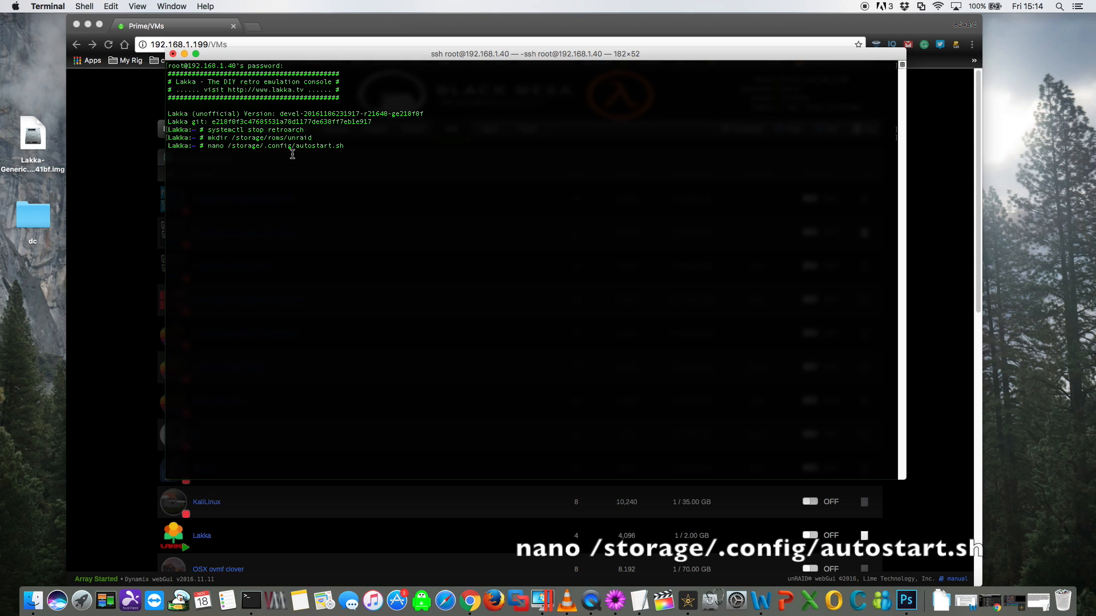
mouse_move(319, 155)
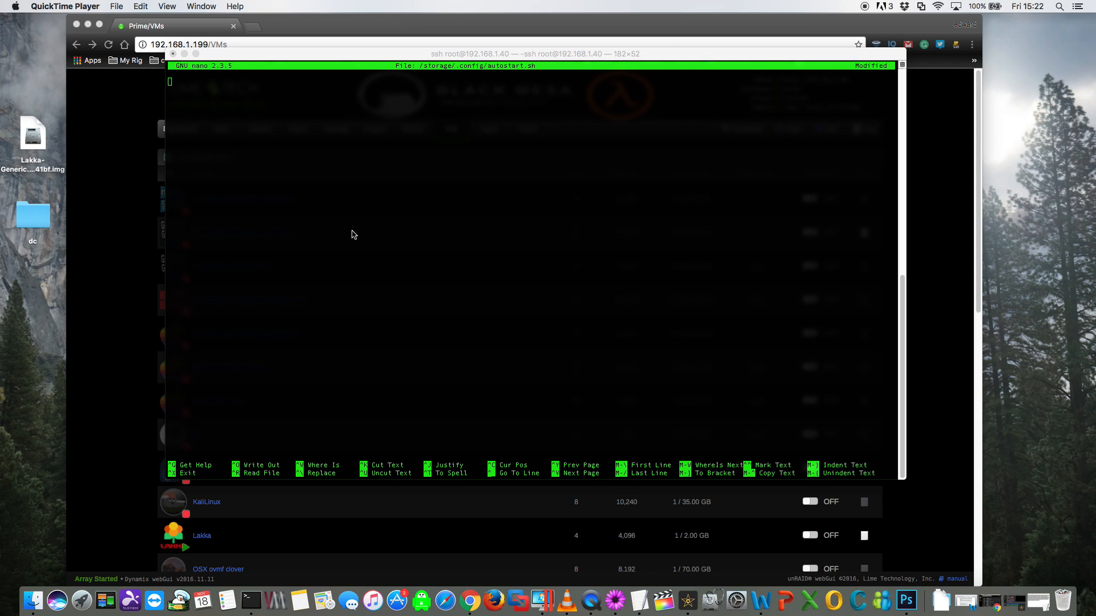
mouse_move(177, 89)
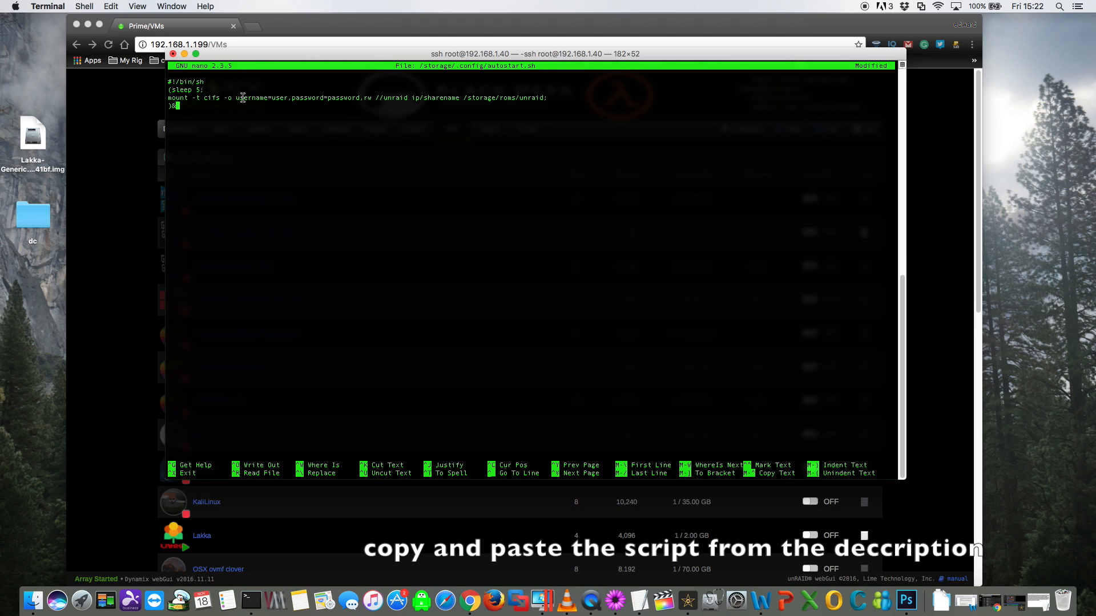
double_click(261, 99)
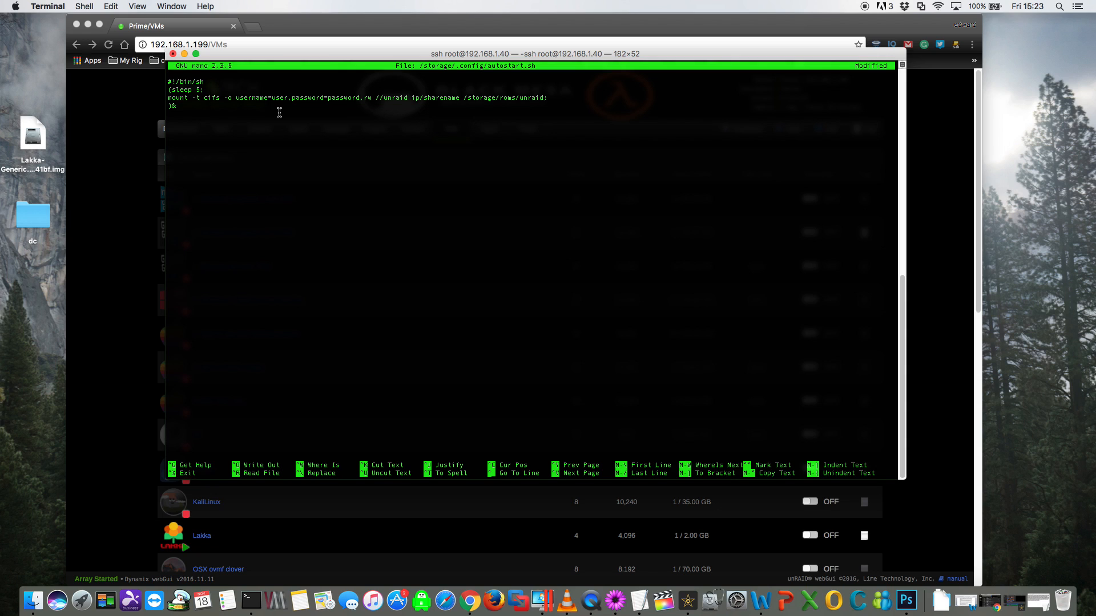
mouse_move(342, 100)
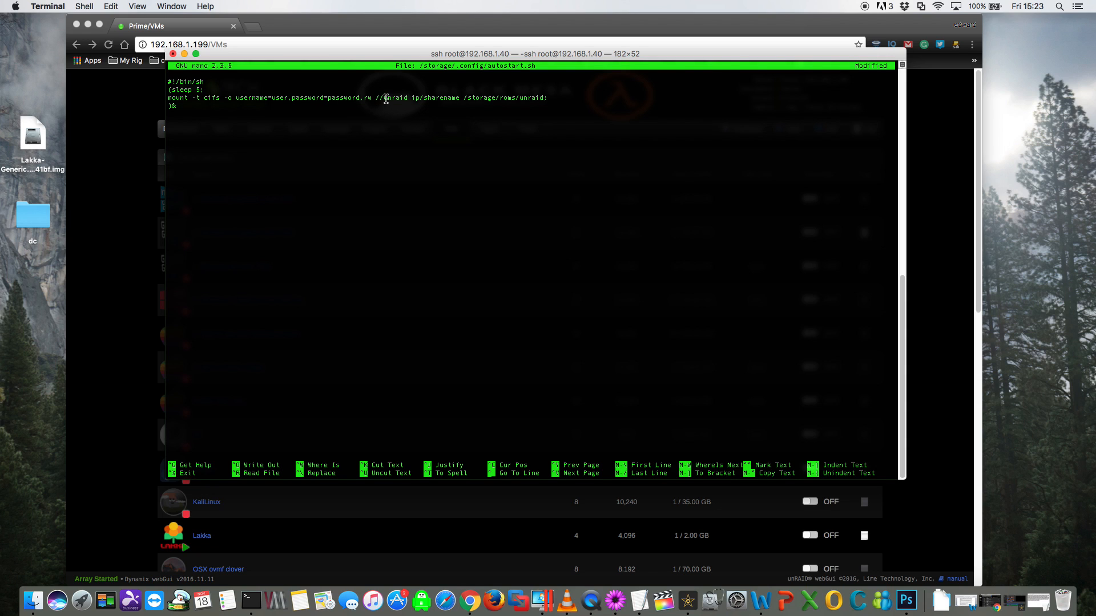
double_click(396, 98)
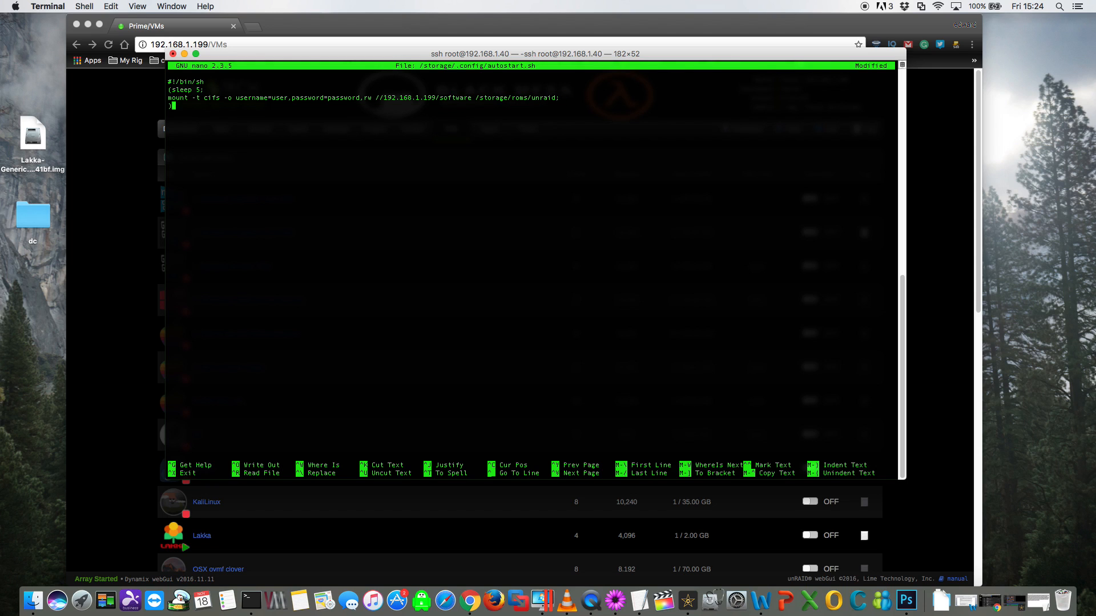
type("}&")
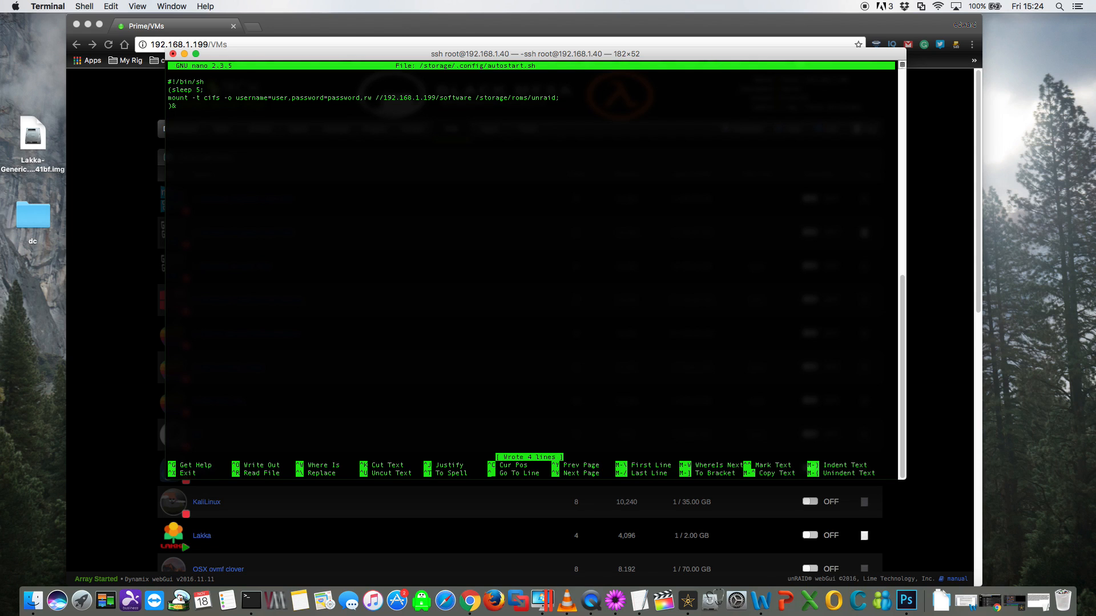
key("ctrl+x")
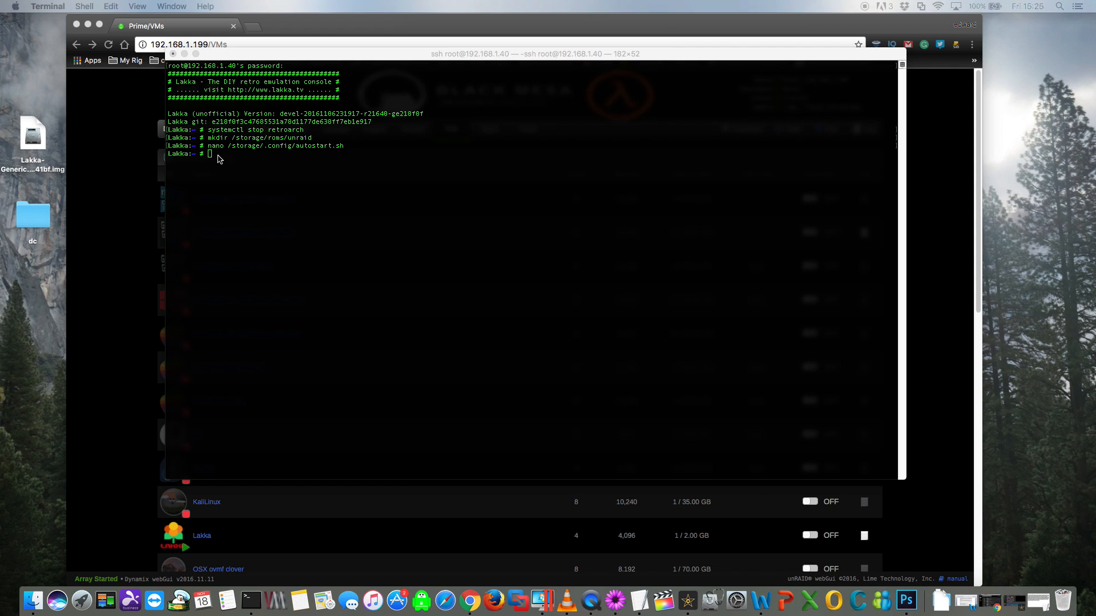
Make /storage/.config/autostart.sh executable and run it
type("chmod +x /storage/.config/autostart.sh")
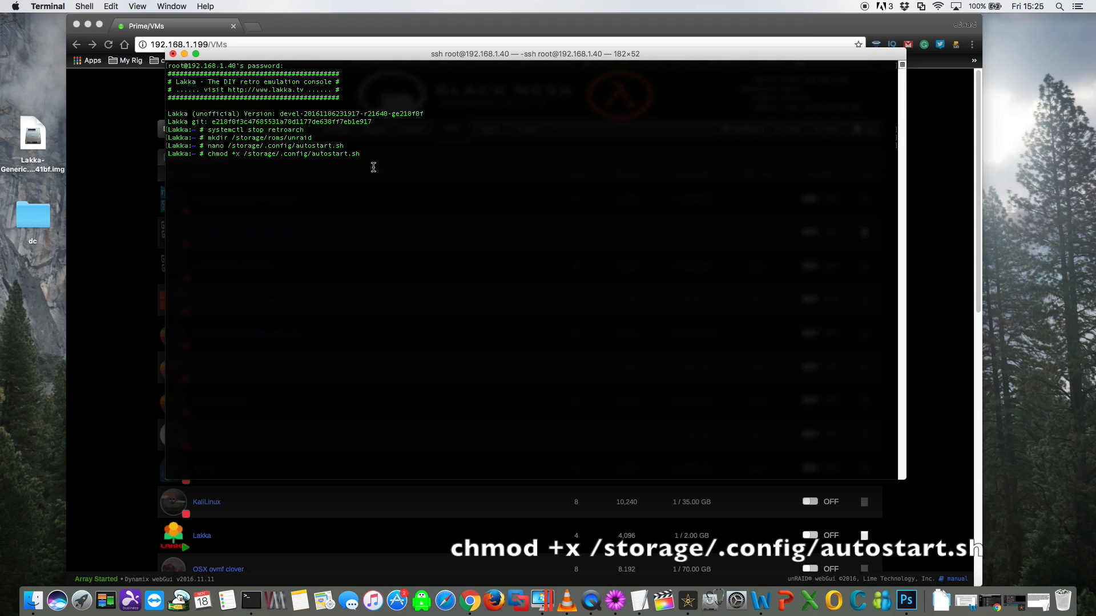
key("Return")
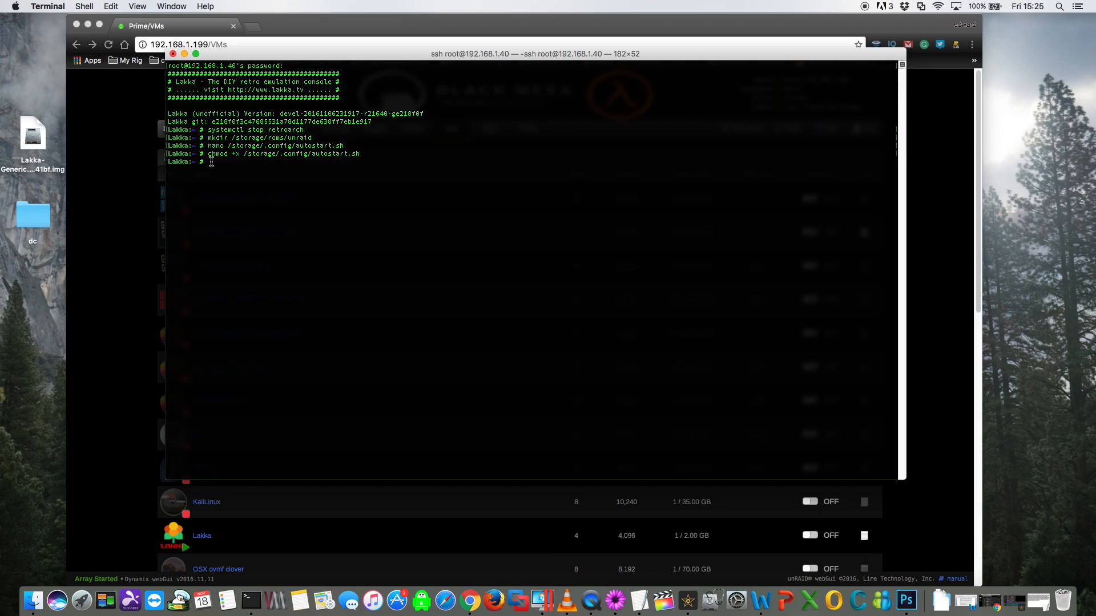
right_click(210, 161)
type("/storage/.config/autostart.sh")
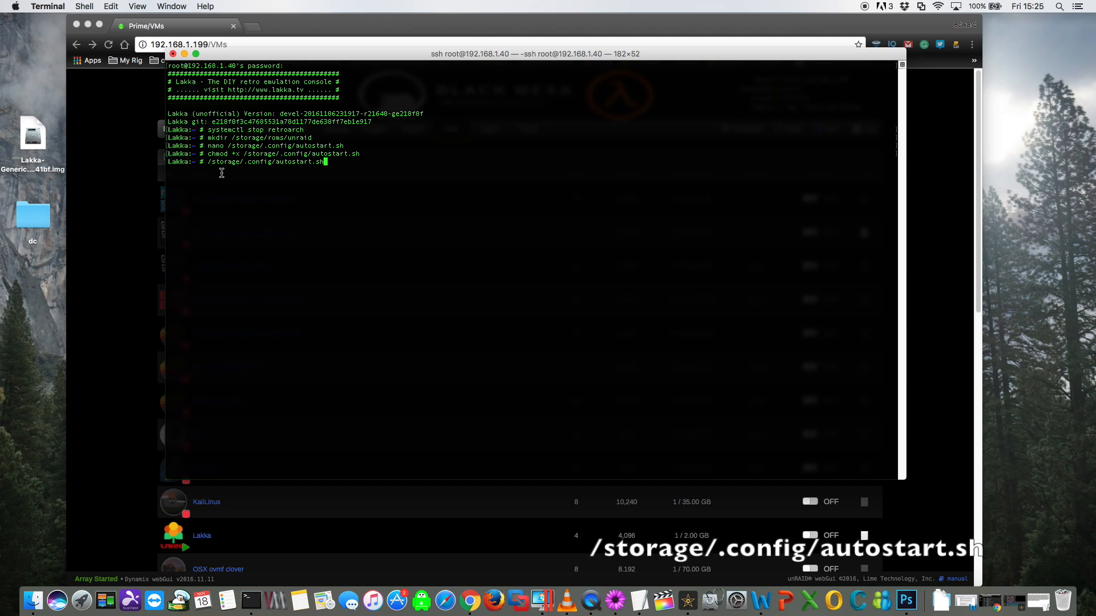
Verify with mount | grep cifs that the share is mounted at /storage/roms/unraid
type("mount | grep cifs")
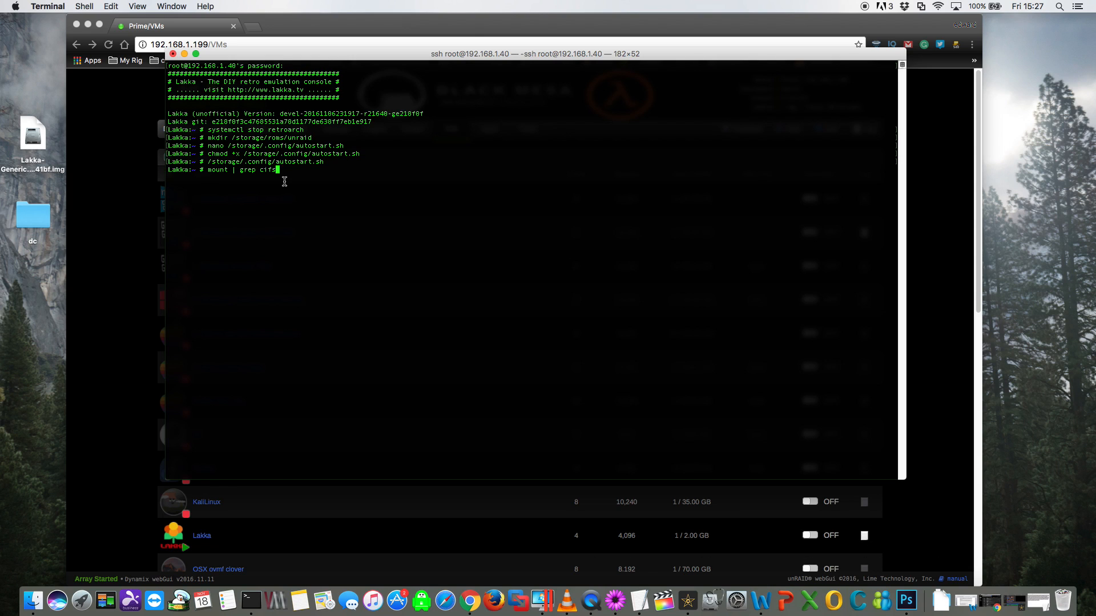
type("mount | grep cifs")
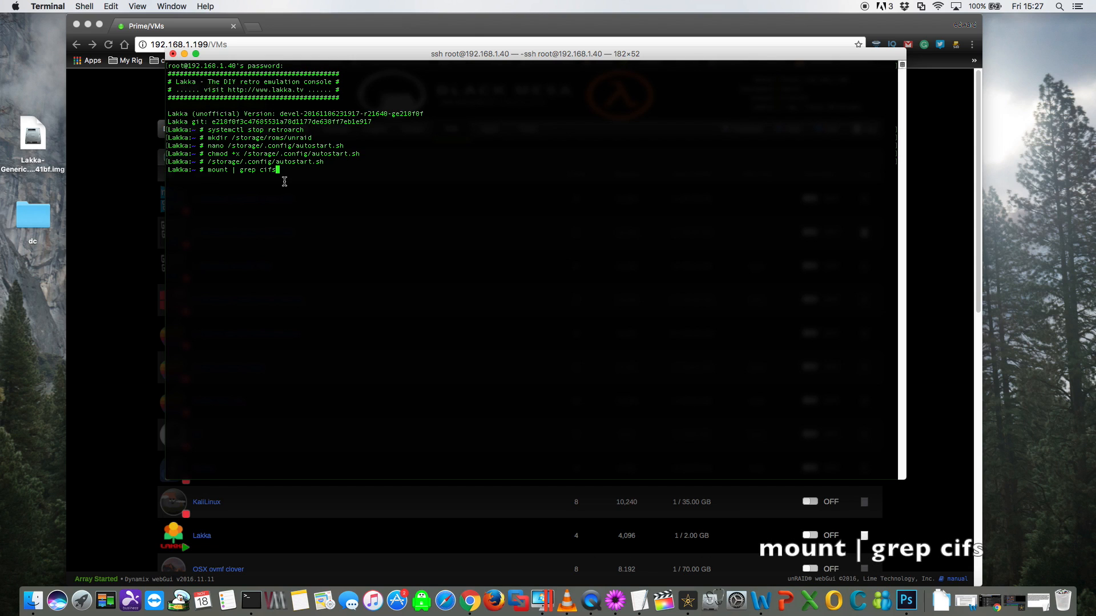
key("enter")
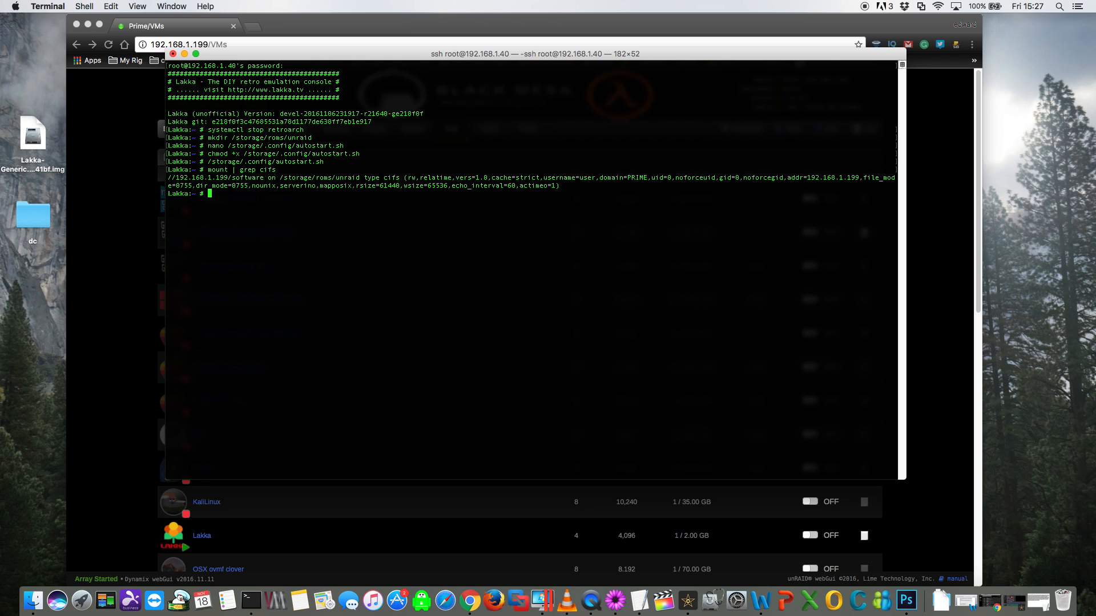
left_click(172, 54)
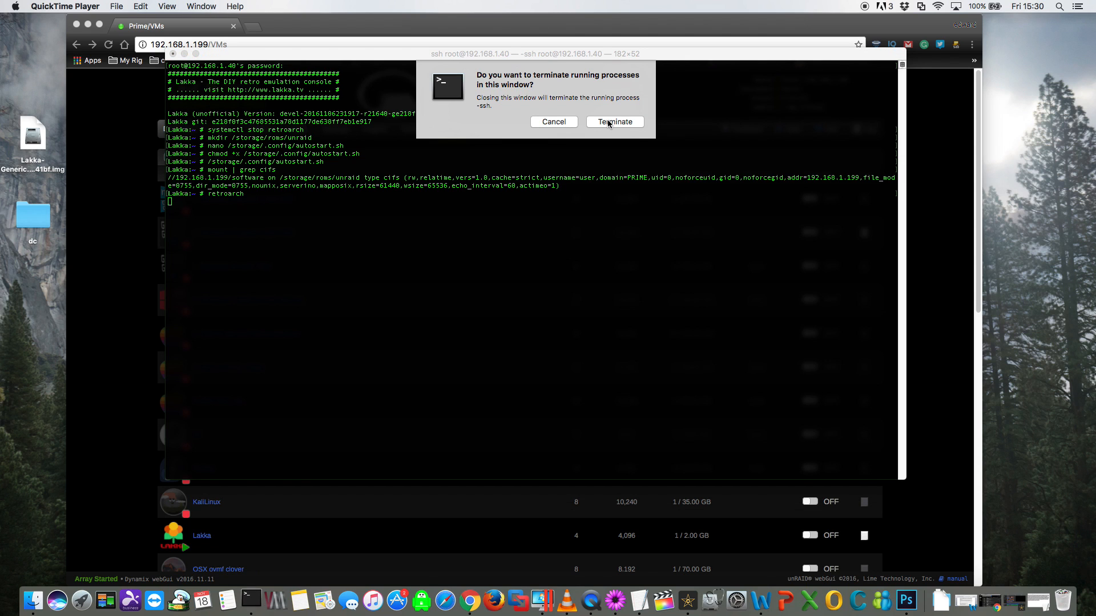
Terminate the SSH session and close the unRAID webGui browser
left_click(614, 122)
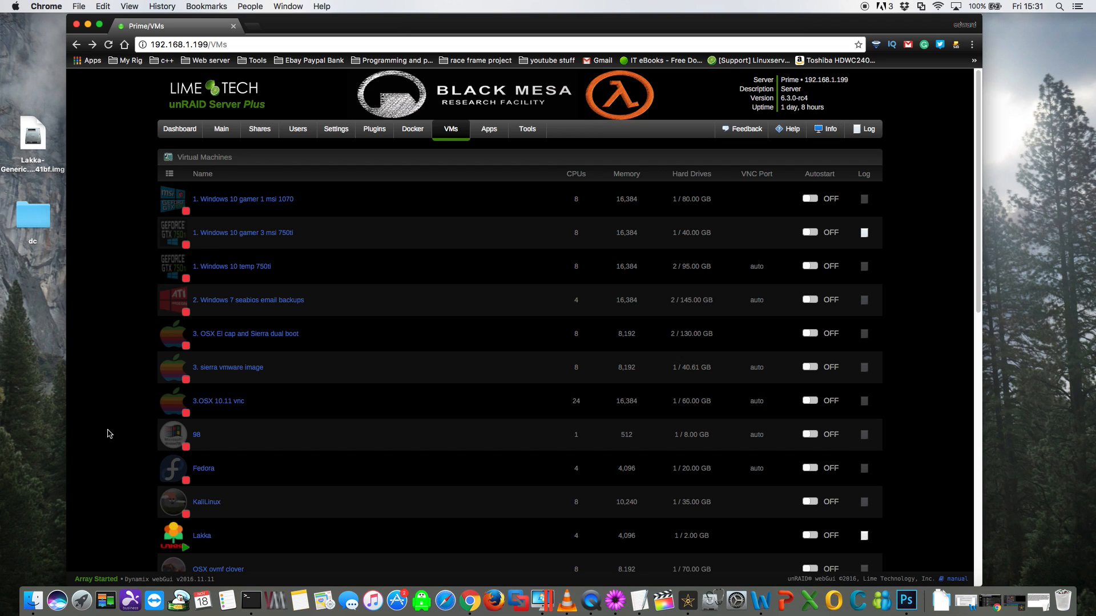
mouse_move(216, 466)
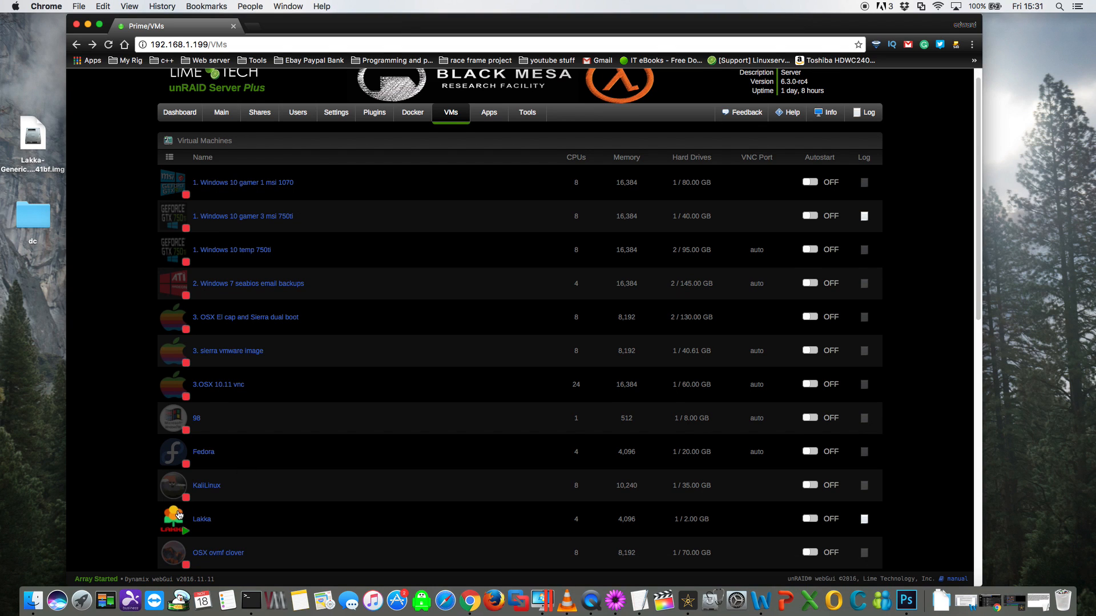
left_click(173, 518)
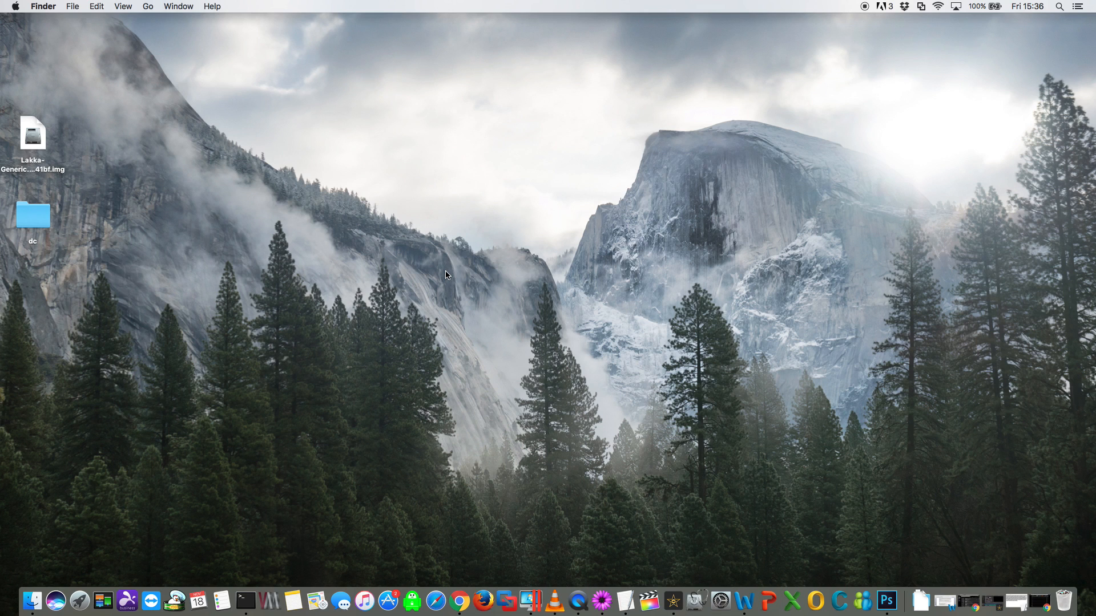
mouse_move(63, 239)
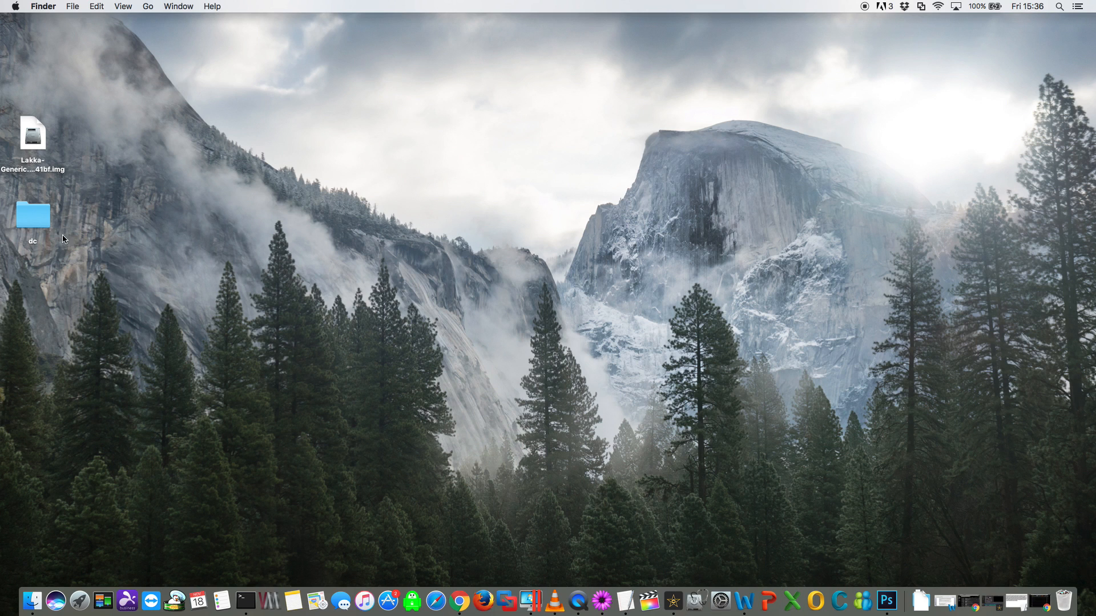
Move the dc folder to desktop centre, confirm dc_boot.bin and dc_flash.bin inside, then connect to the LAKKA share
left_click_drag(32, 216, 437, 144)
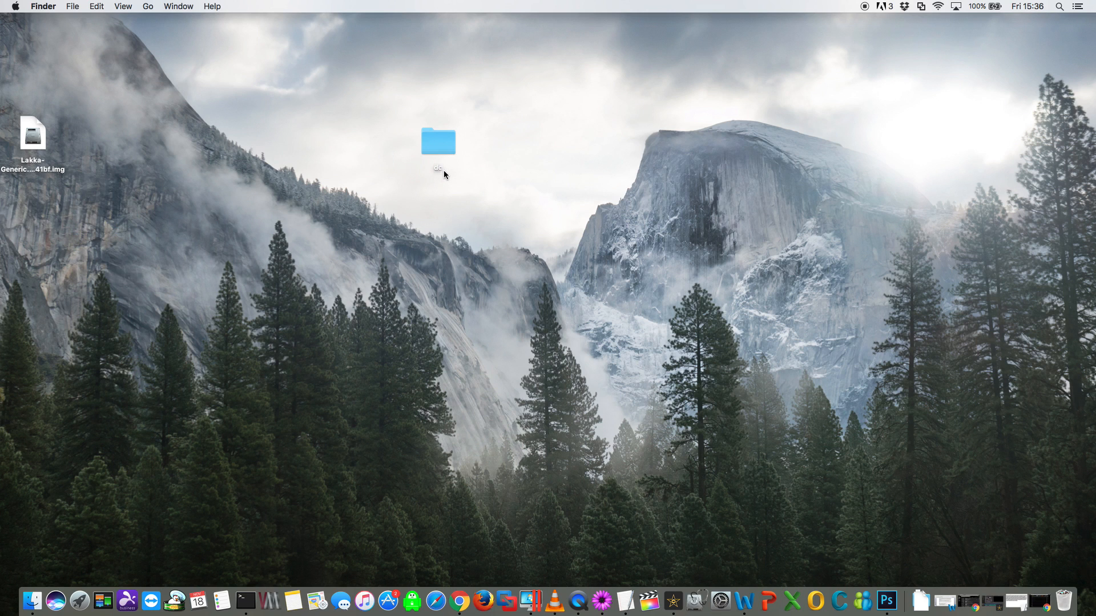
double_click(439, 140)
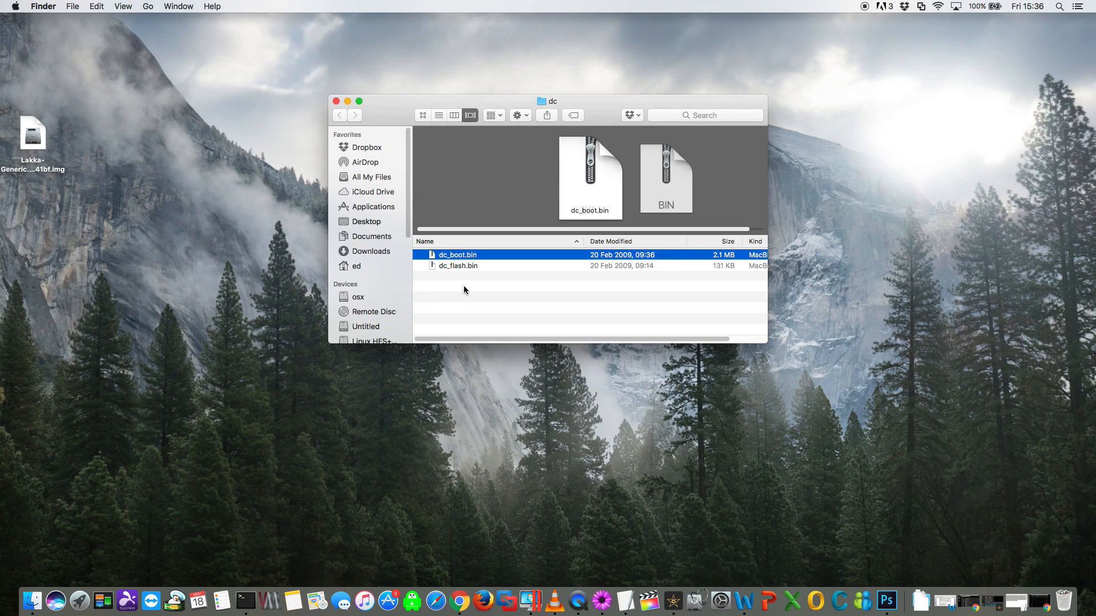
mouse_move(439, 263)
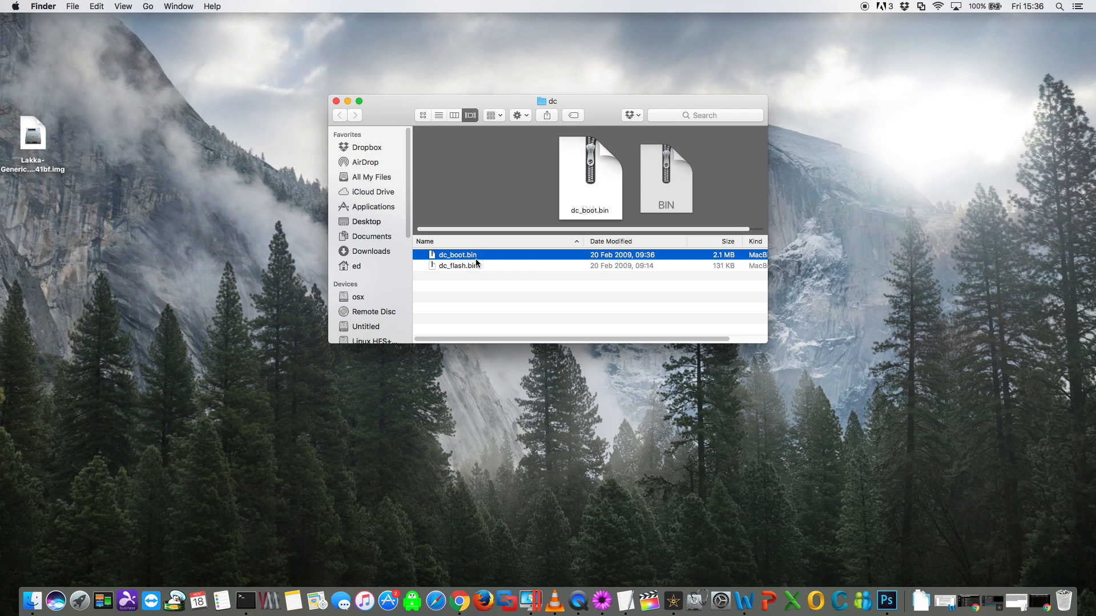
left_click(457, 266)
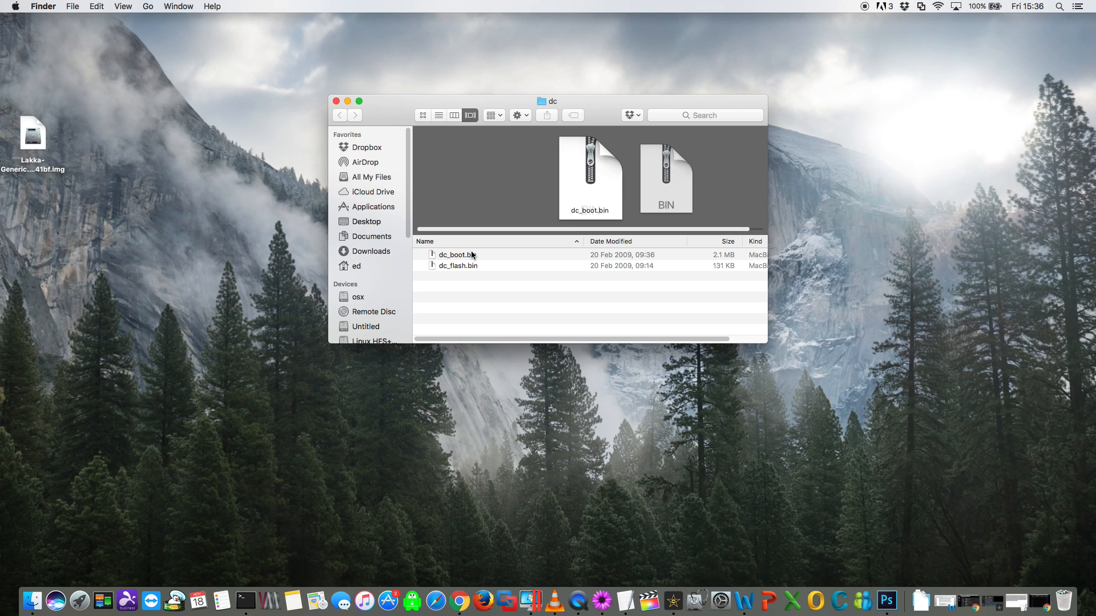
mouse_move(484, 260)
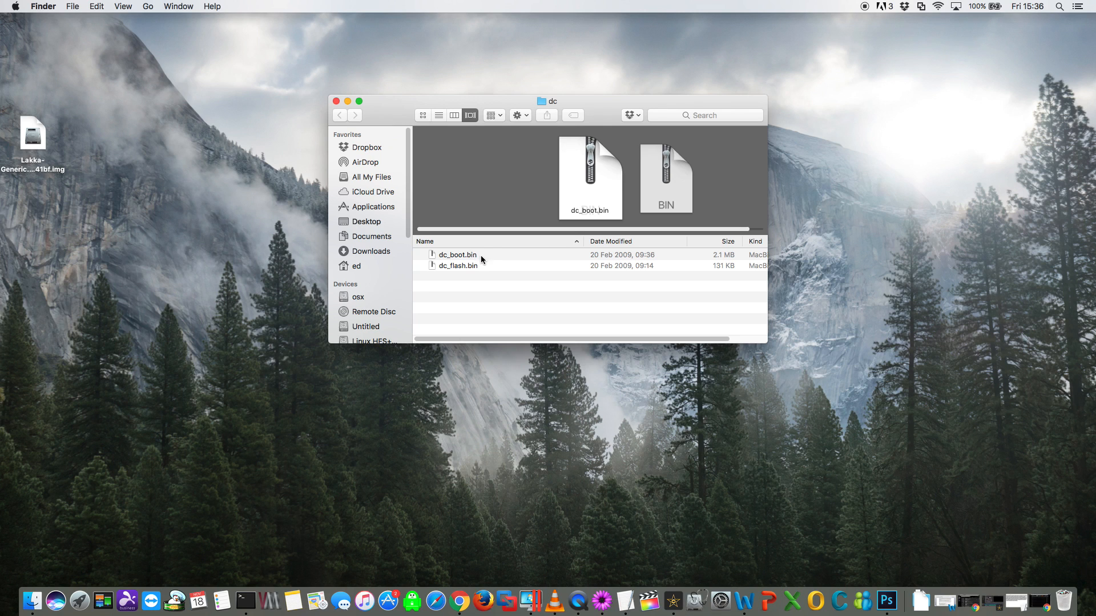
left_click(336, 102)
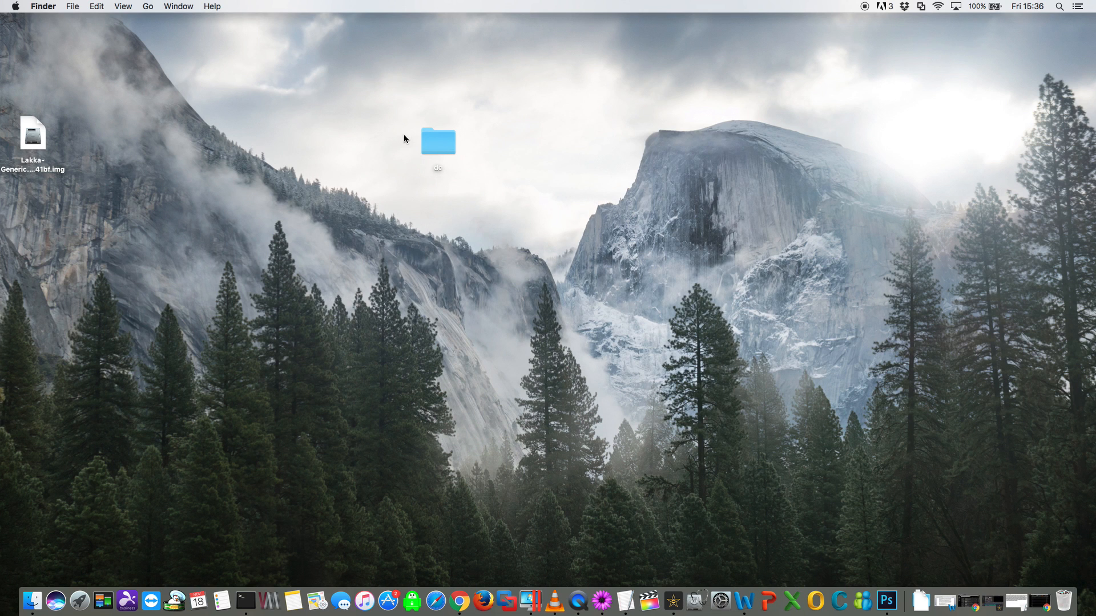
mouse_move(451, 172)
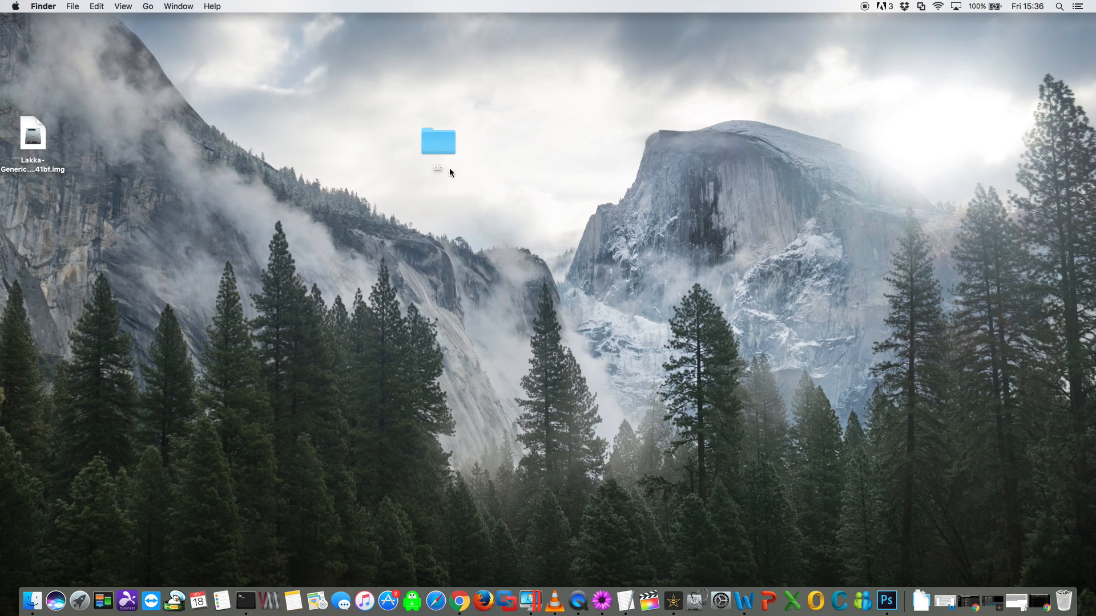
left_click(328, 455)
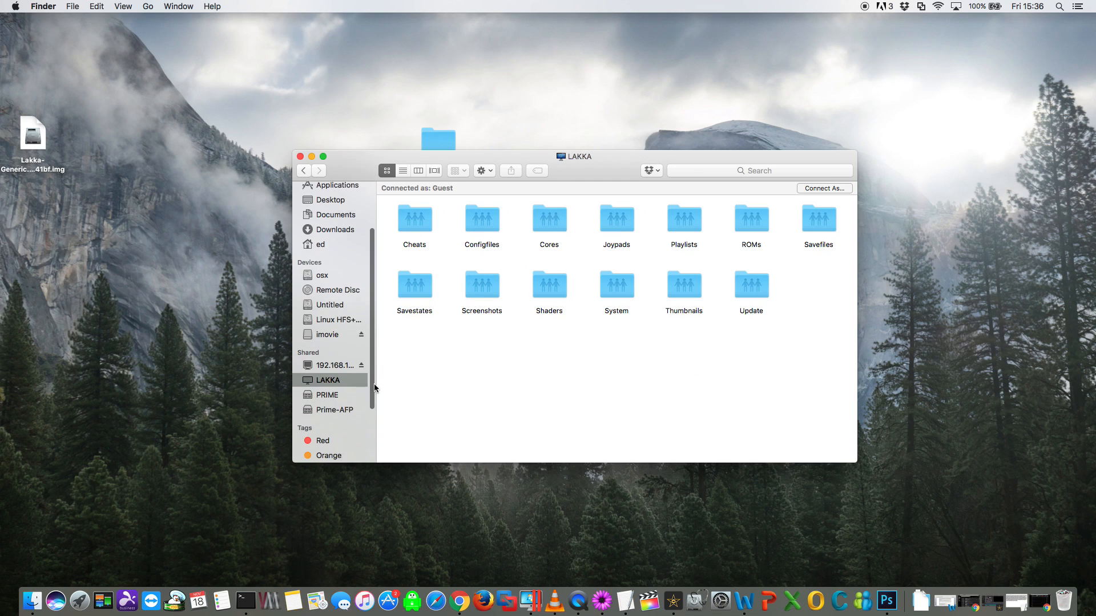
Copy the dc BIOS folder from the desktop into the LAKKA share's System folder
left_click(616, 283)
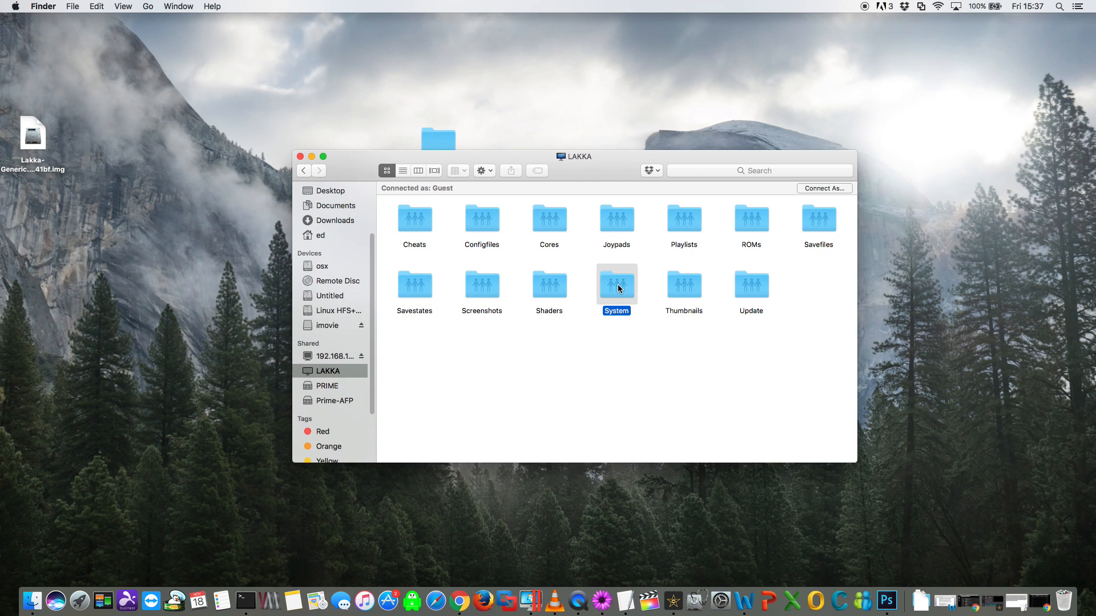
double_click(615, 284)
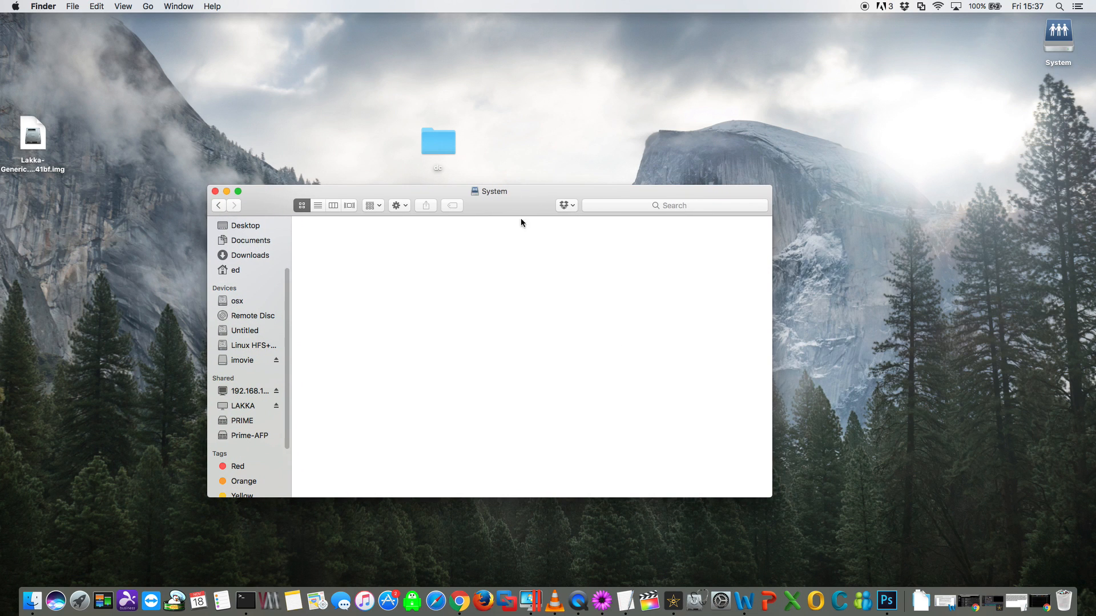
mouse_move(487, 357)
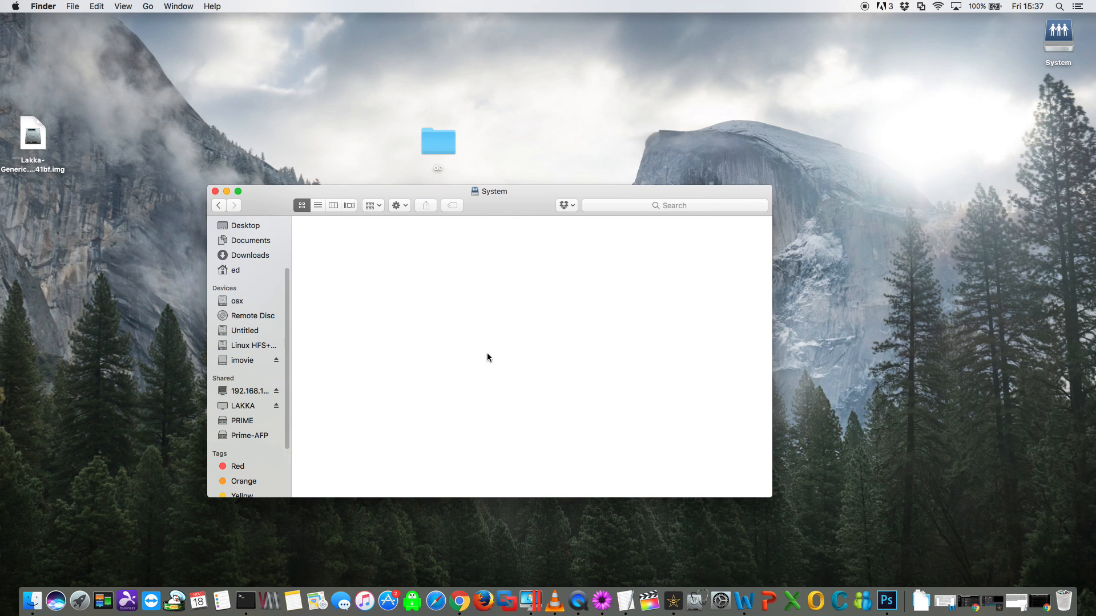
mouse_move(485, 139)
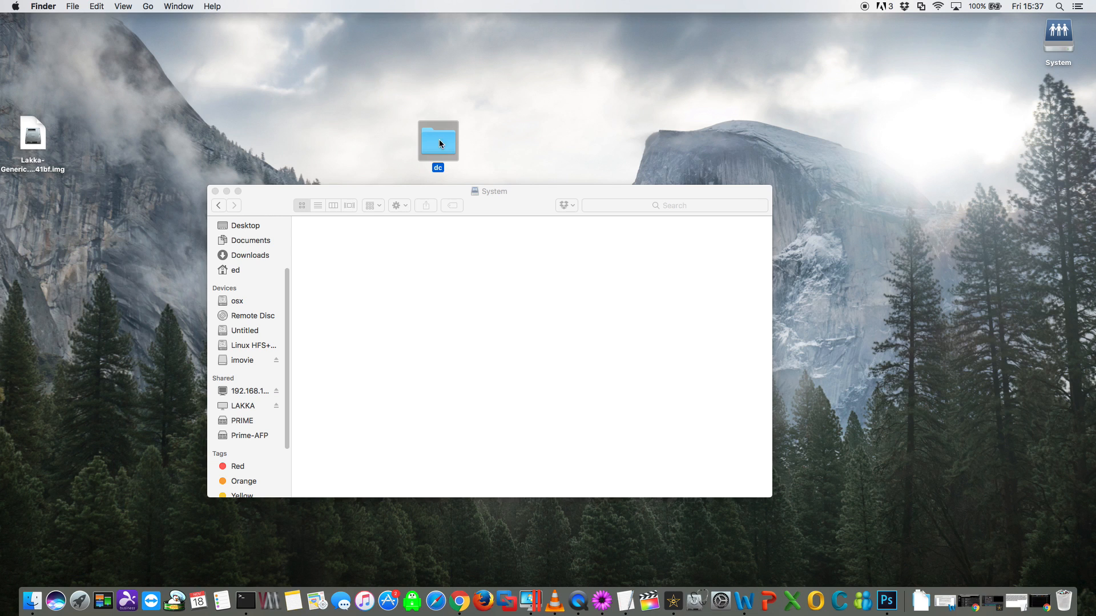
left_click_drag(439, 138, 349, 279)
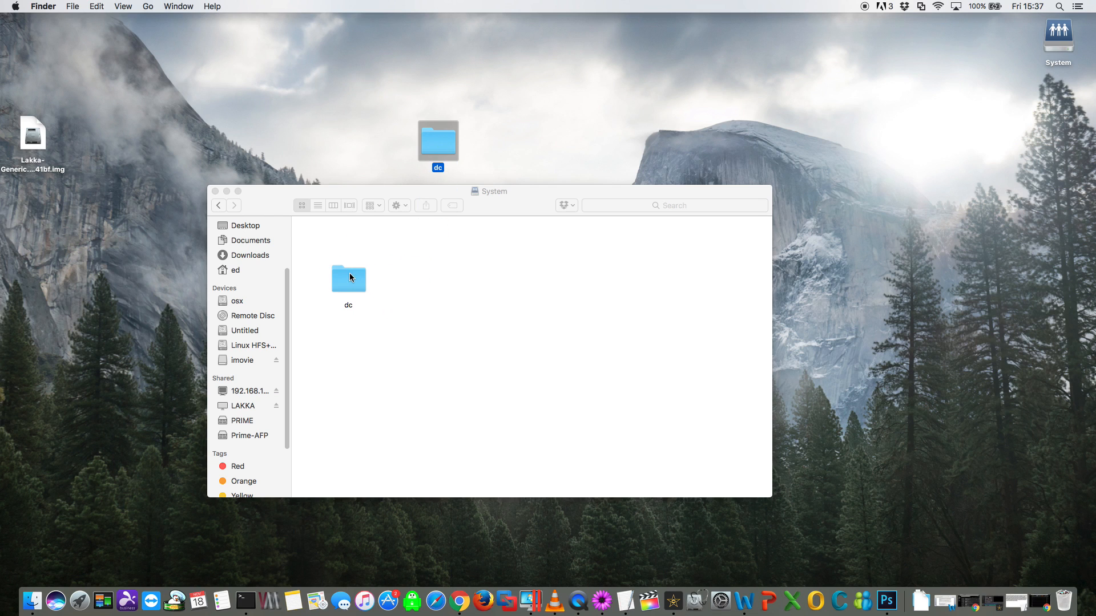
mouse_move(424, 275)
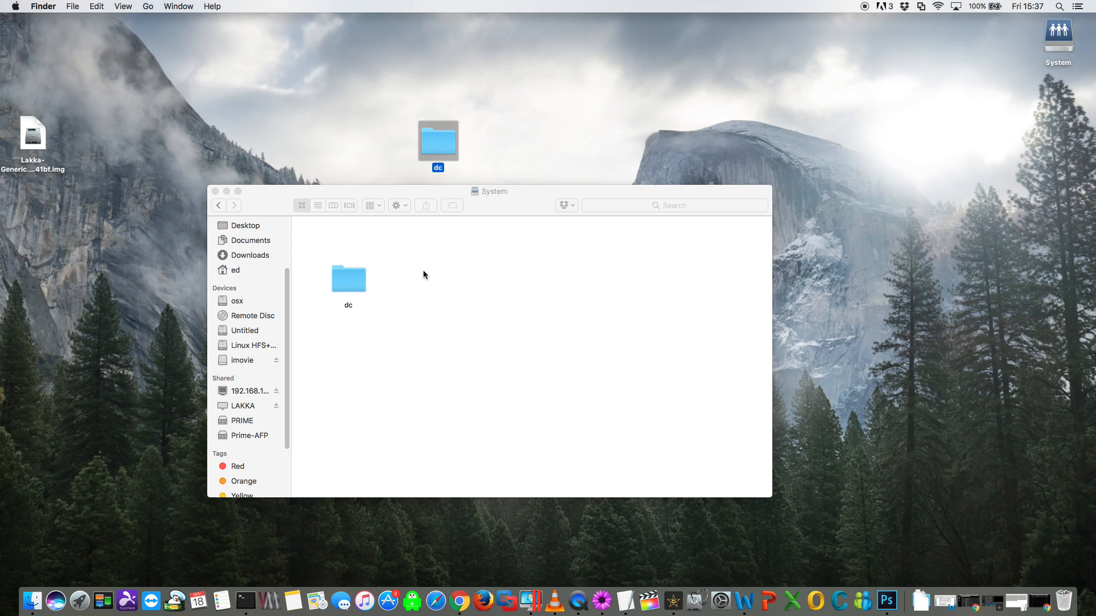
left_click(216, 191)
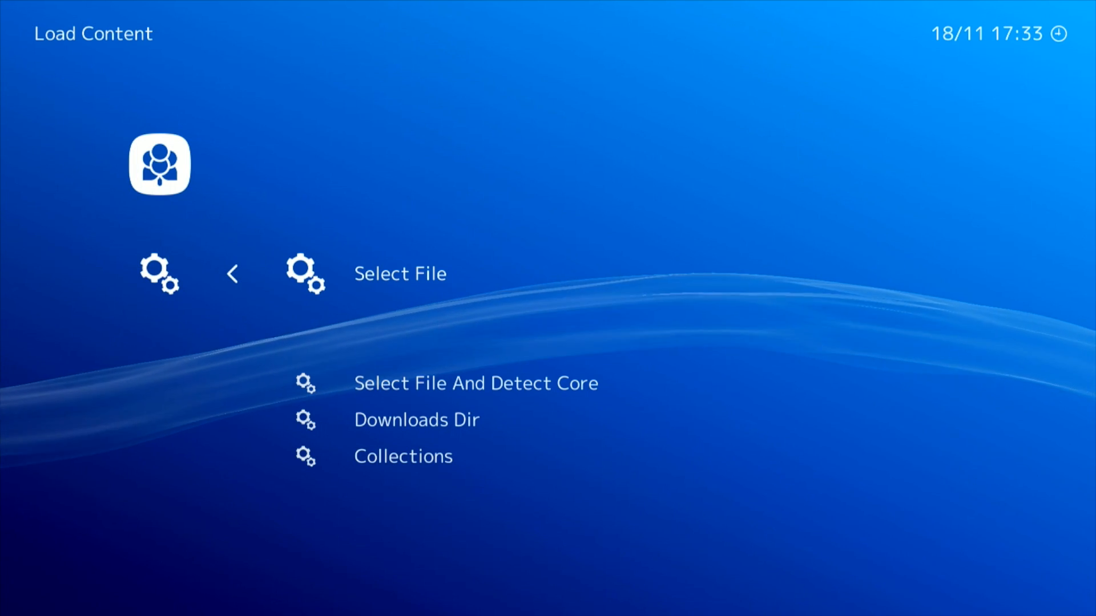
Browse unraid > best retroarch roms > dreamcast > Crazy Taxi and load Crazy Taxi - DCRES.cdi
left_click(399, 272)
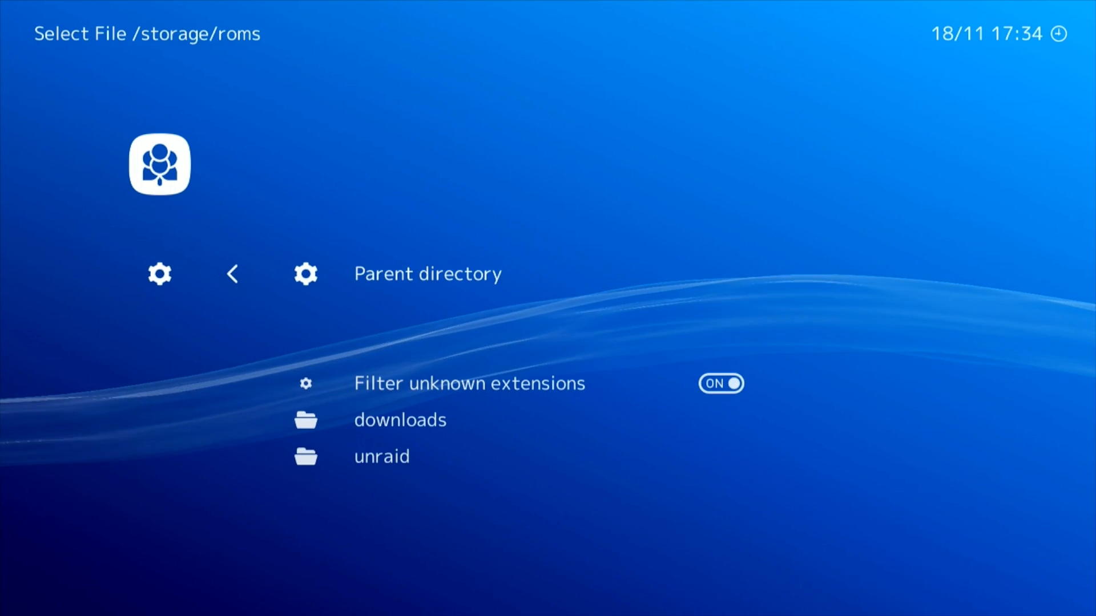
scroll("down", 3)
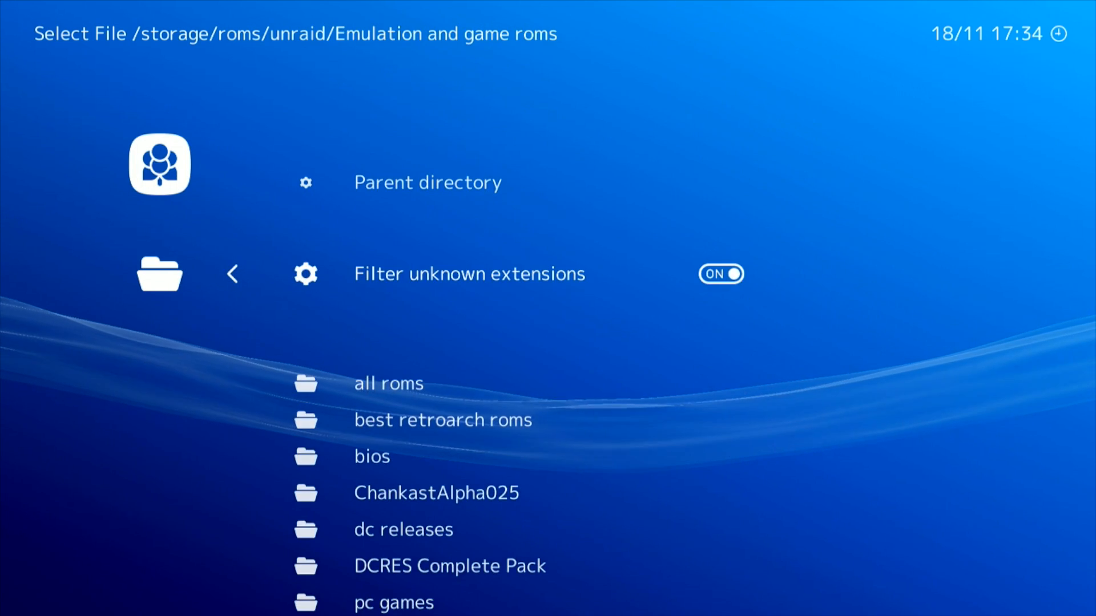
left_click(442, 418)
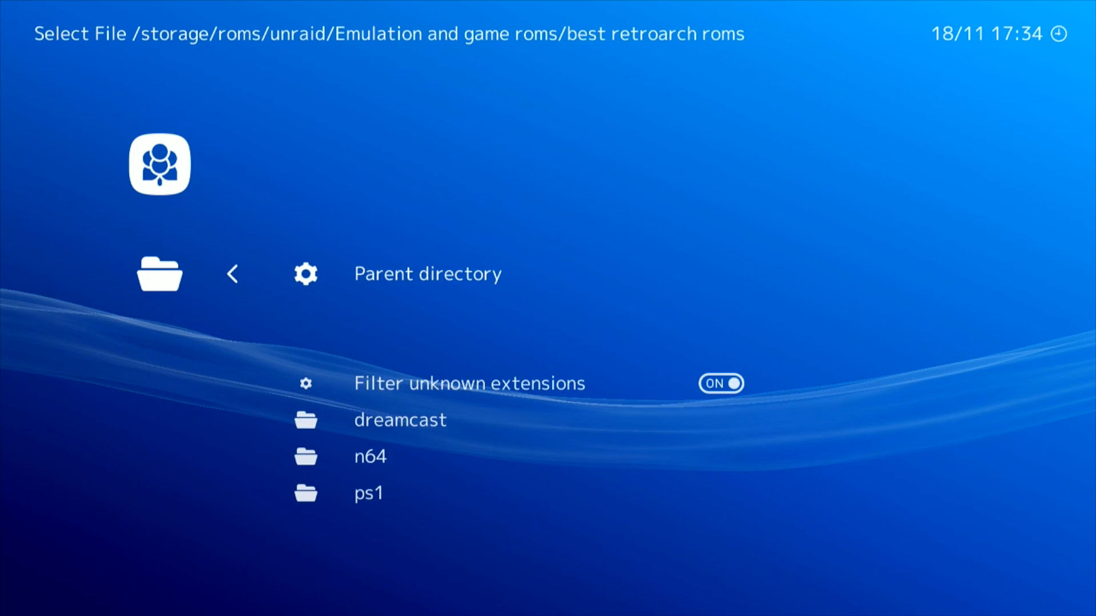
left_click(399, 419)
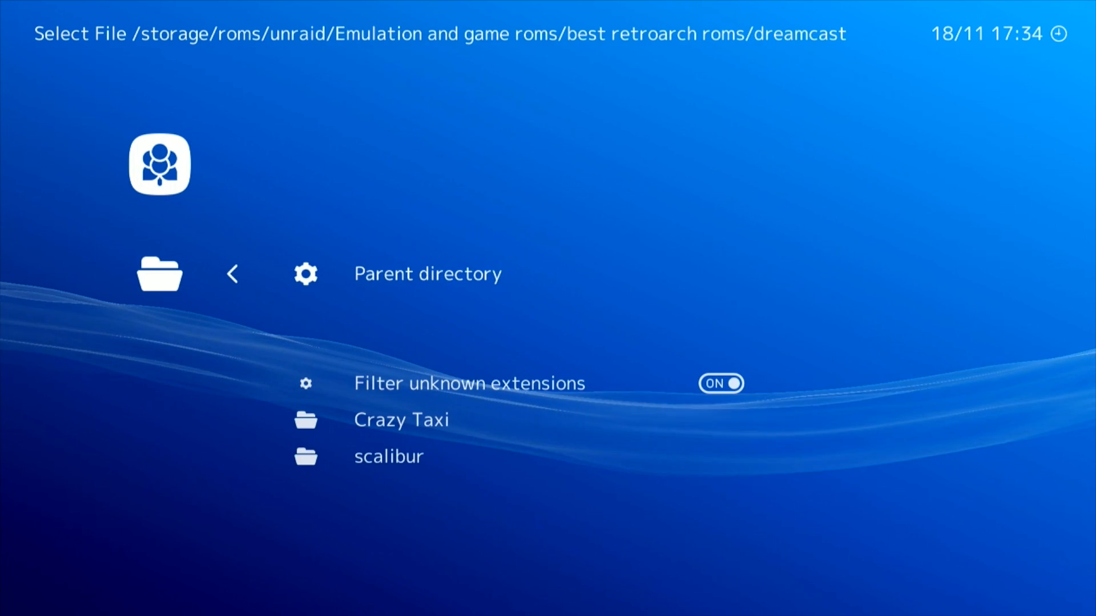
left_click(400, 419)
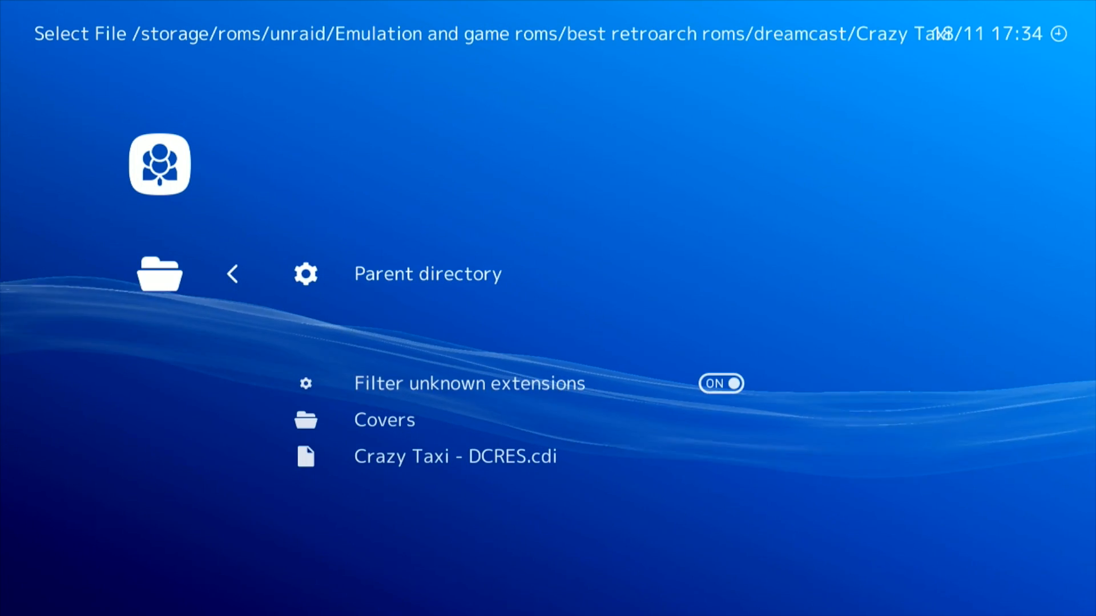
left_click(454, 456)
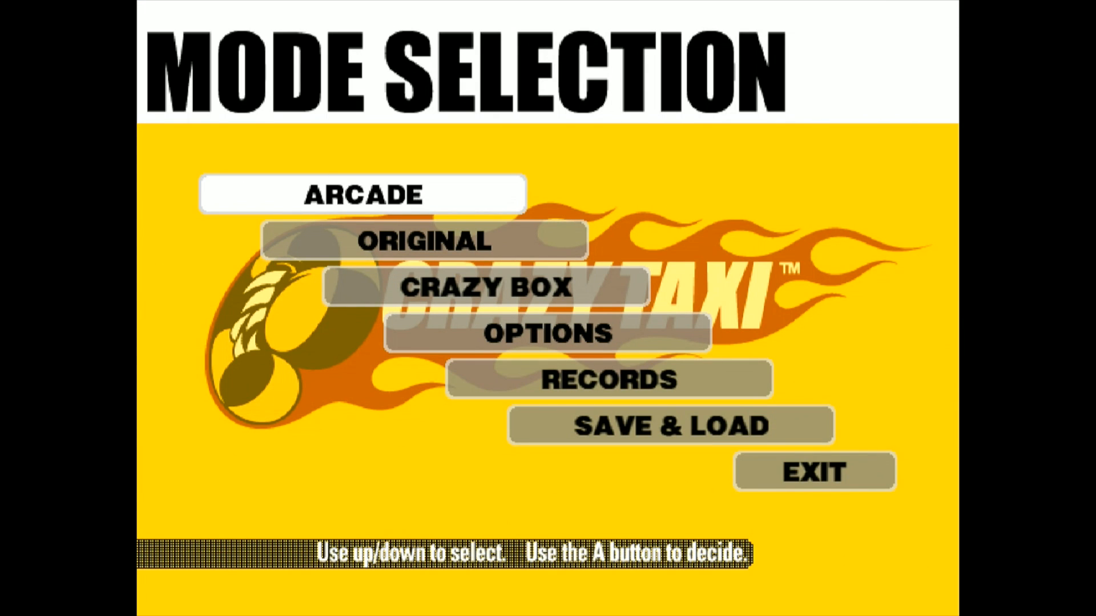
Choose ARCADE on Crazy Taxi's Mode Selection screen
left_click(361, 194)
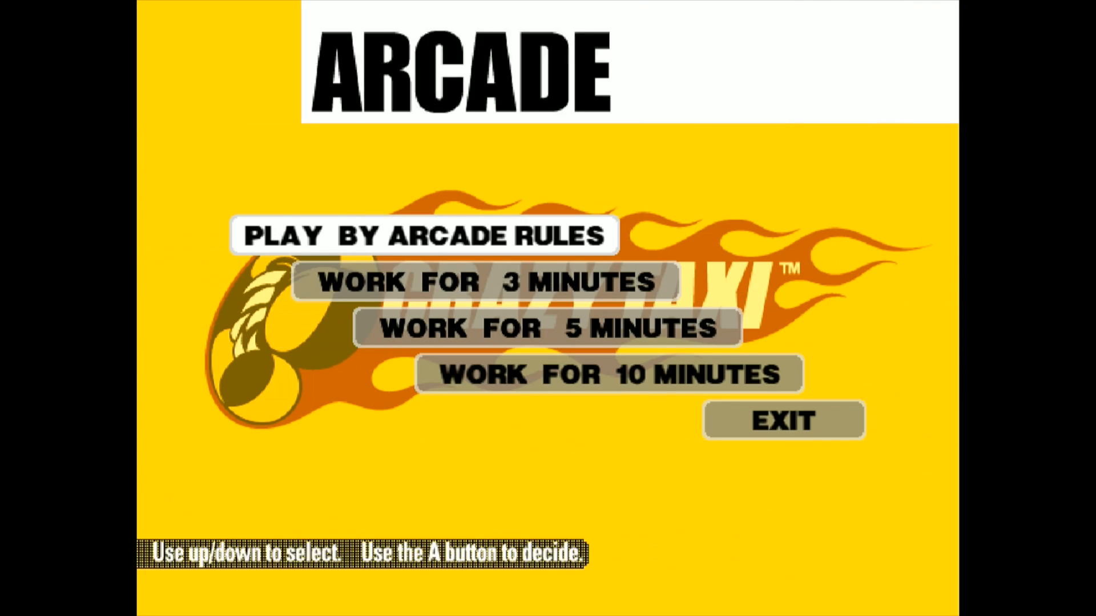